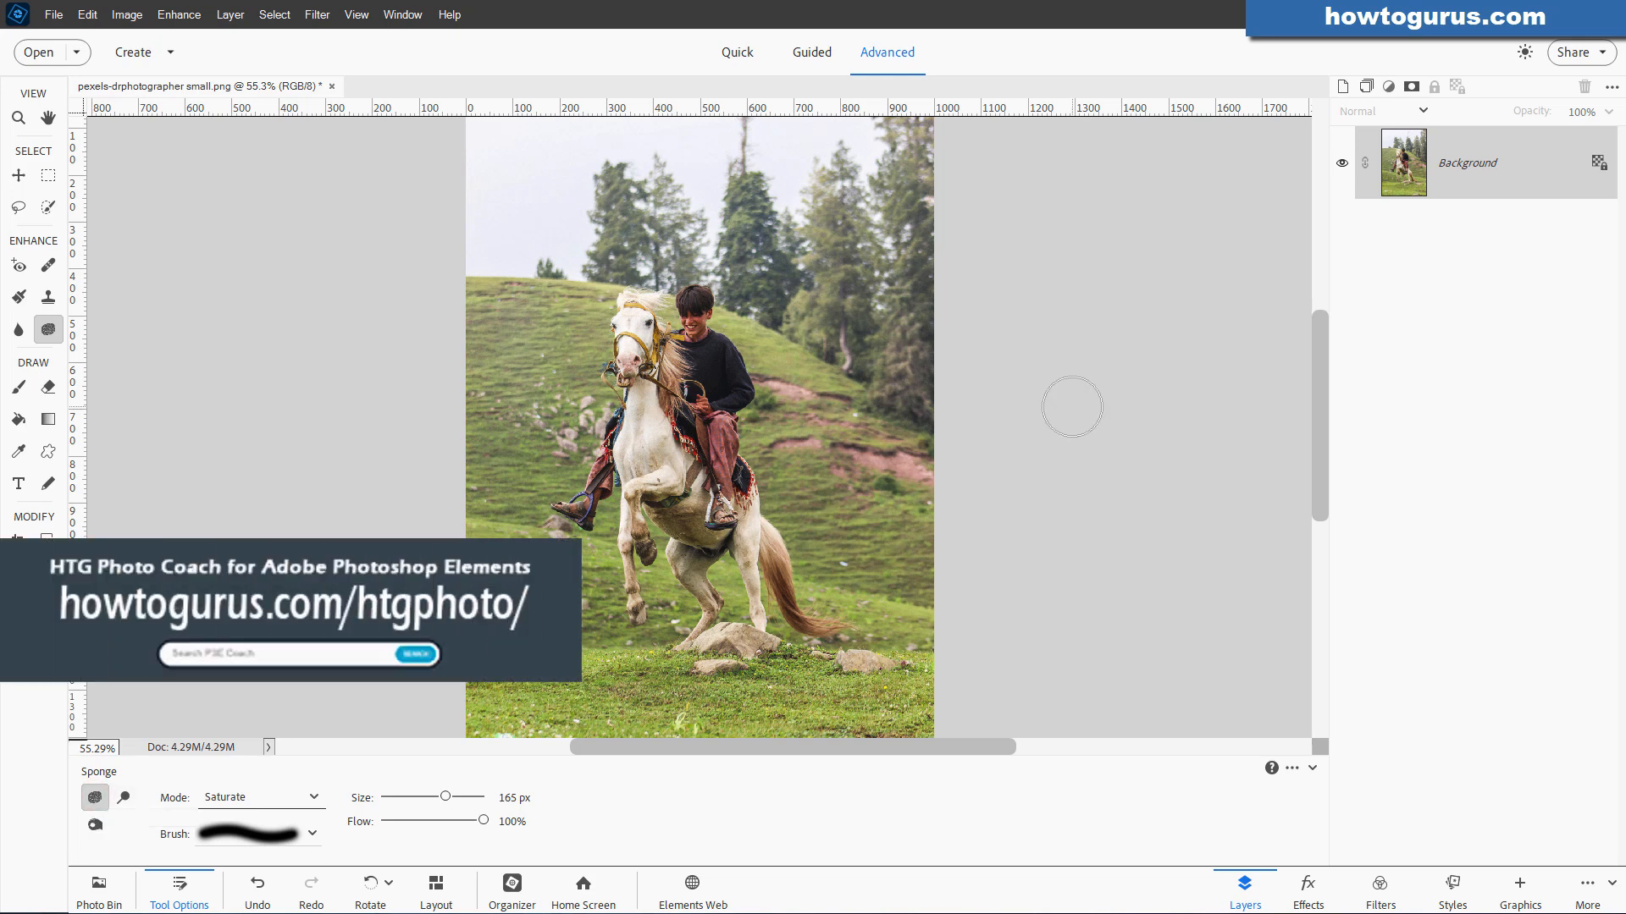
mouse_move(1063, 411)
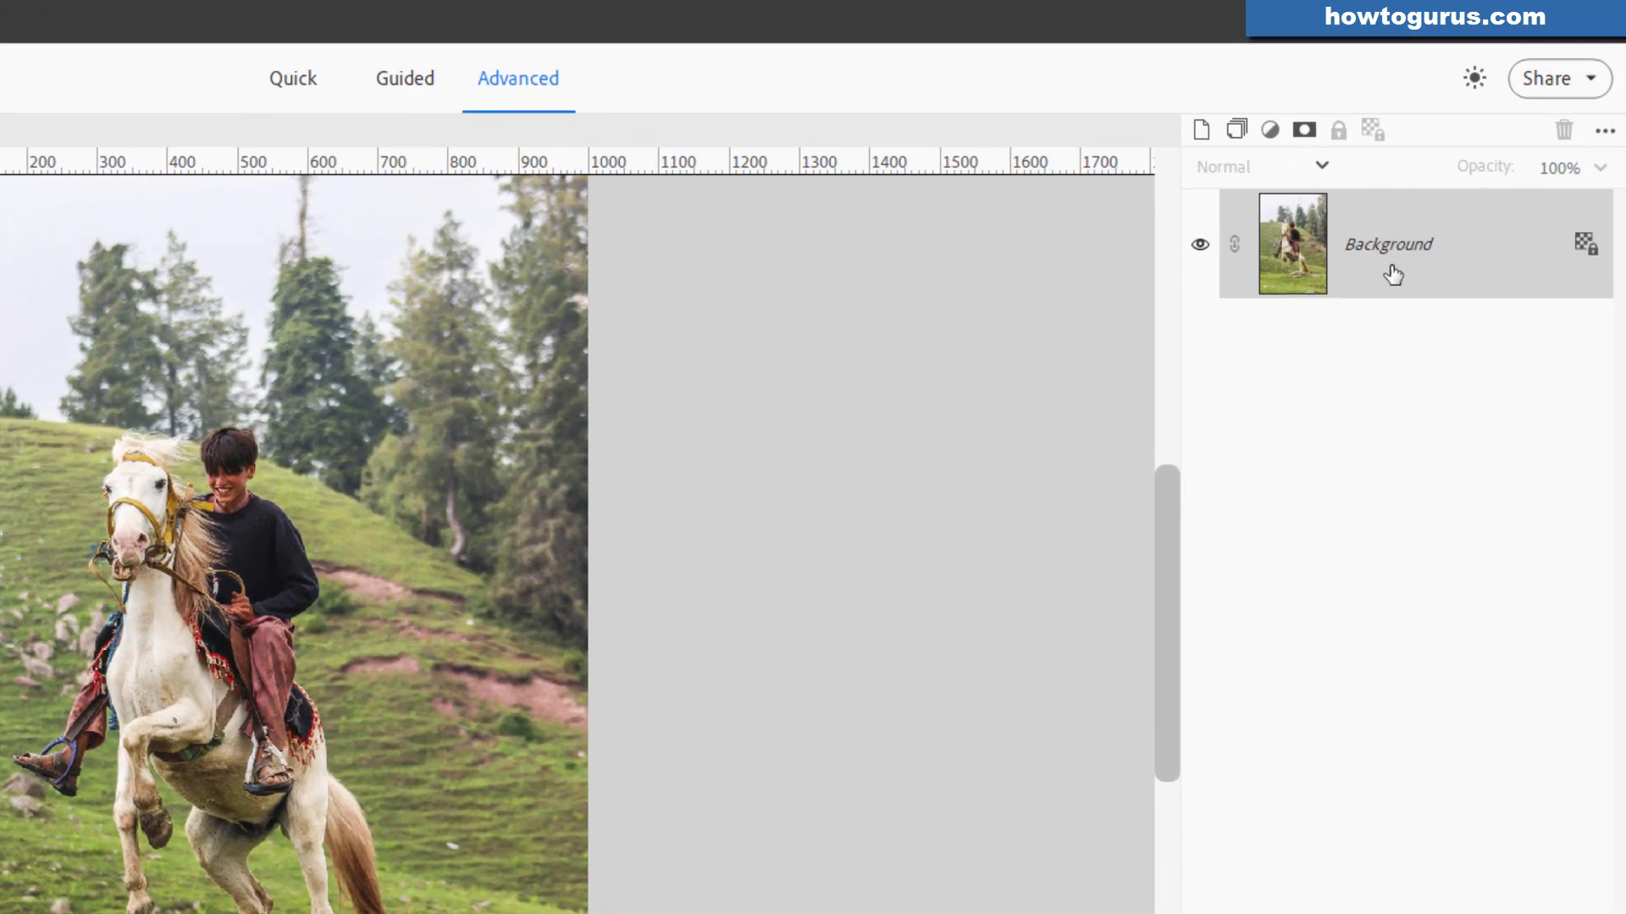
Duplicate the Background layer as Background copy and hide the original Background layer
right_click(1389, 244)
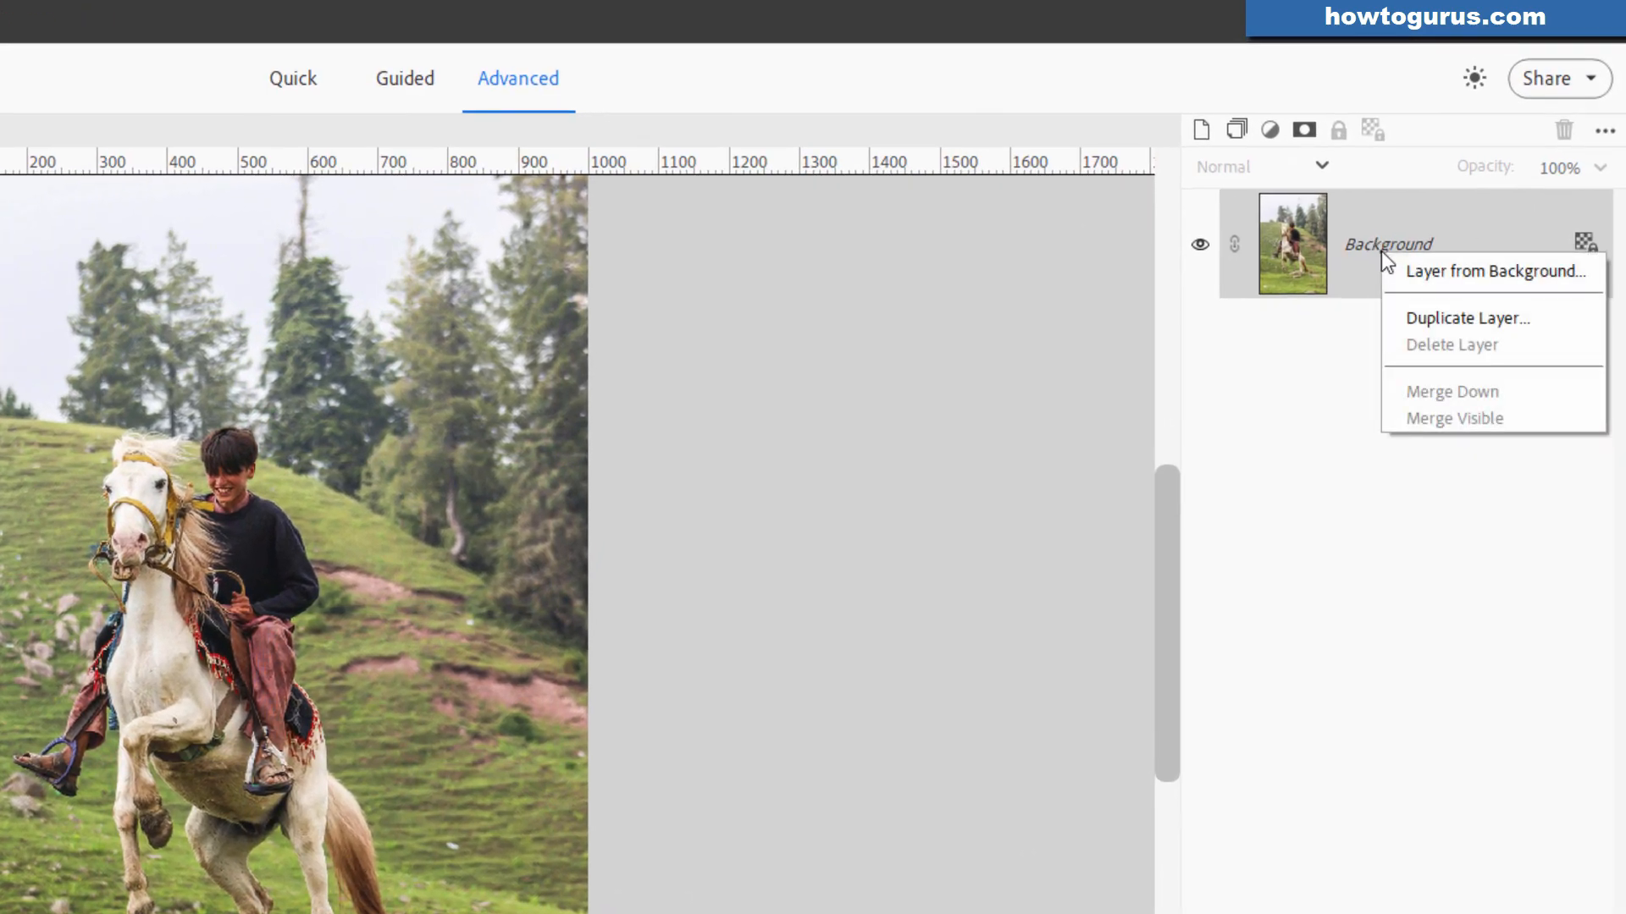
click(1460, 319)
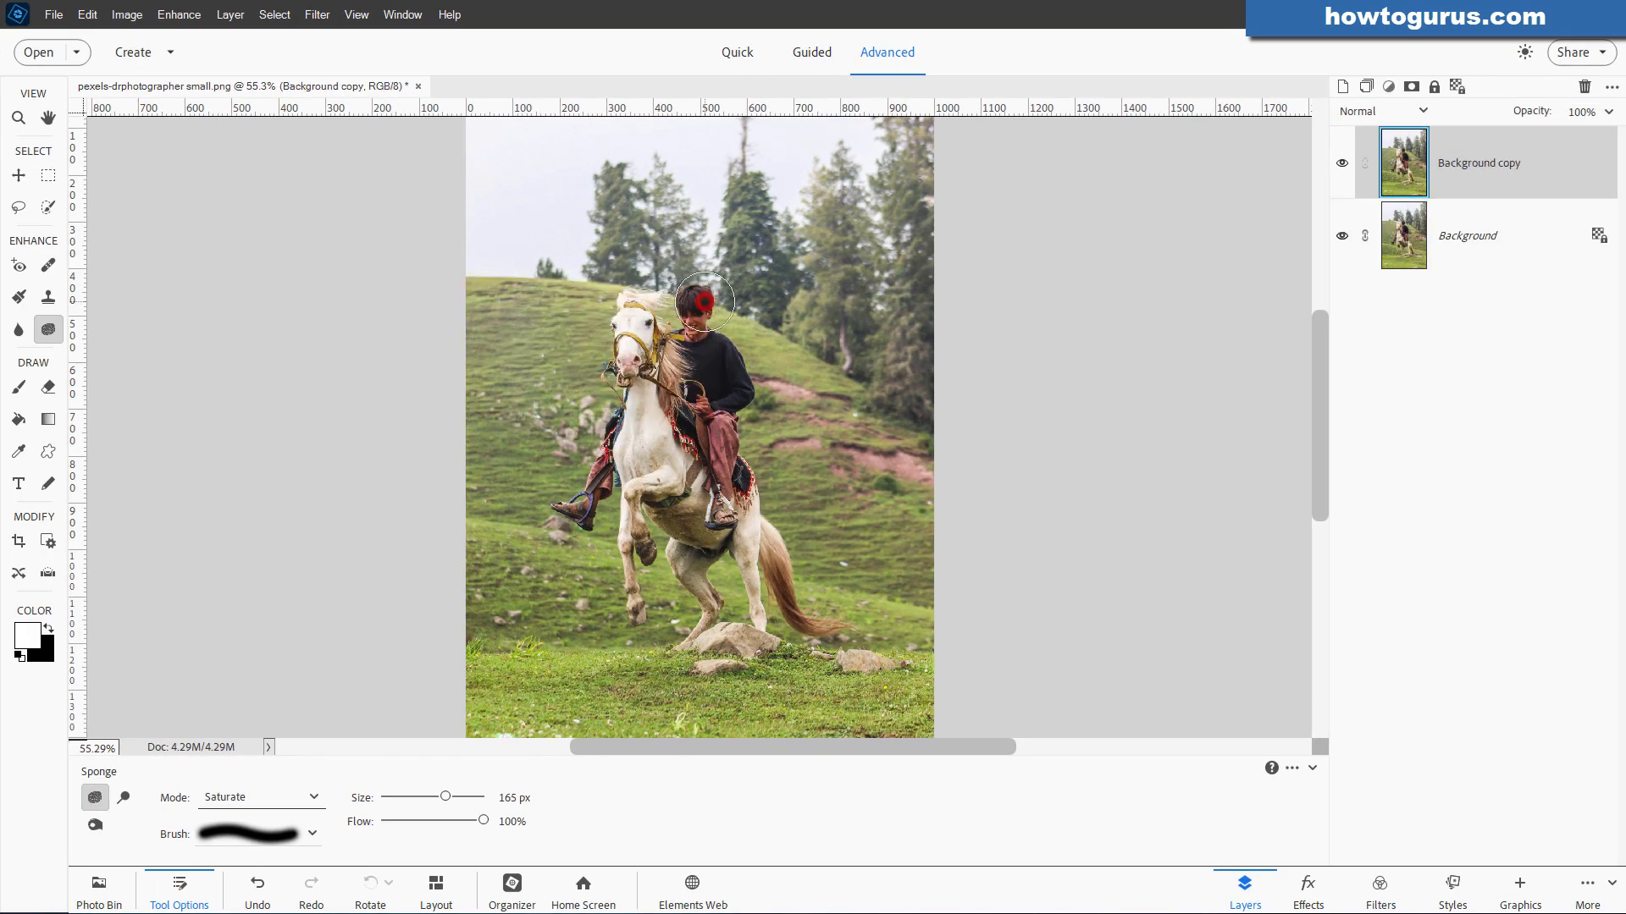
click(1341, 239)
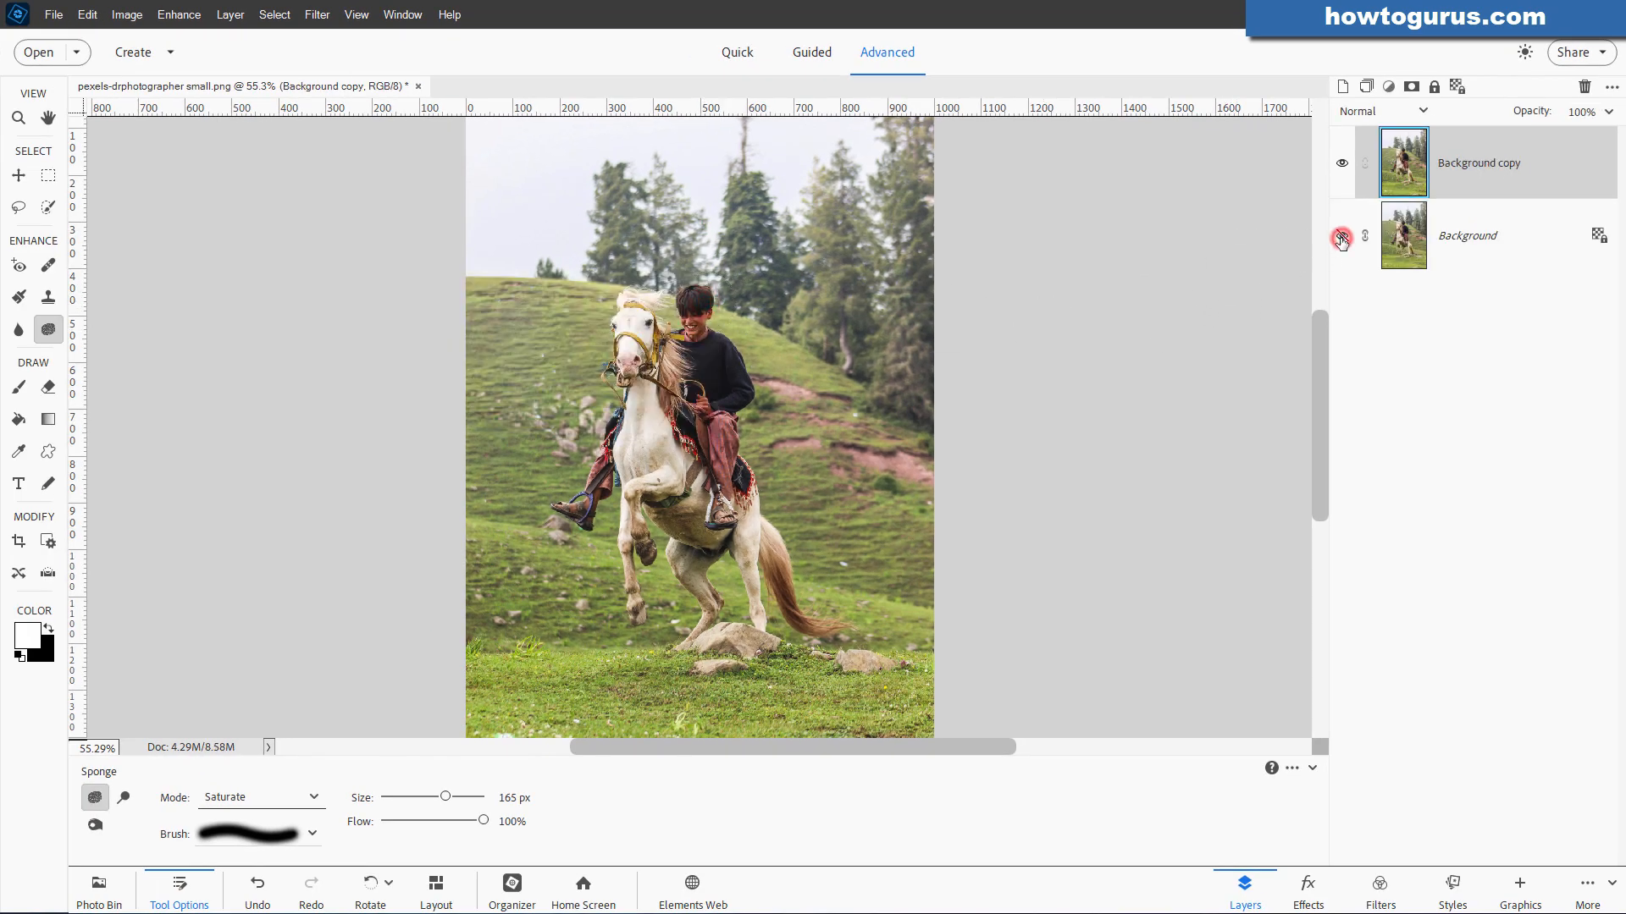
click(1340, 237)
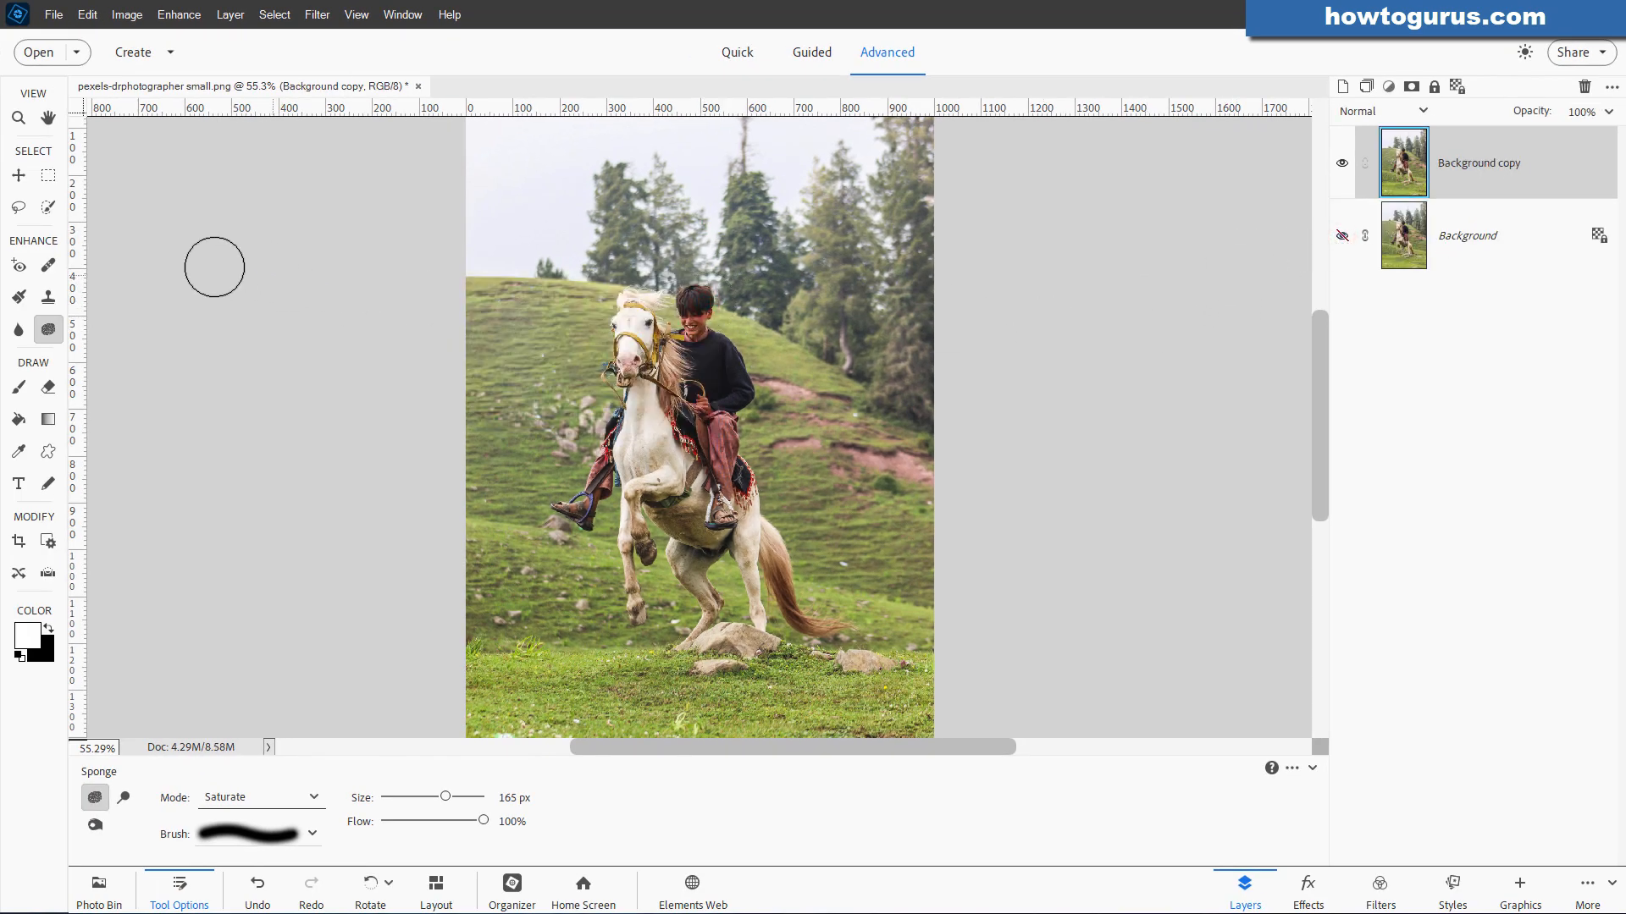
click(18, 174)
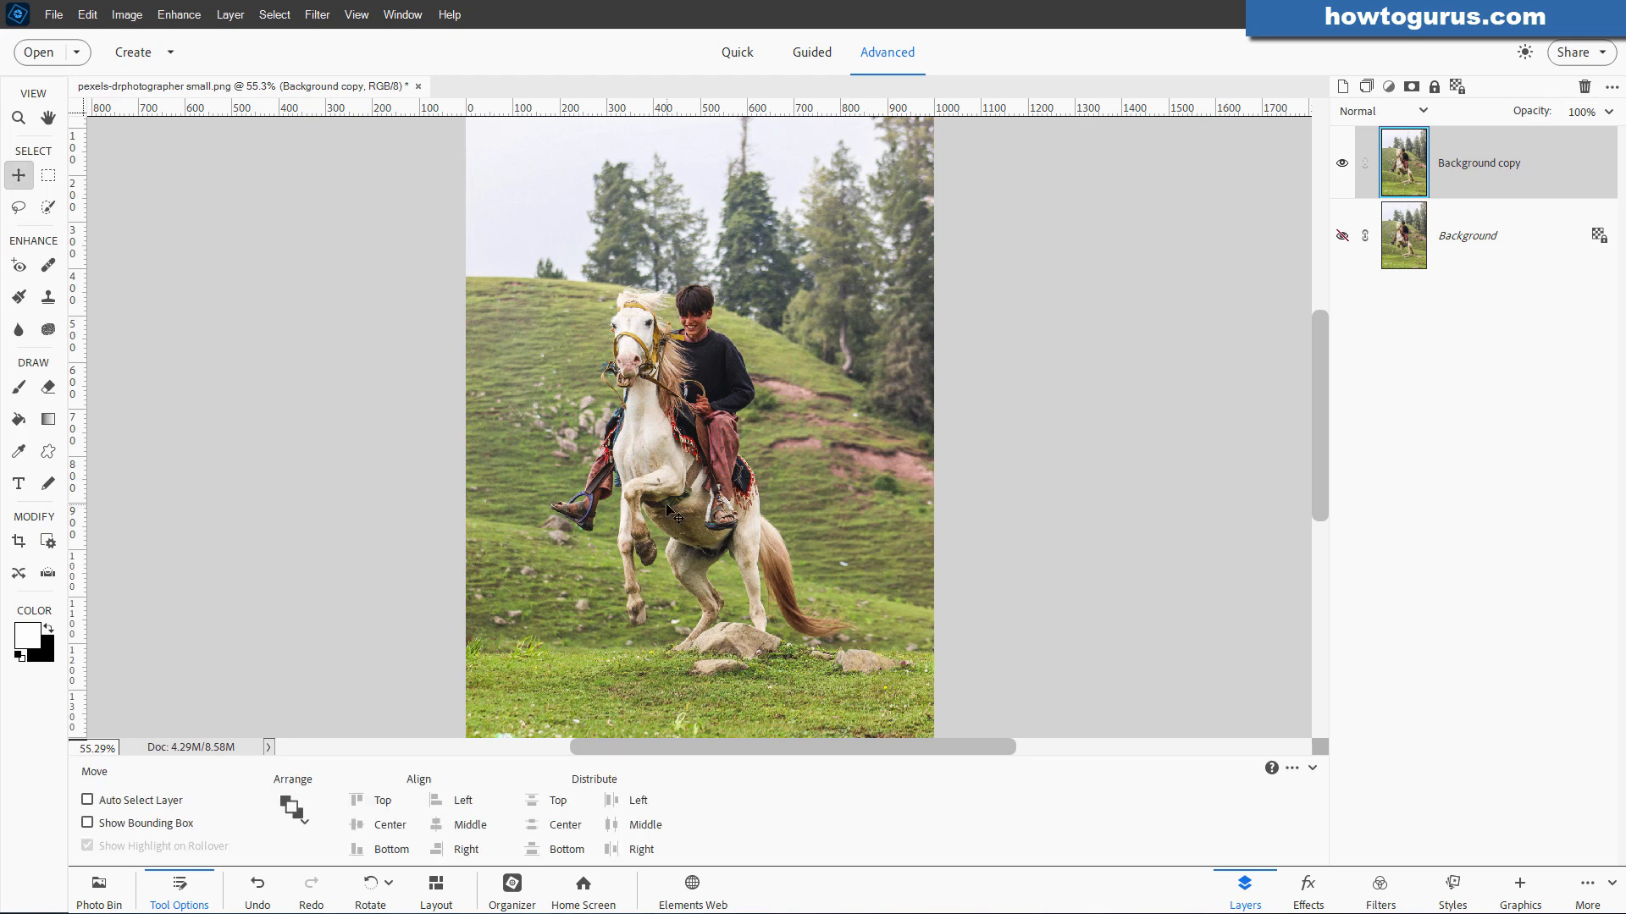
mouse_move(345, 207)
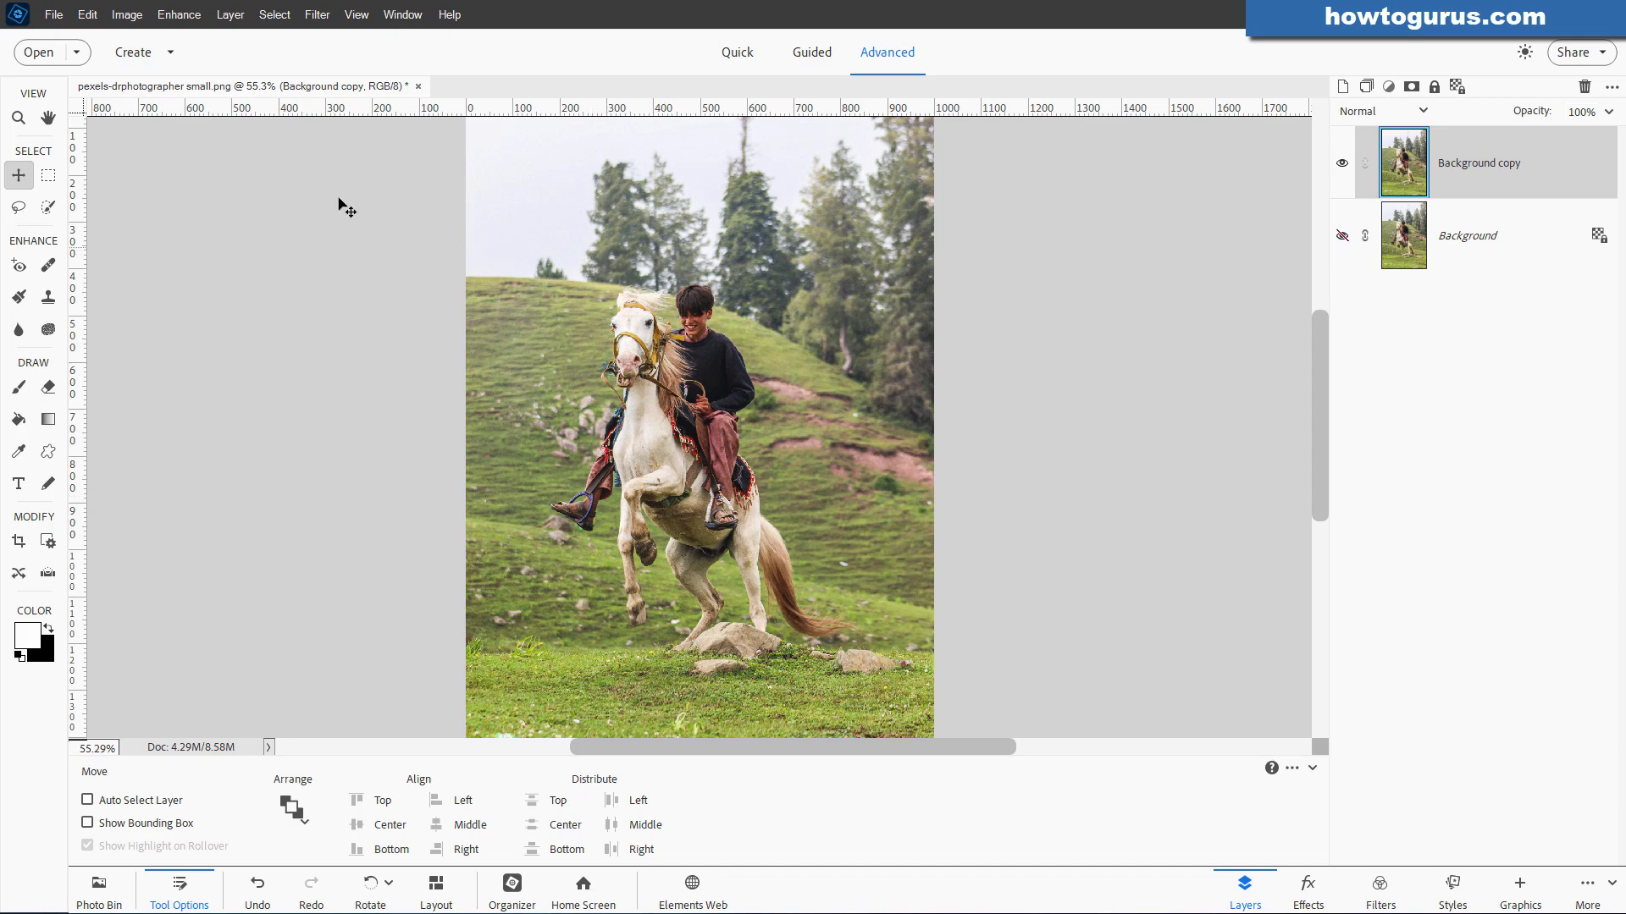
Add a Levels 1 adjustment layer with input levels 28, 1.17 and 238, toggling it to compare
click(356, 15)
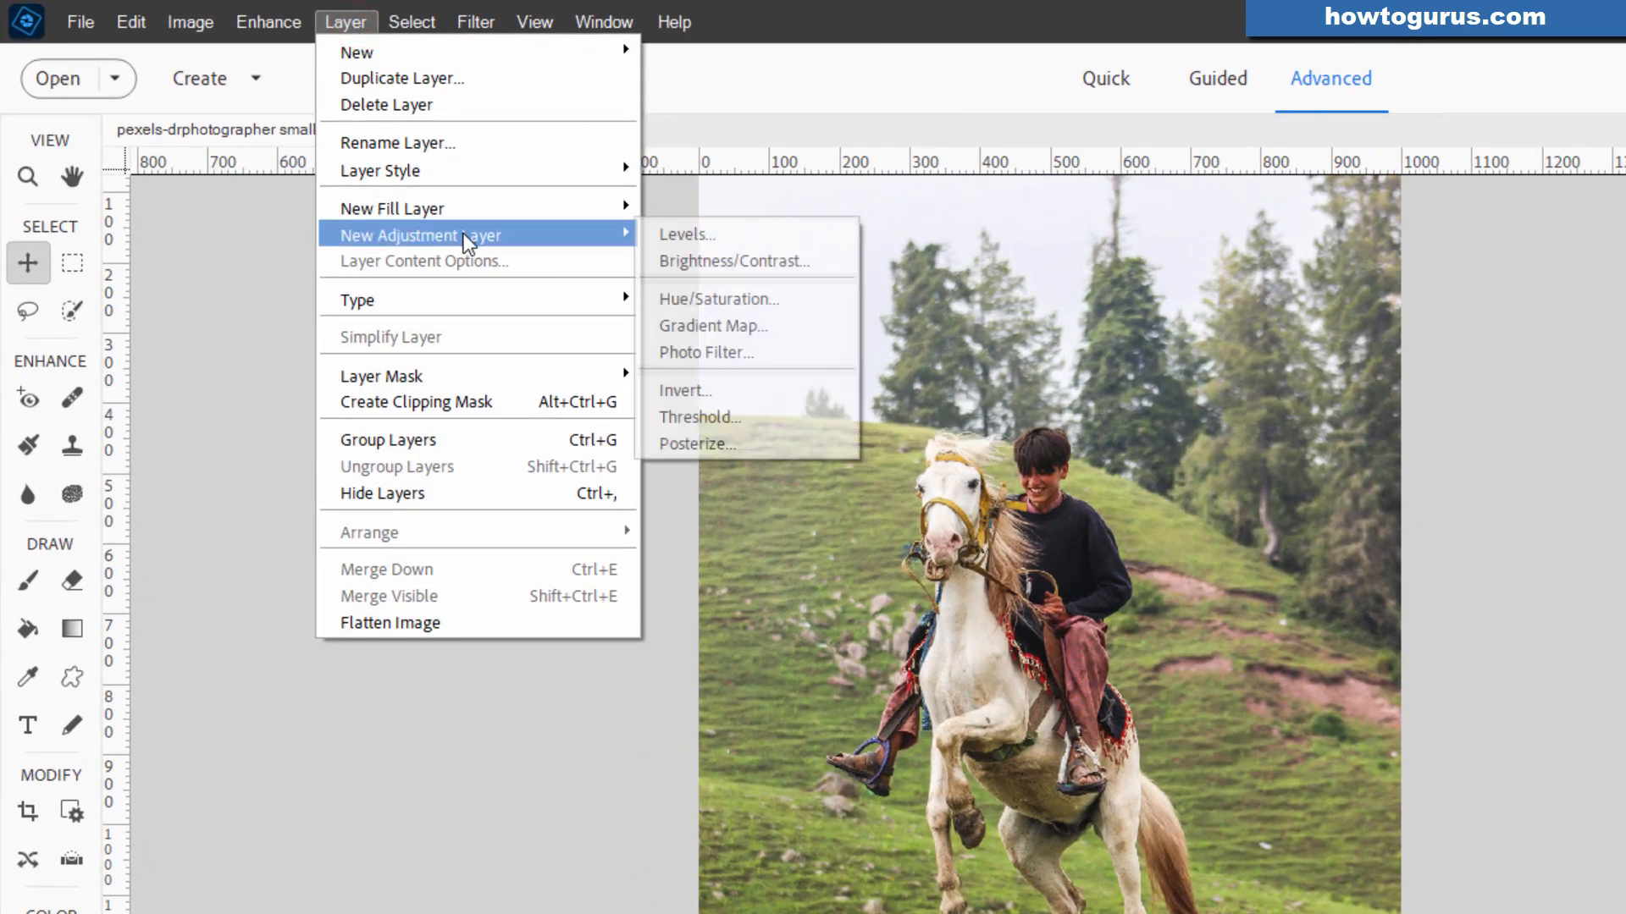
click(686, 234)
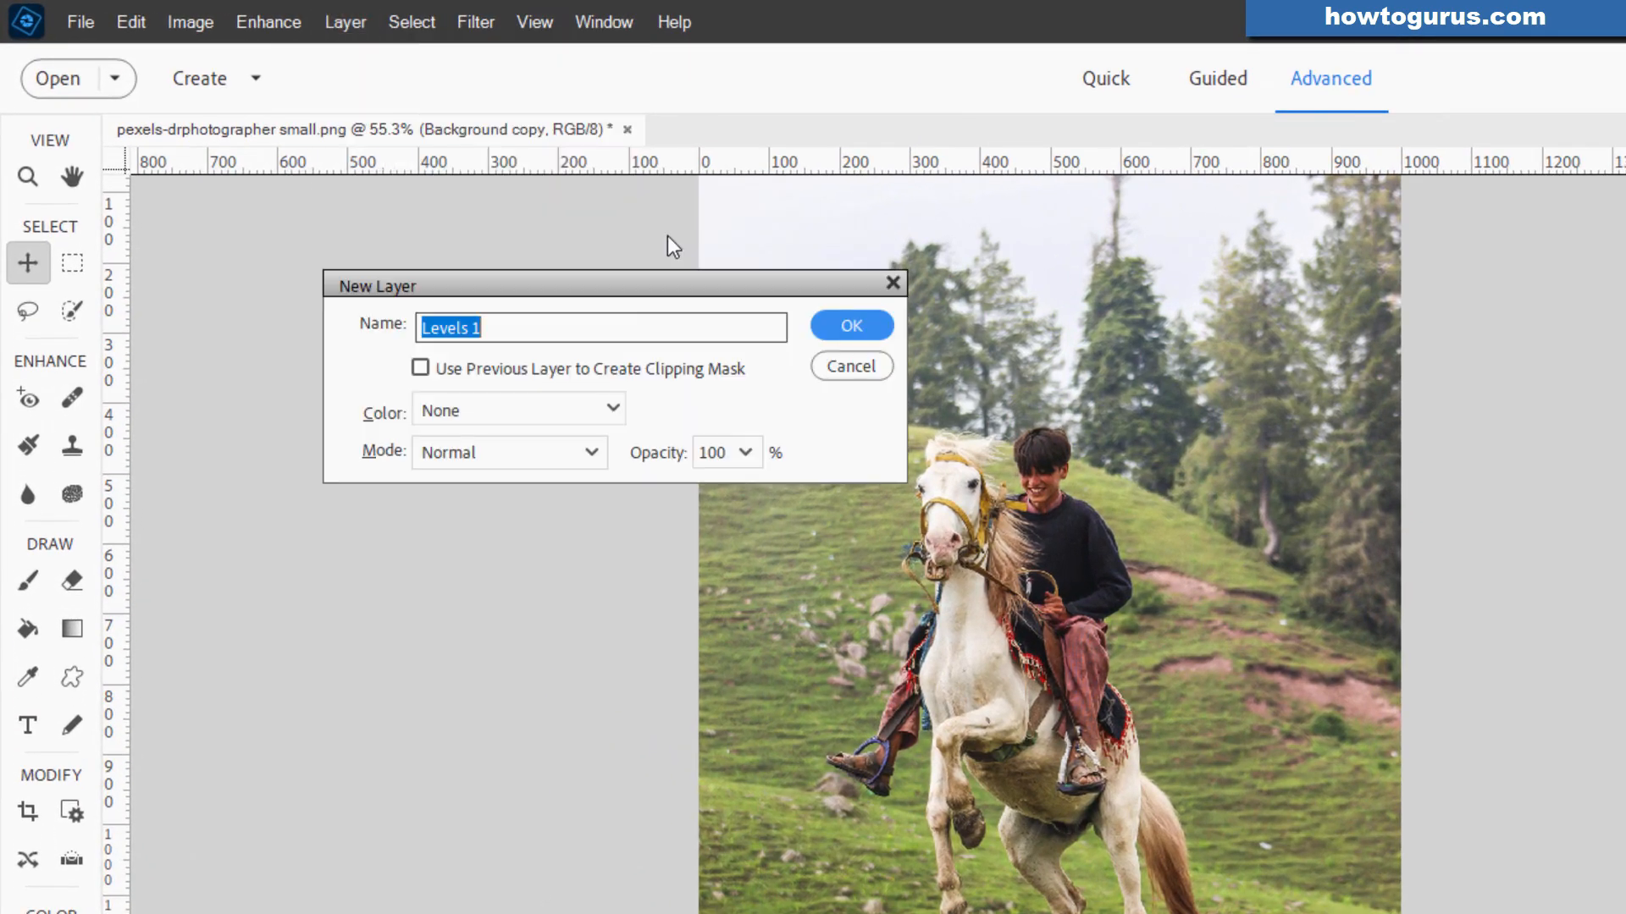
click(849, 324)
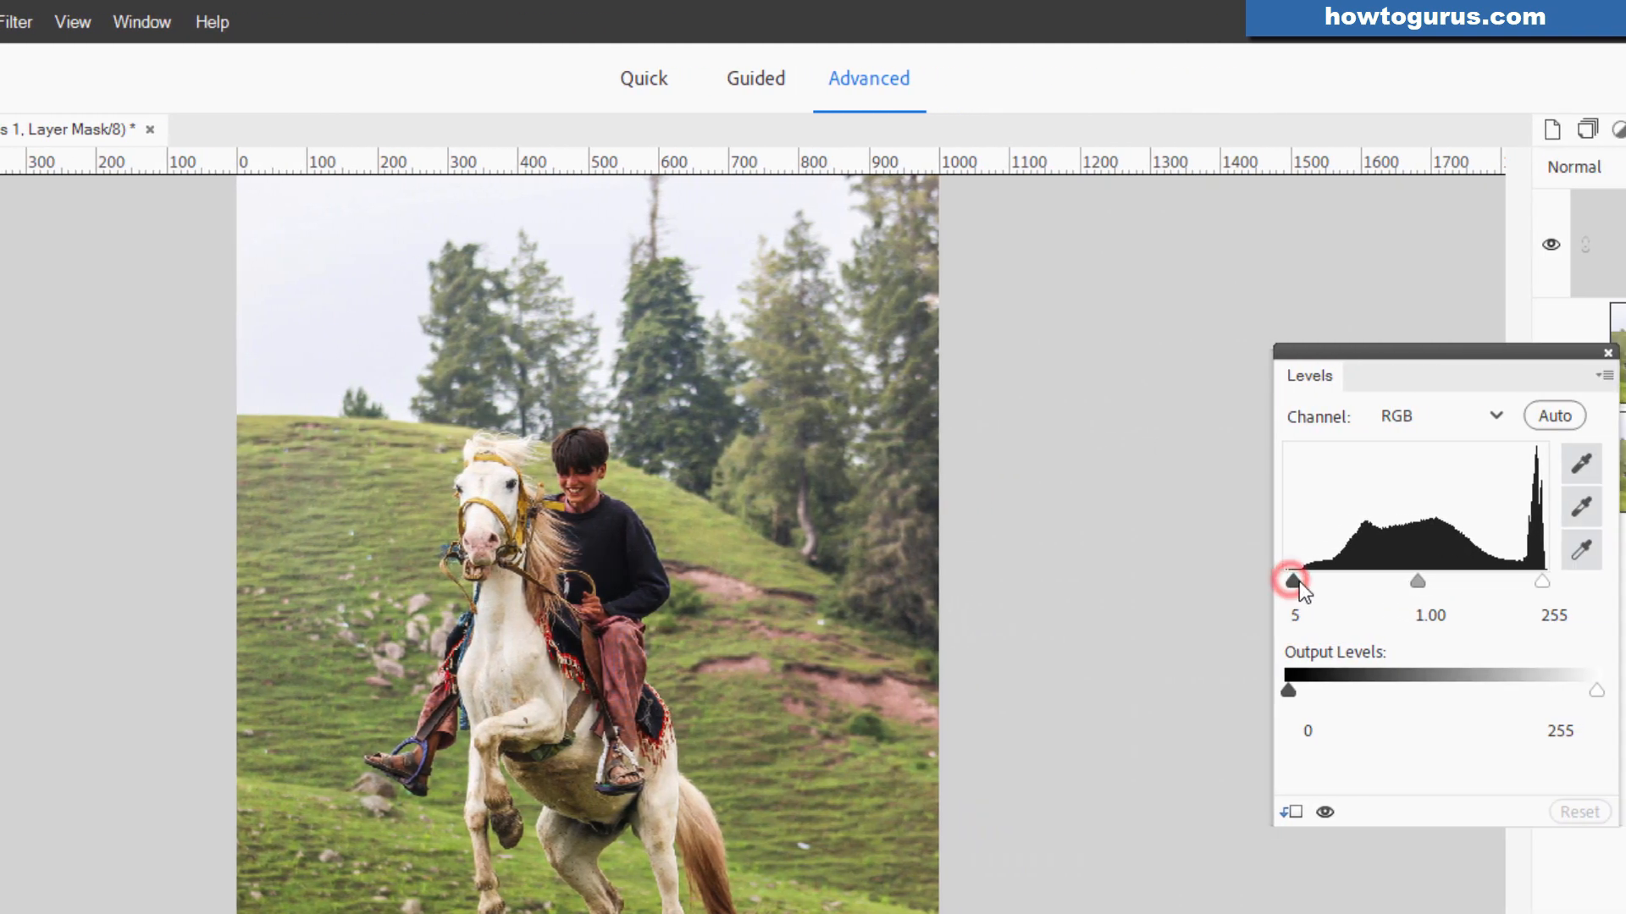
drag(1293, 579, 1300, 580)
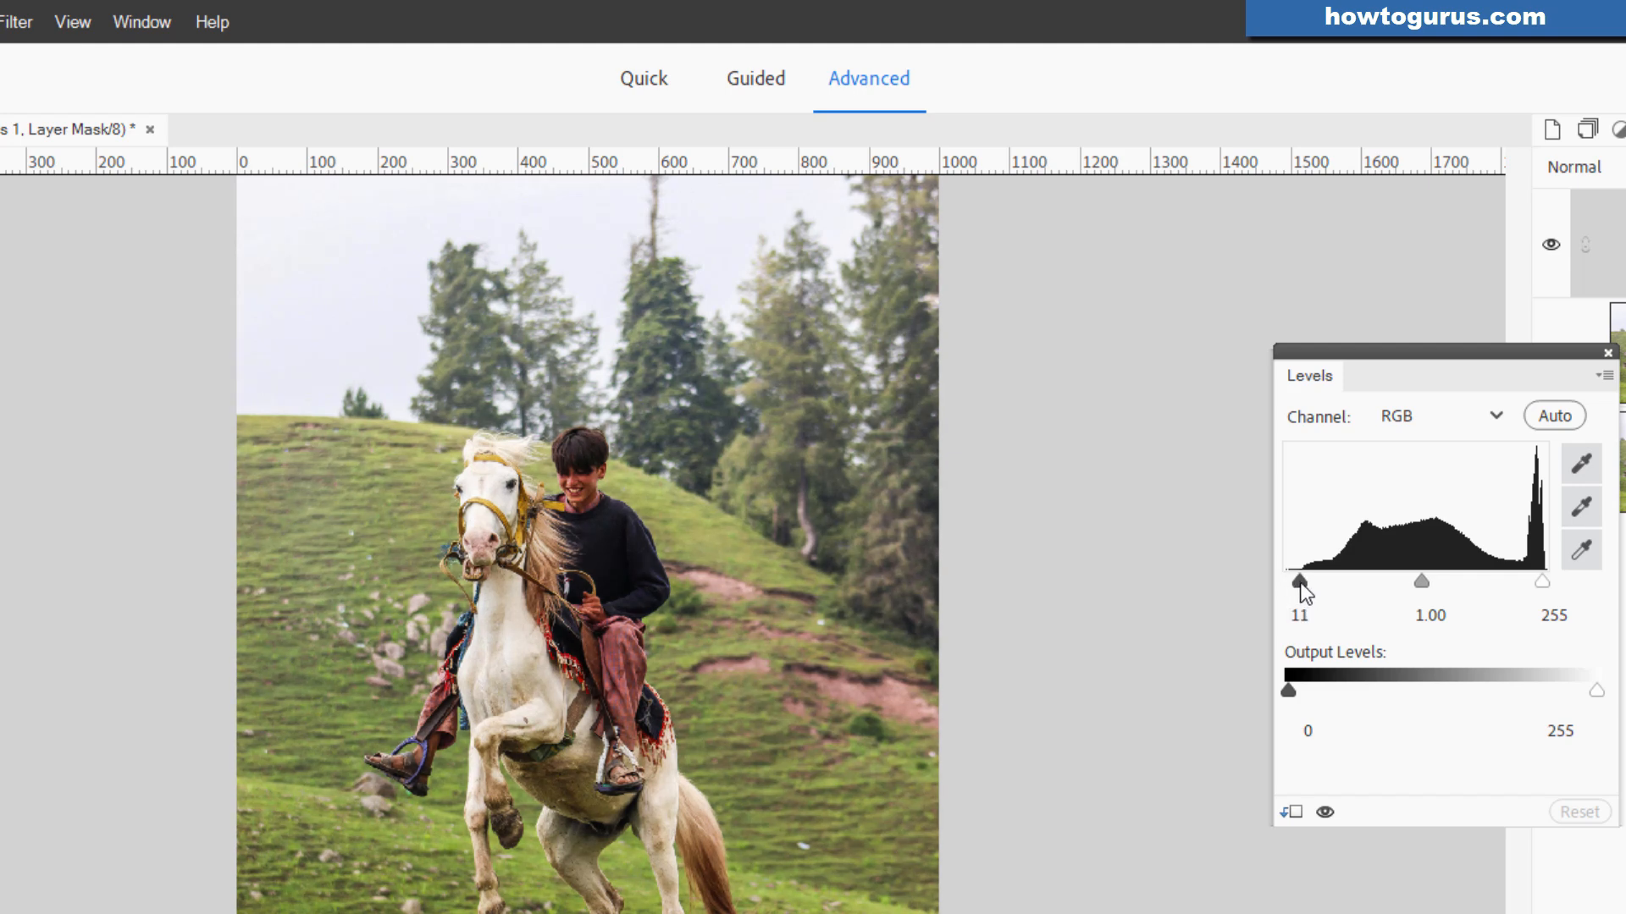
drag(1555, 581, 1538, 581)
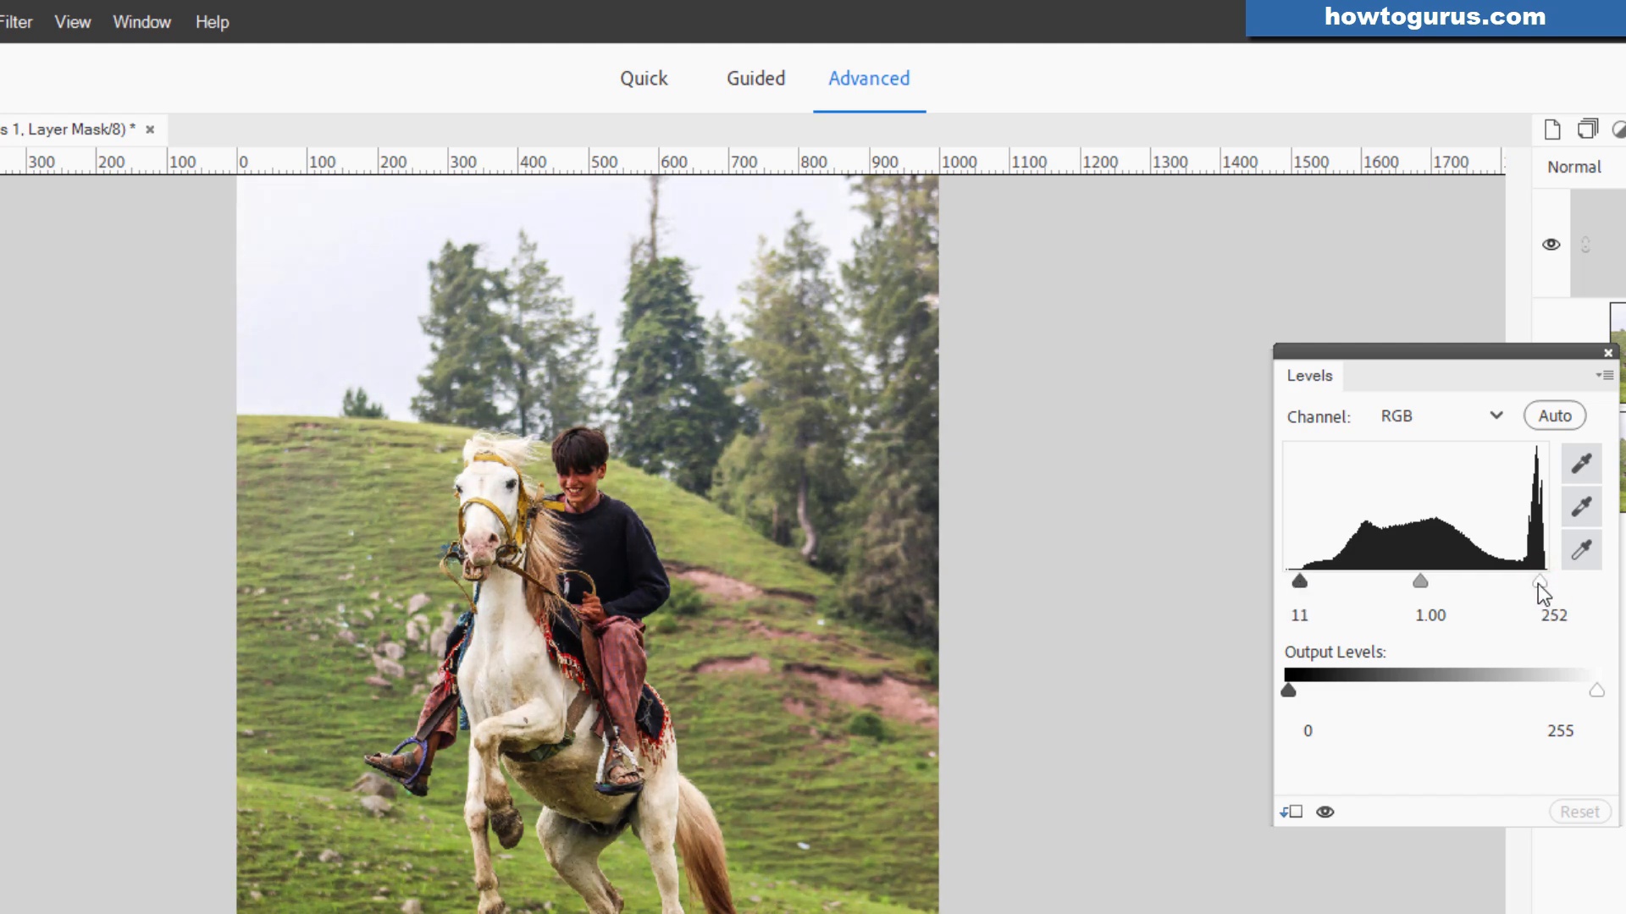
drag(1543, 580, 1522, 582)
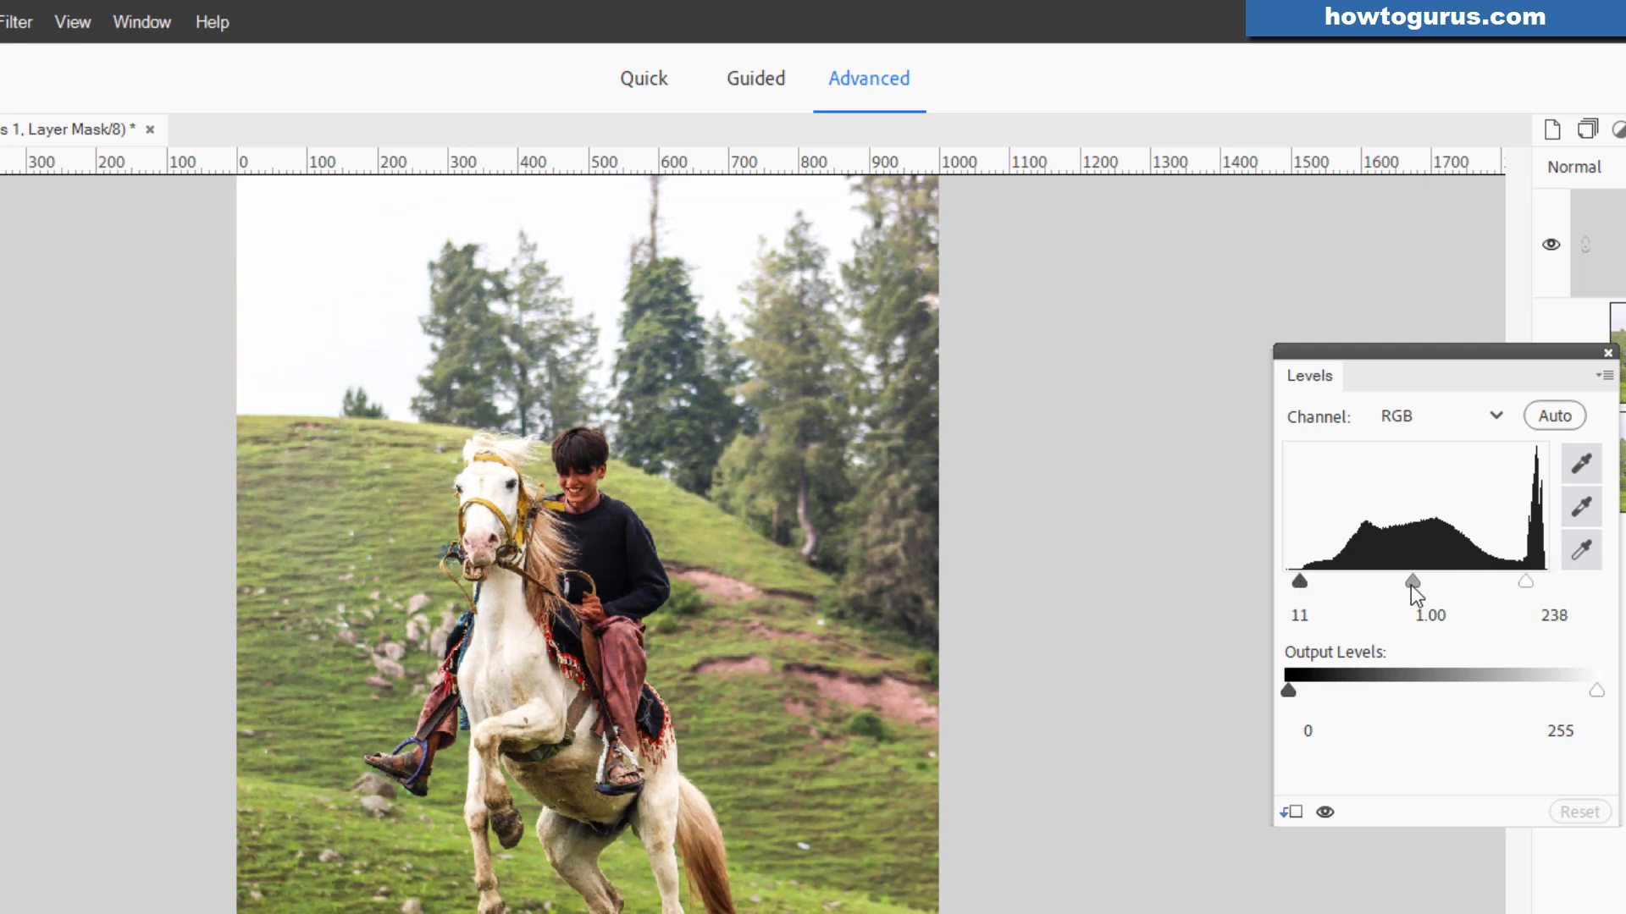
drag(1418, 582, 1402, 583)
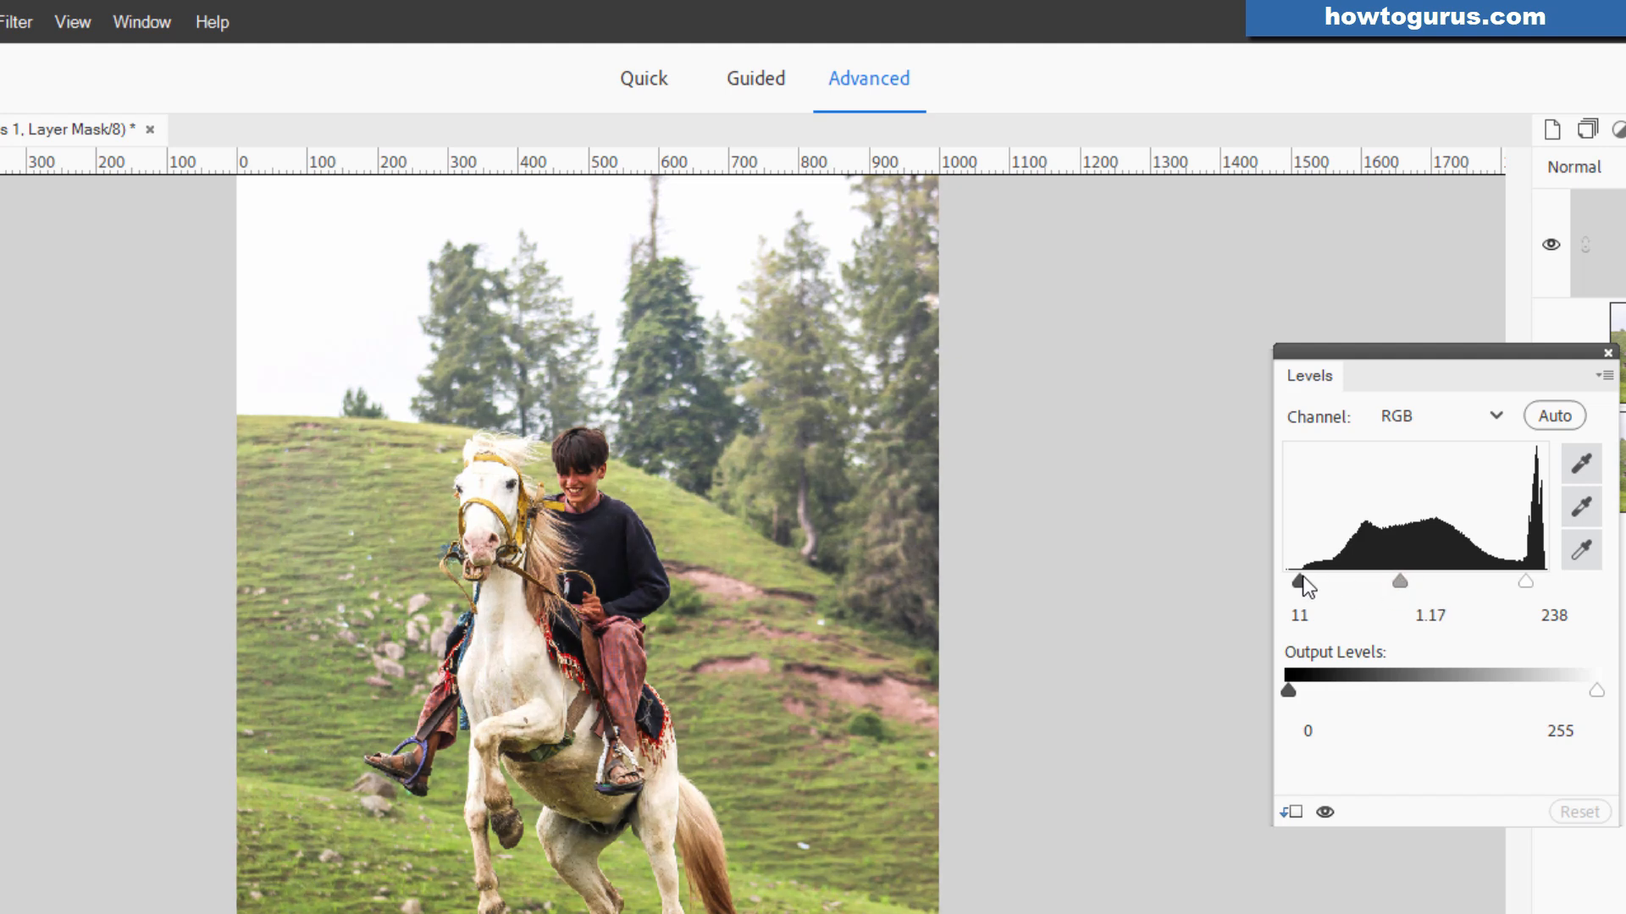
drag(1298, 583, 1312, 583)
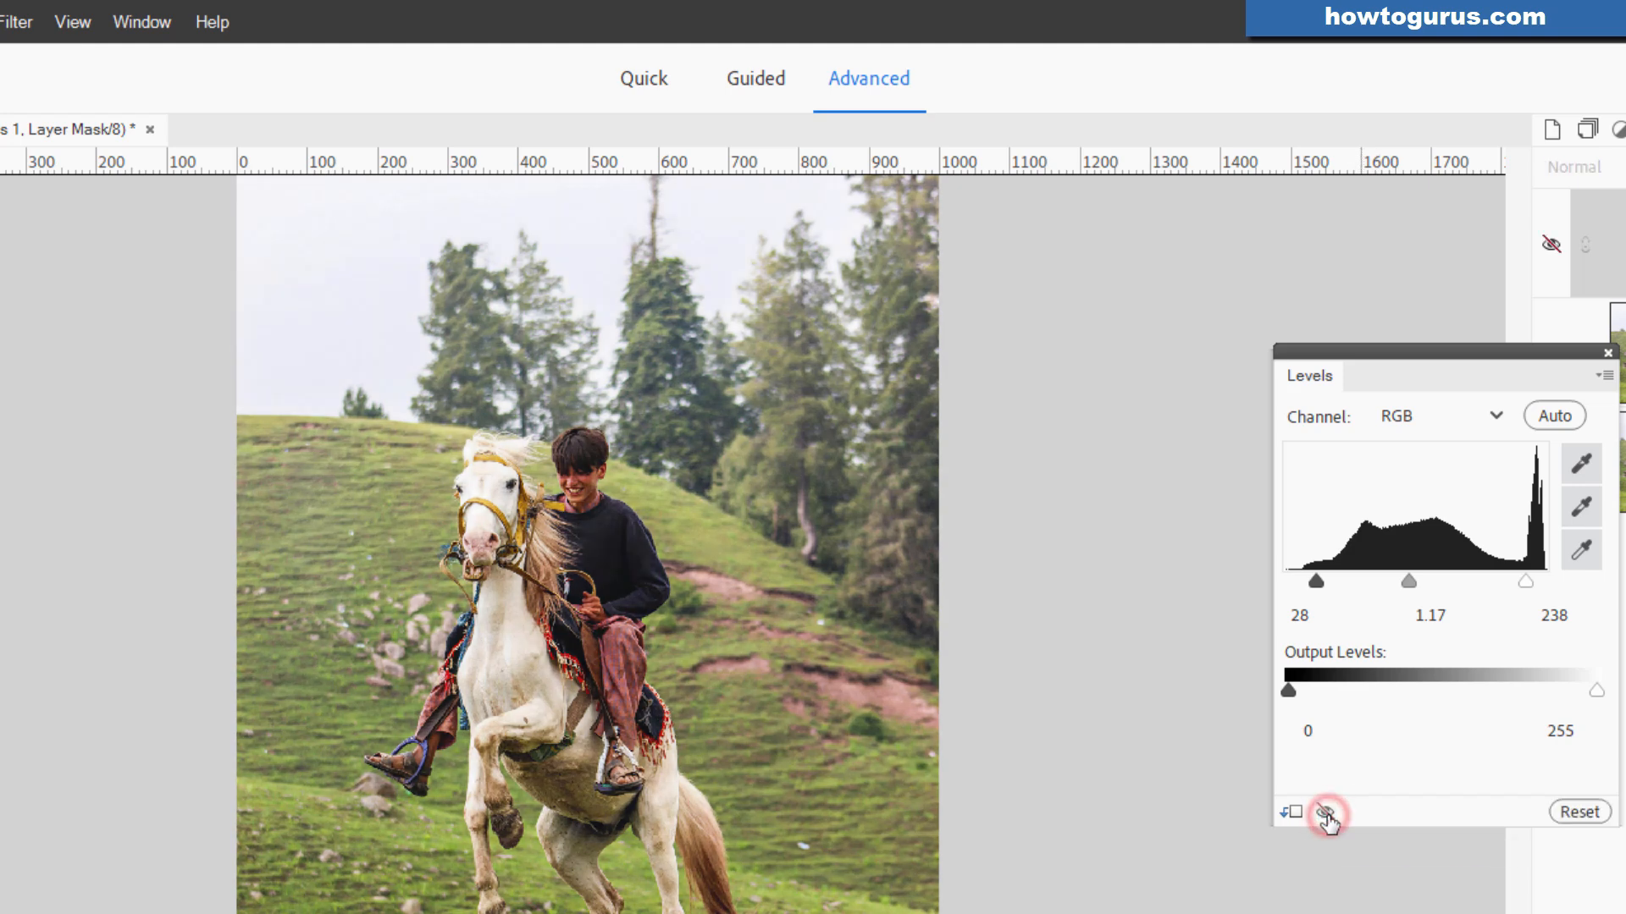
click(1327, 814)
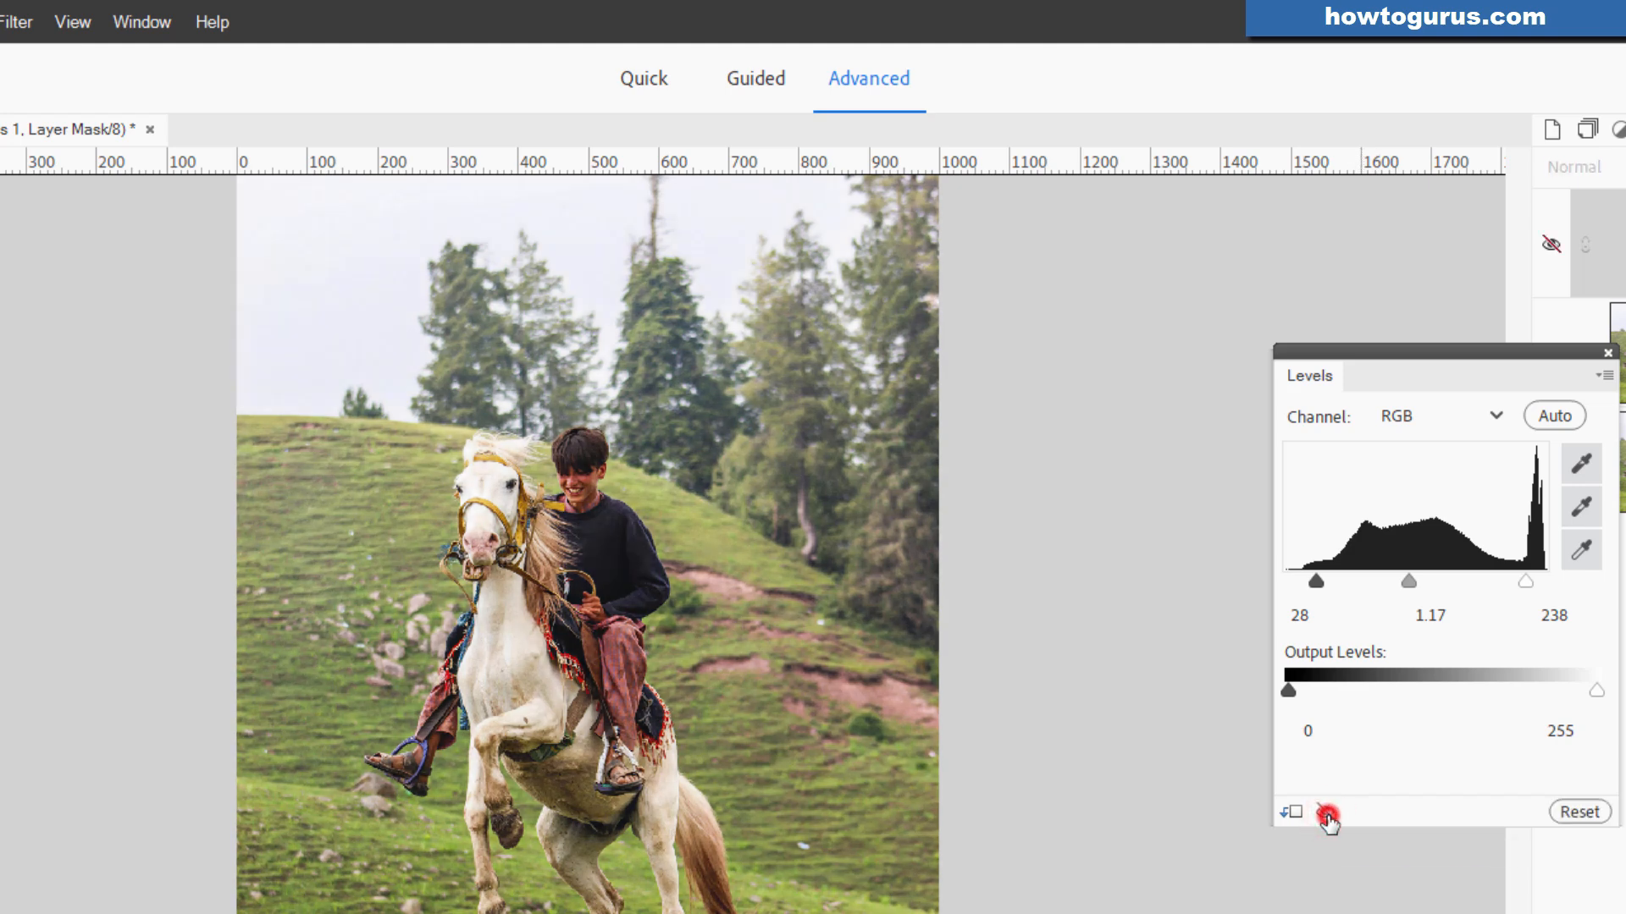
click(1327, 813)
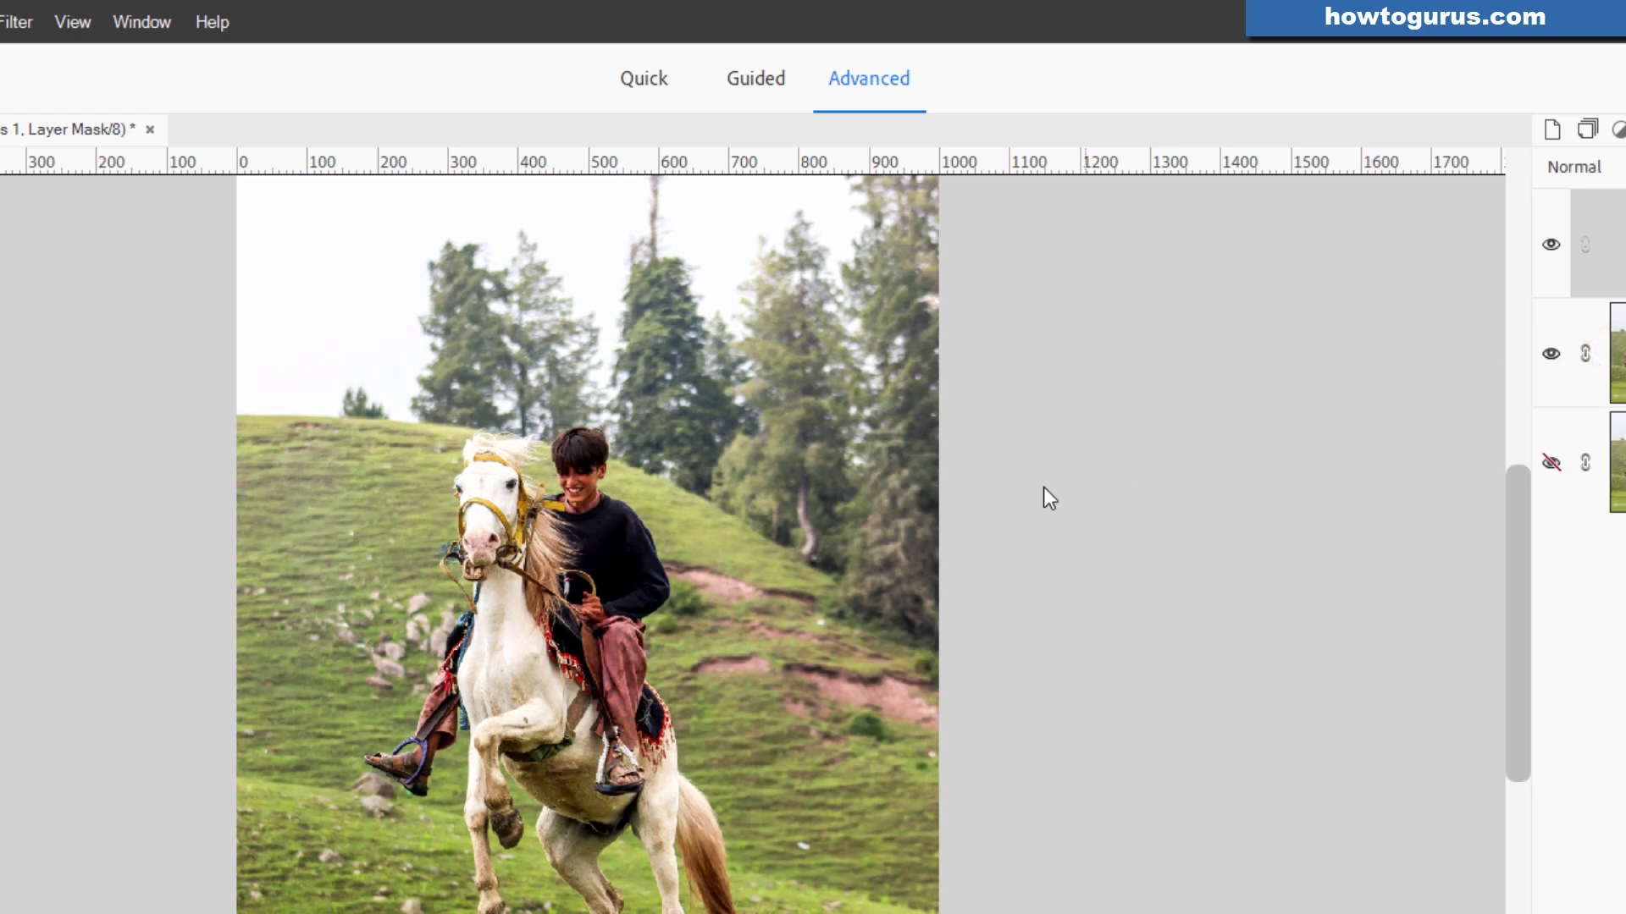
Add a Hue/Saturation adjustment layer above Levels 1 with Saturation at +9
click(345, 22)
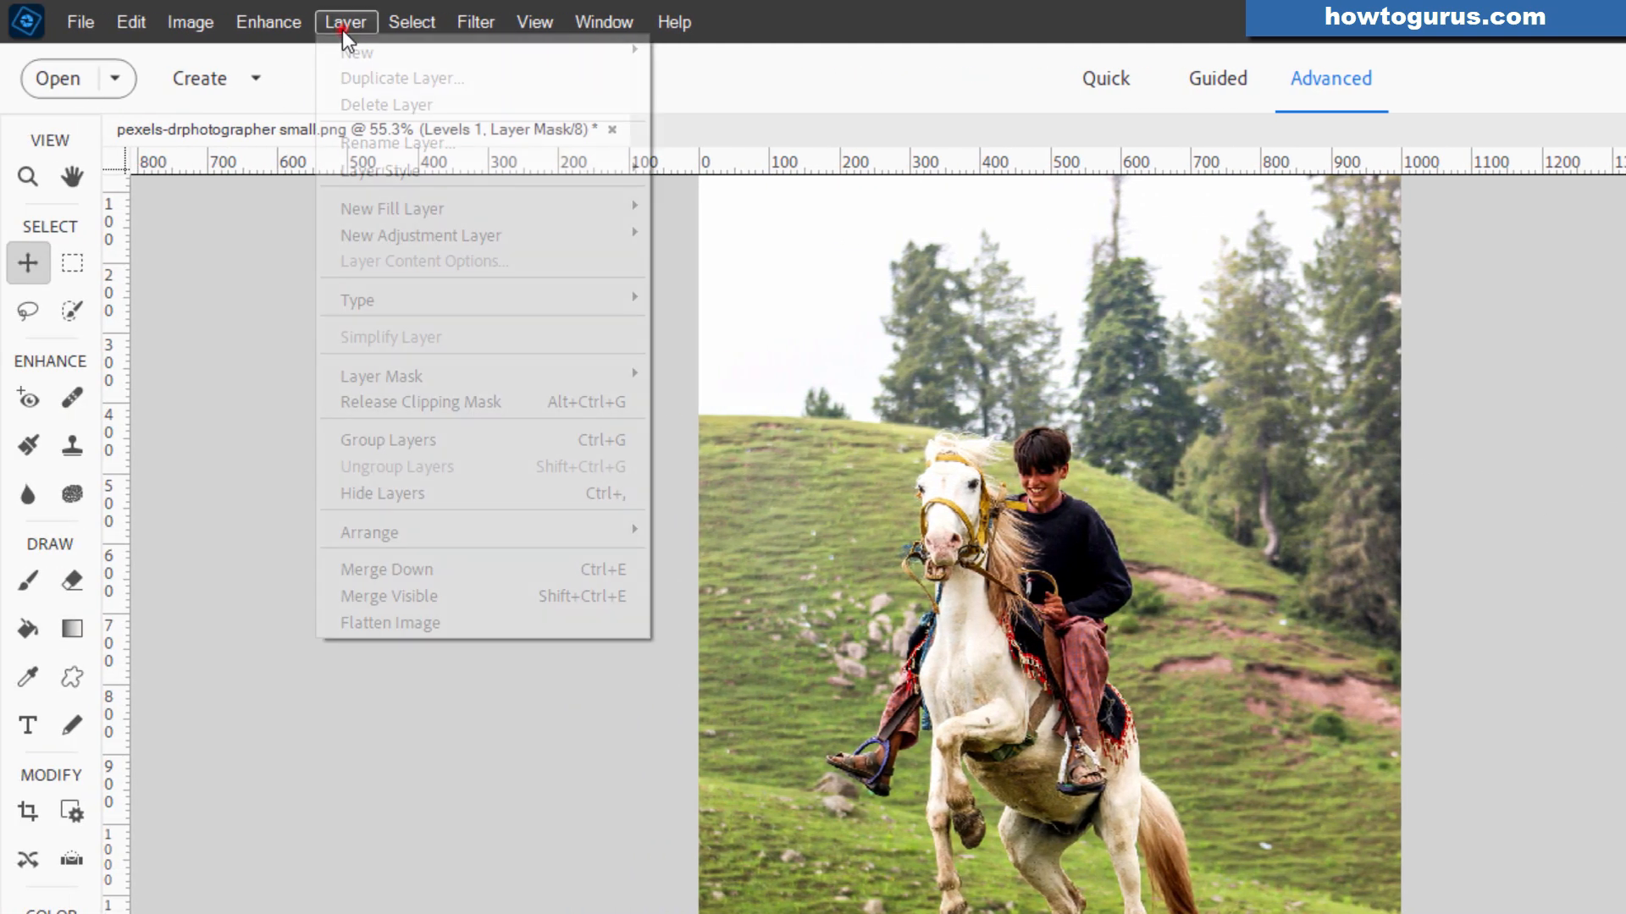
mouse_move(420, 235)
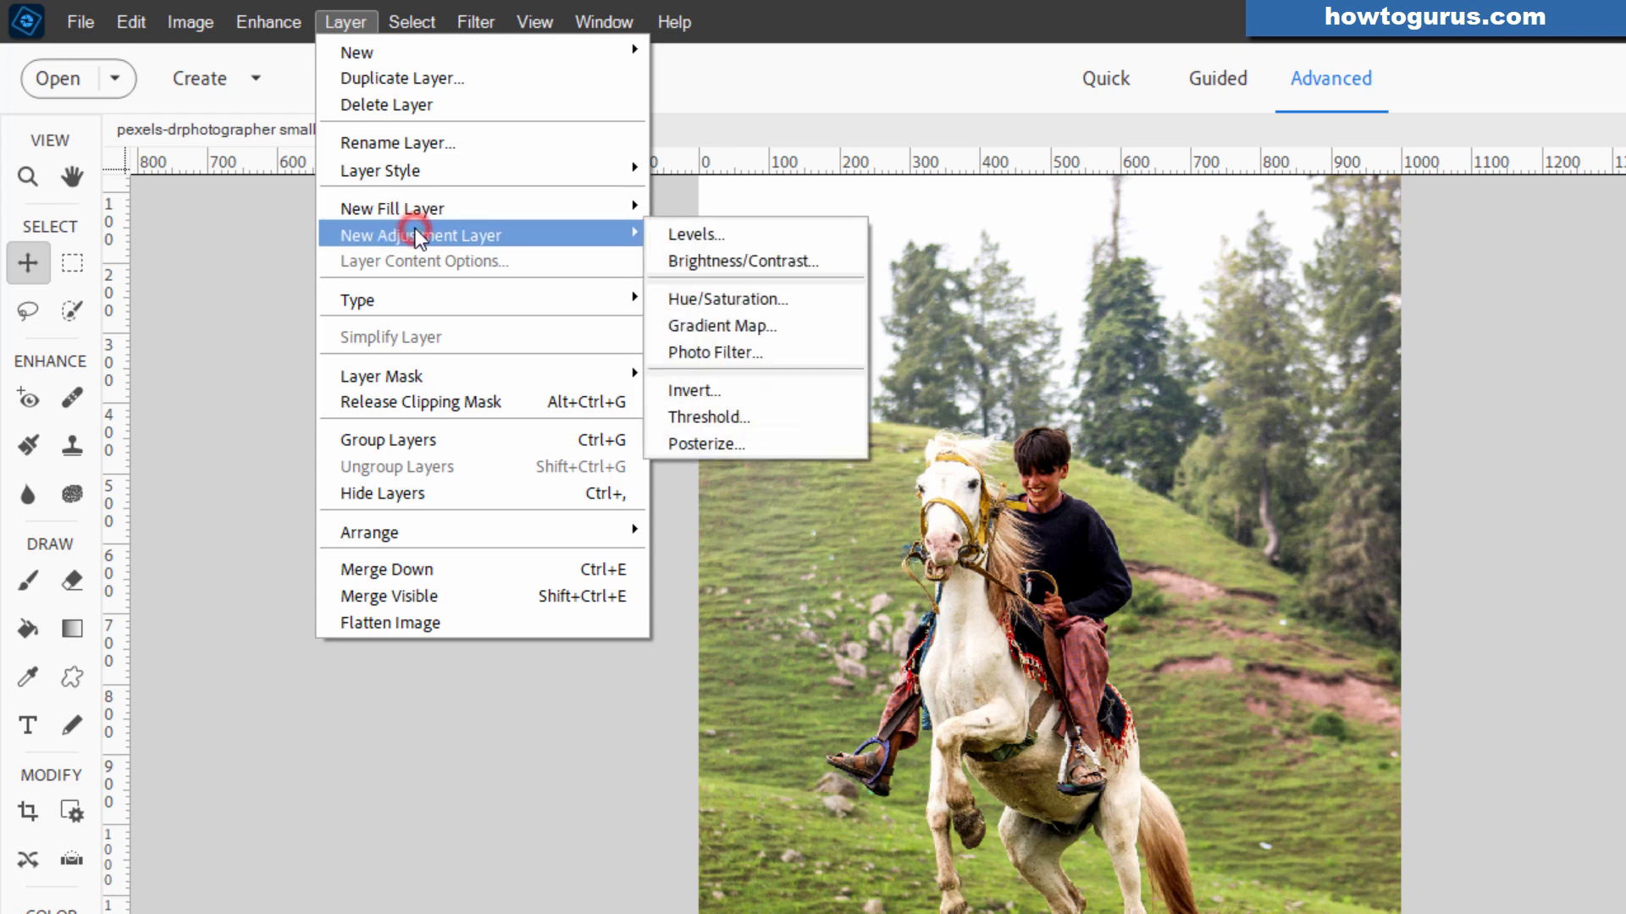
click(727, 299)
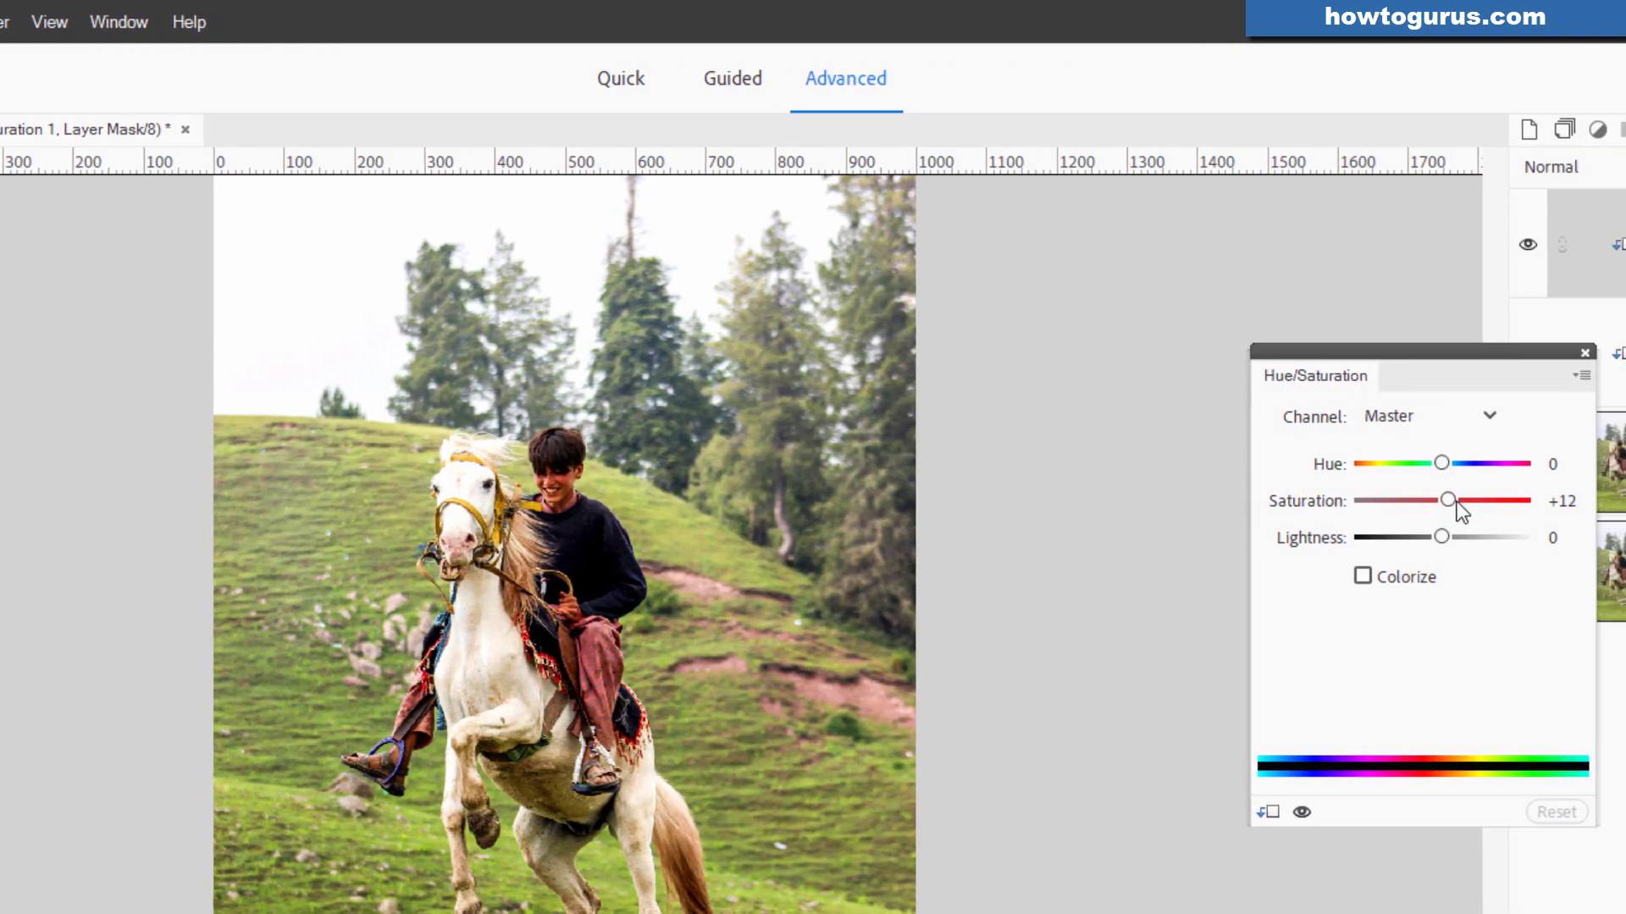
drag(1452, 501, 1449, 500)
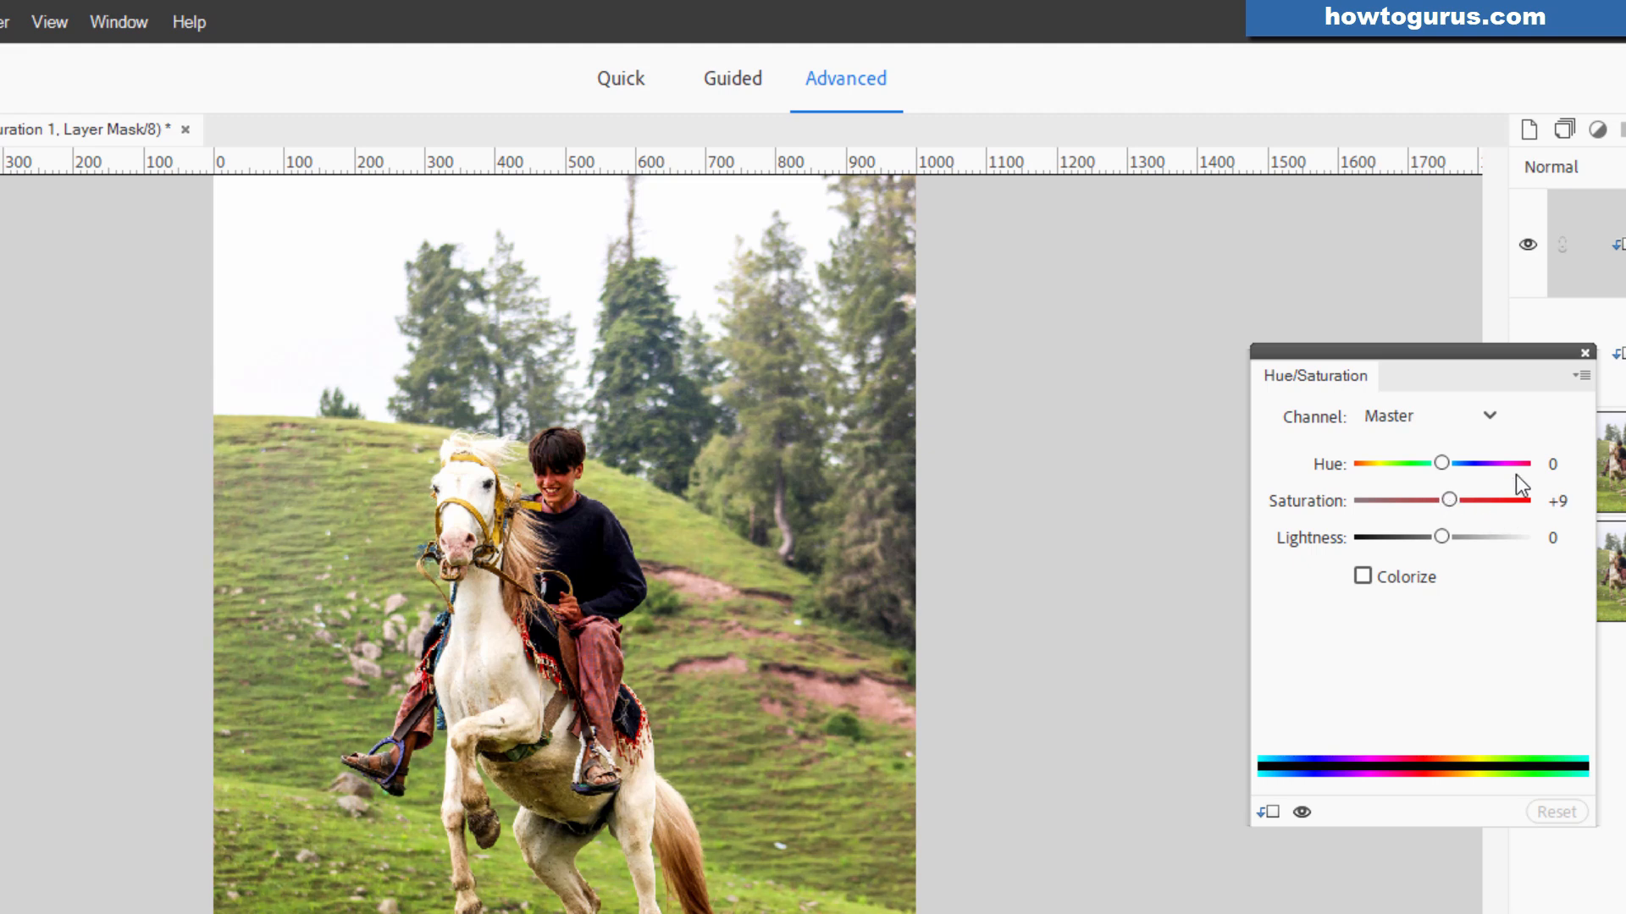
click(1584, 354)
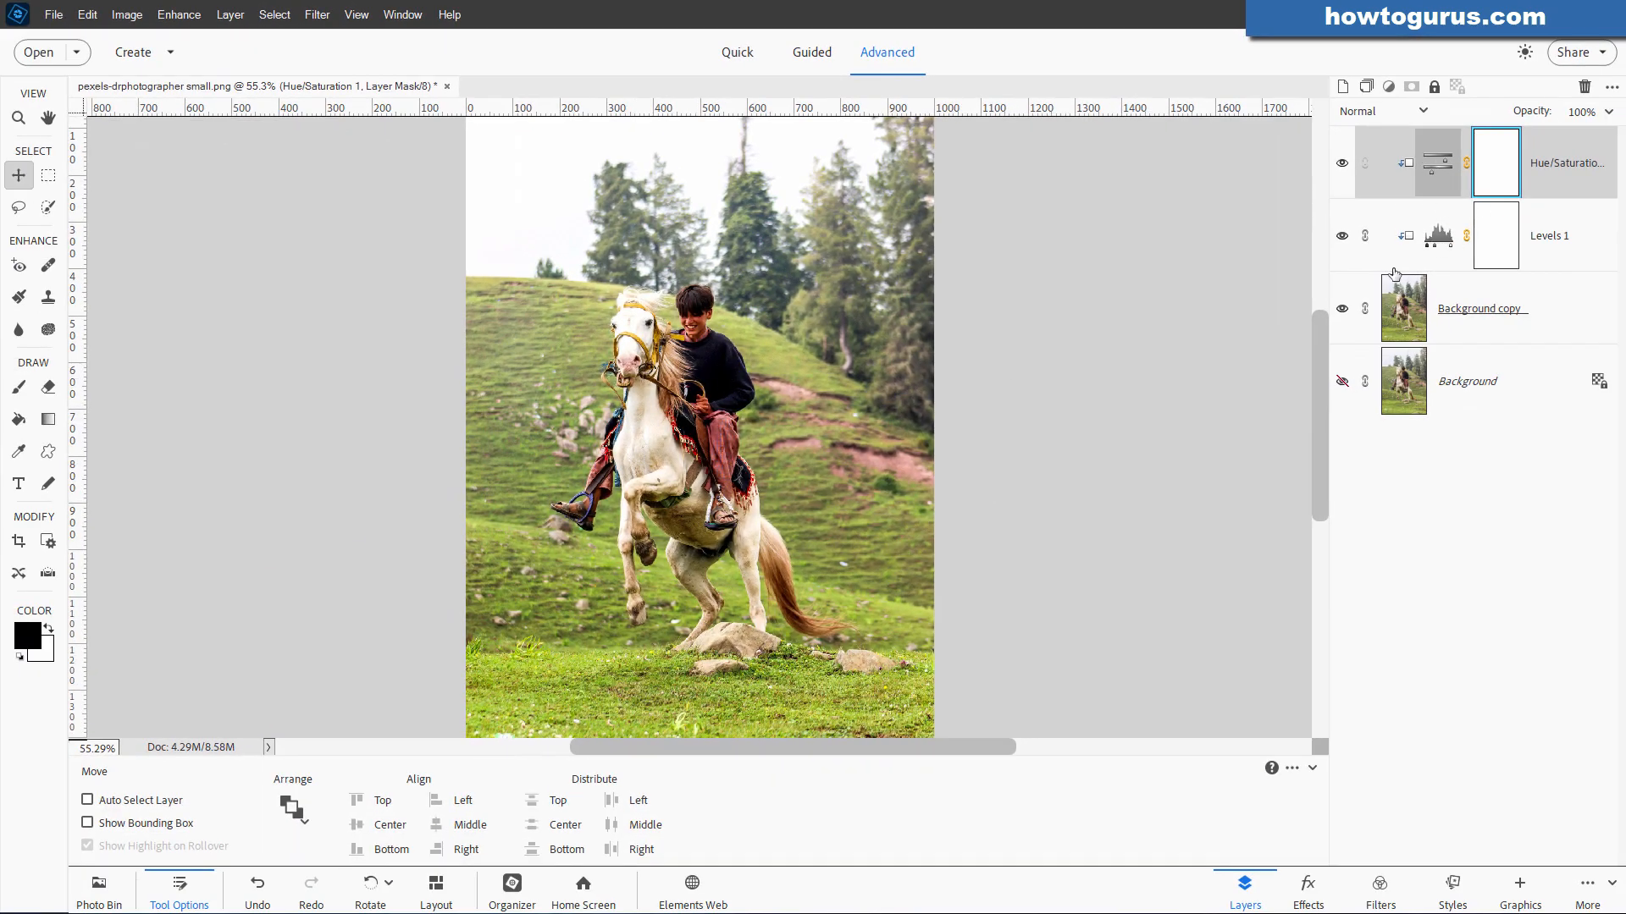
mouse_move(1392, 273)
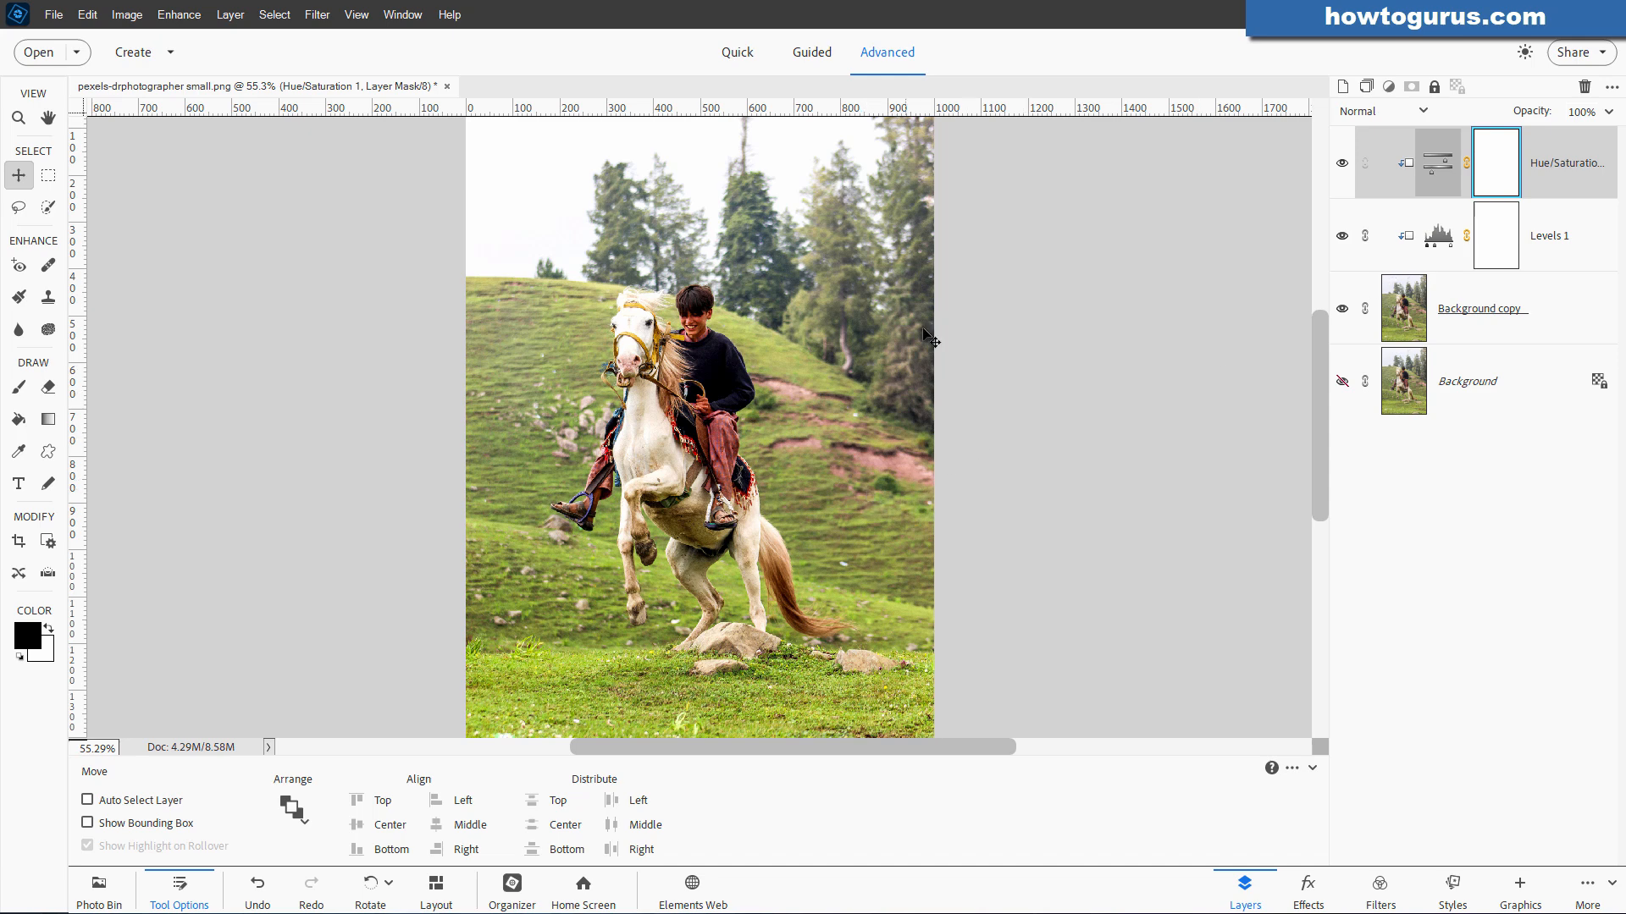
mouse_move(964, 406)
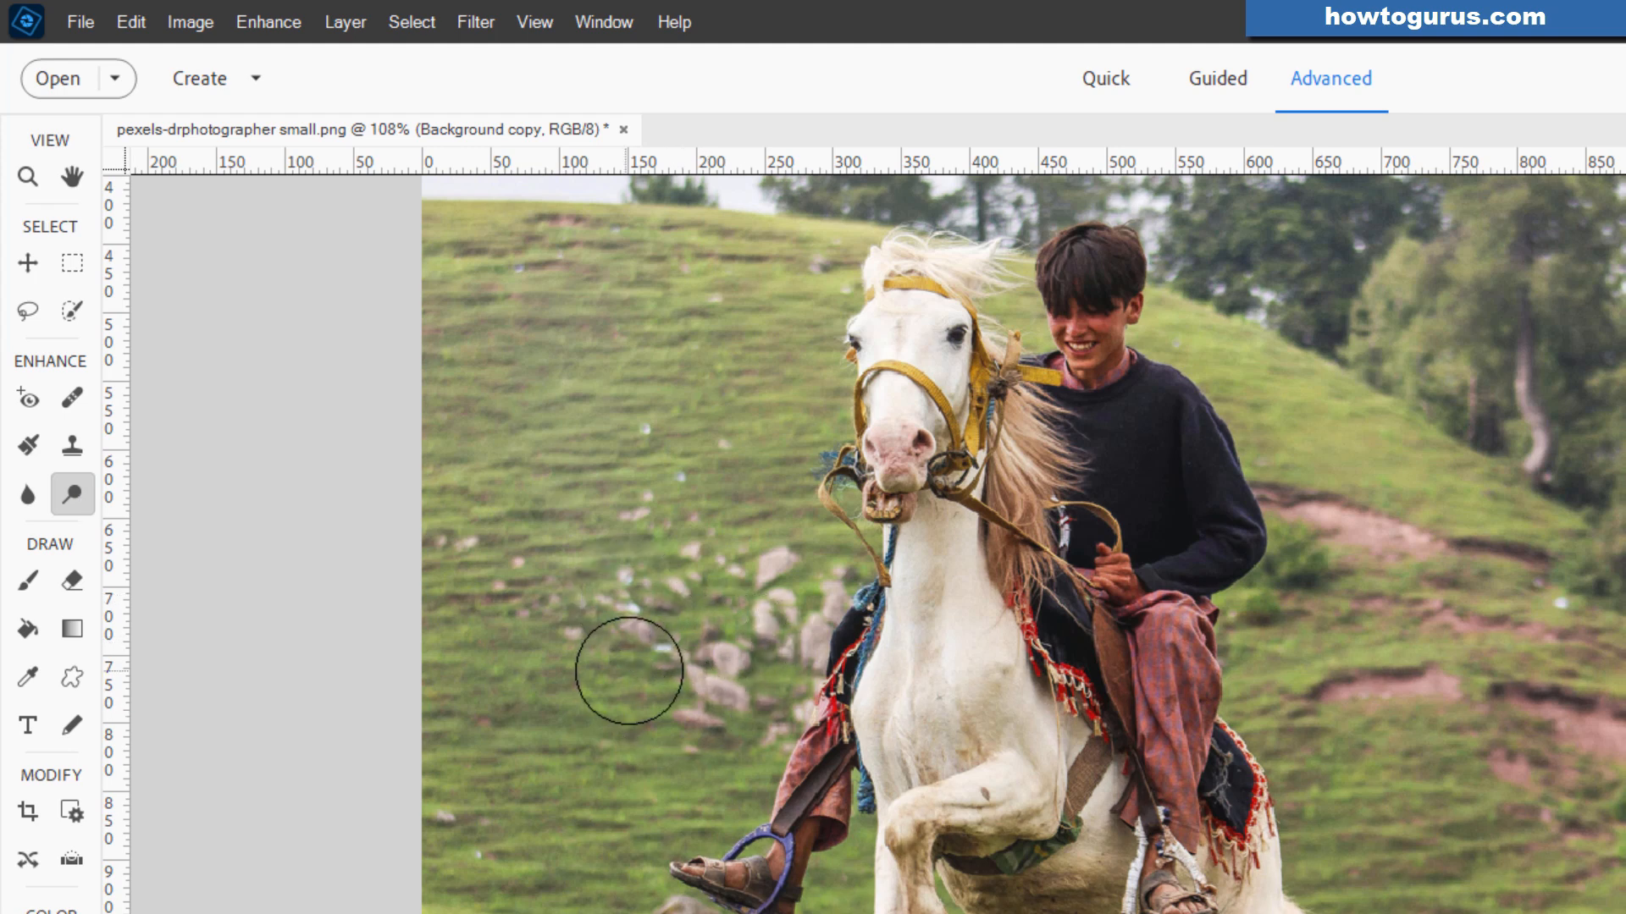
mouse_move(617, 495)
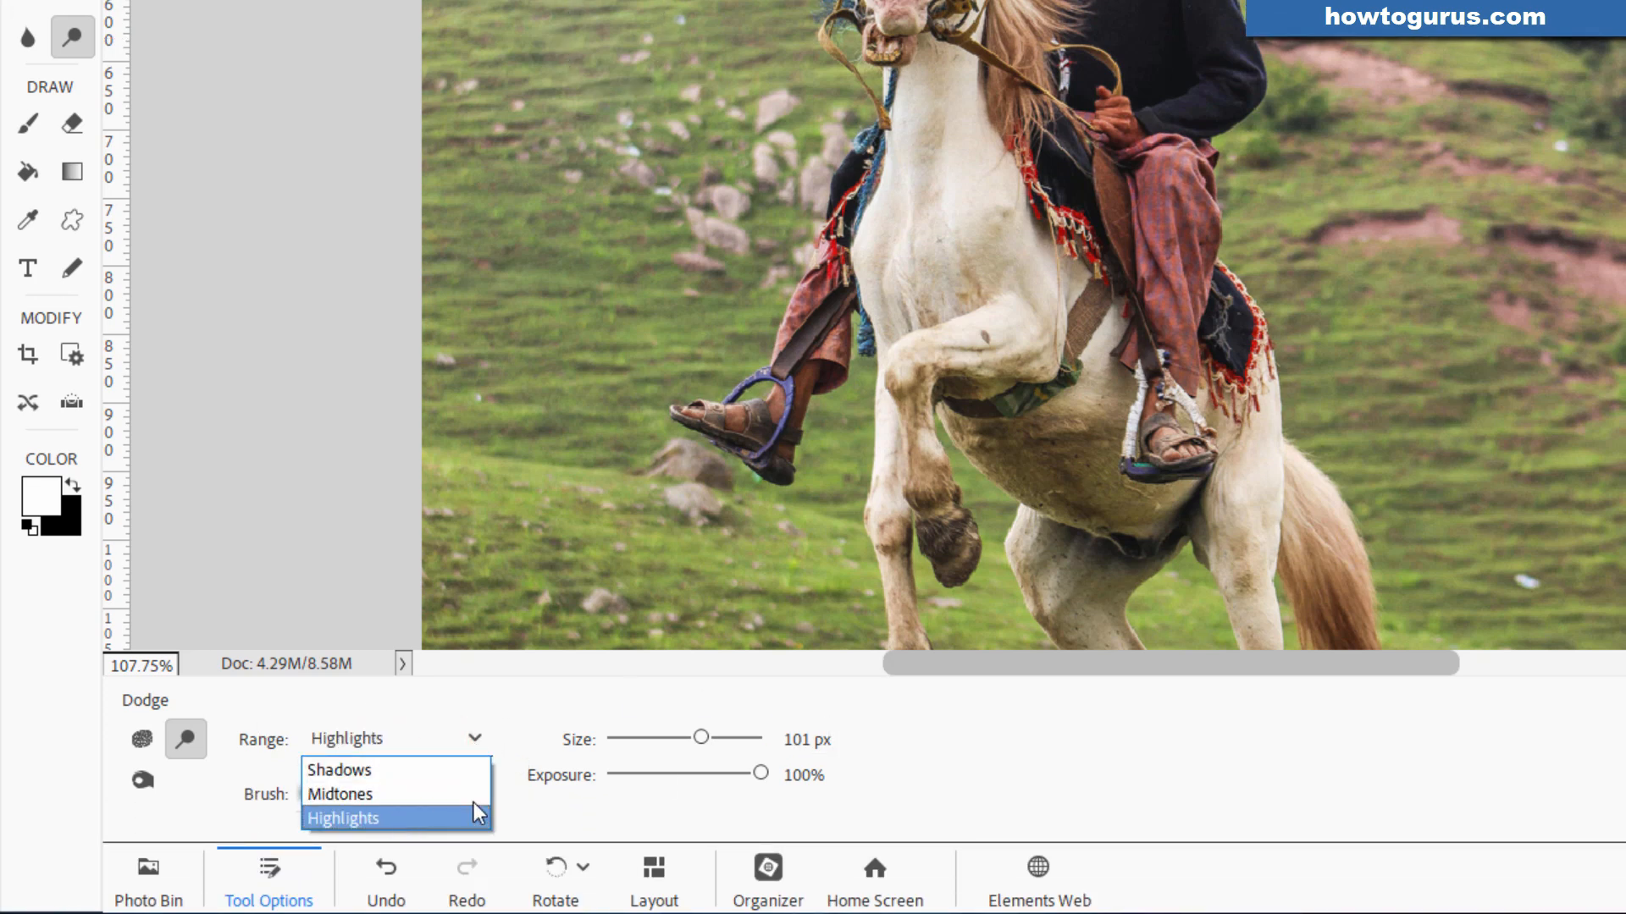
Set the Dodge tool to Midtones at 100% exposure and lighten grass left of the horse
click(345, 818)
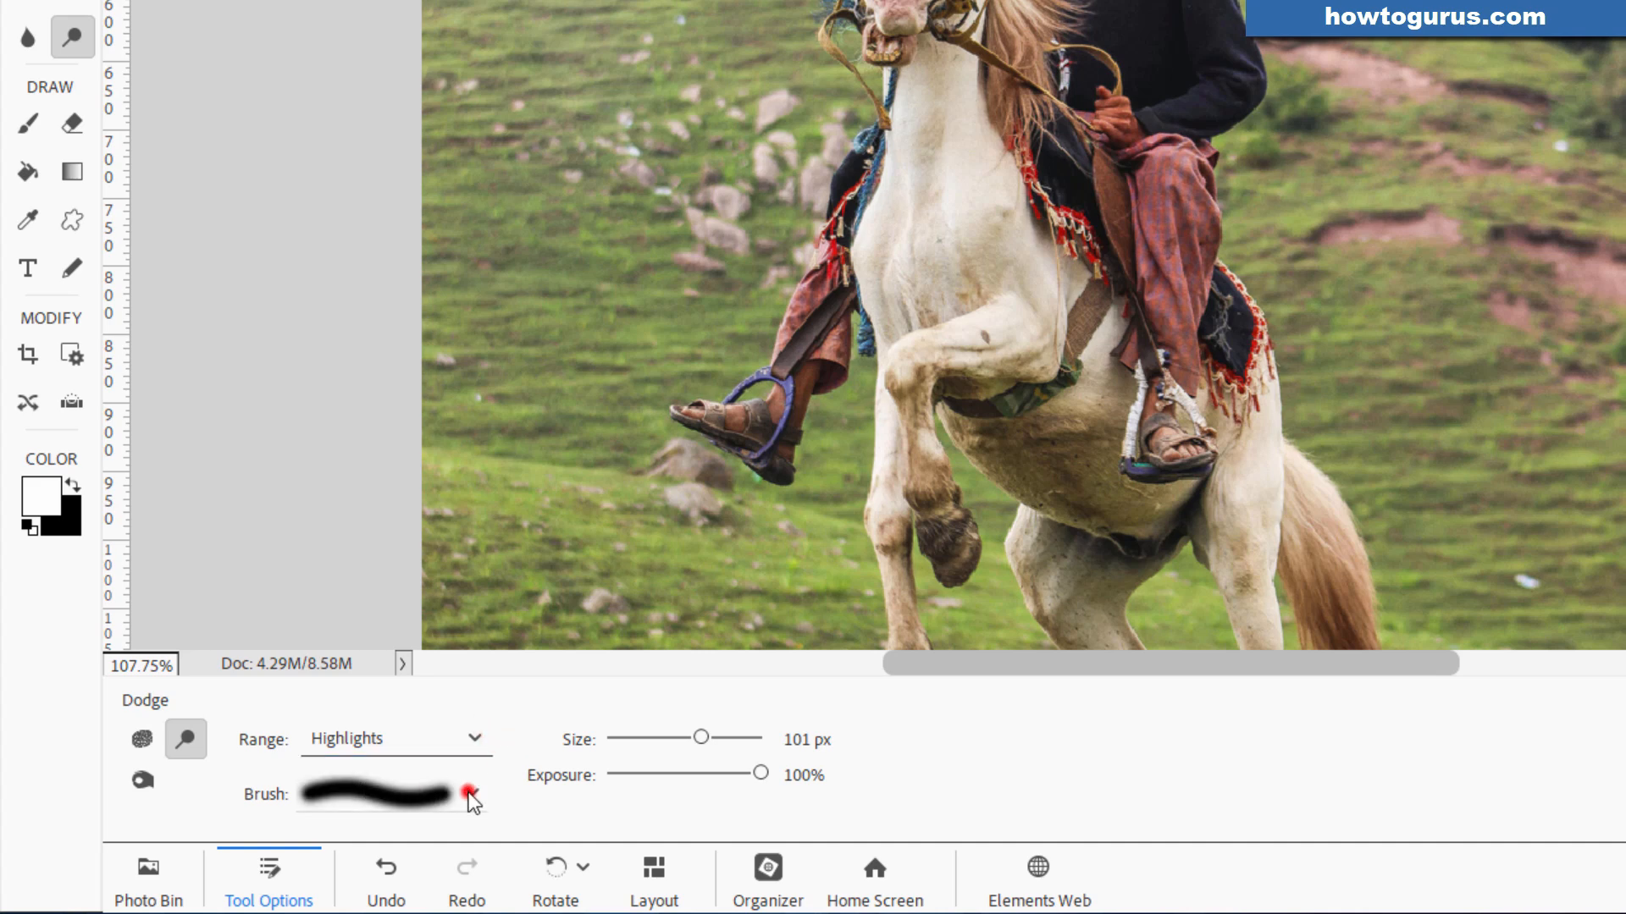
click(467, 795)
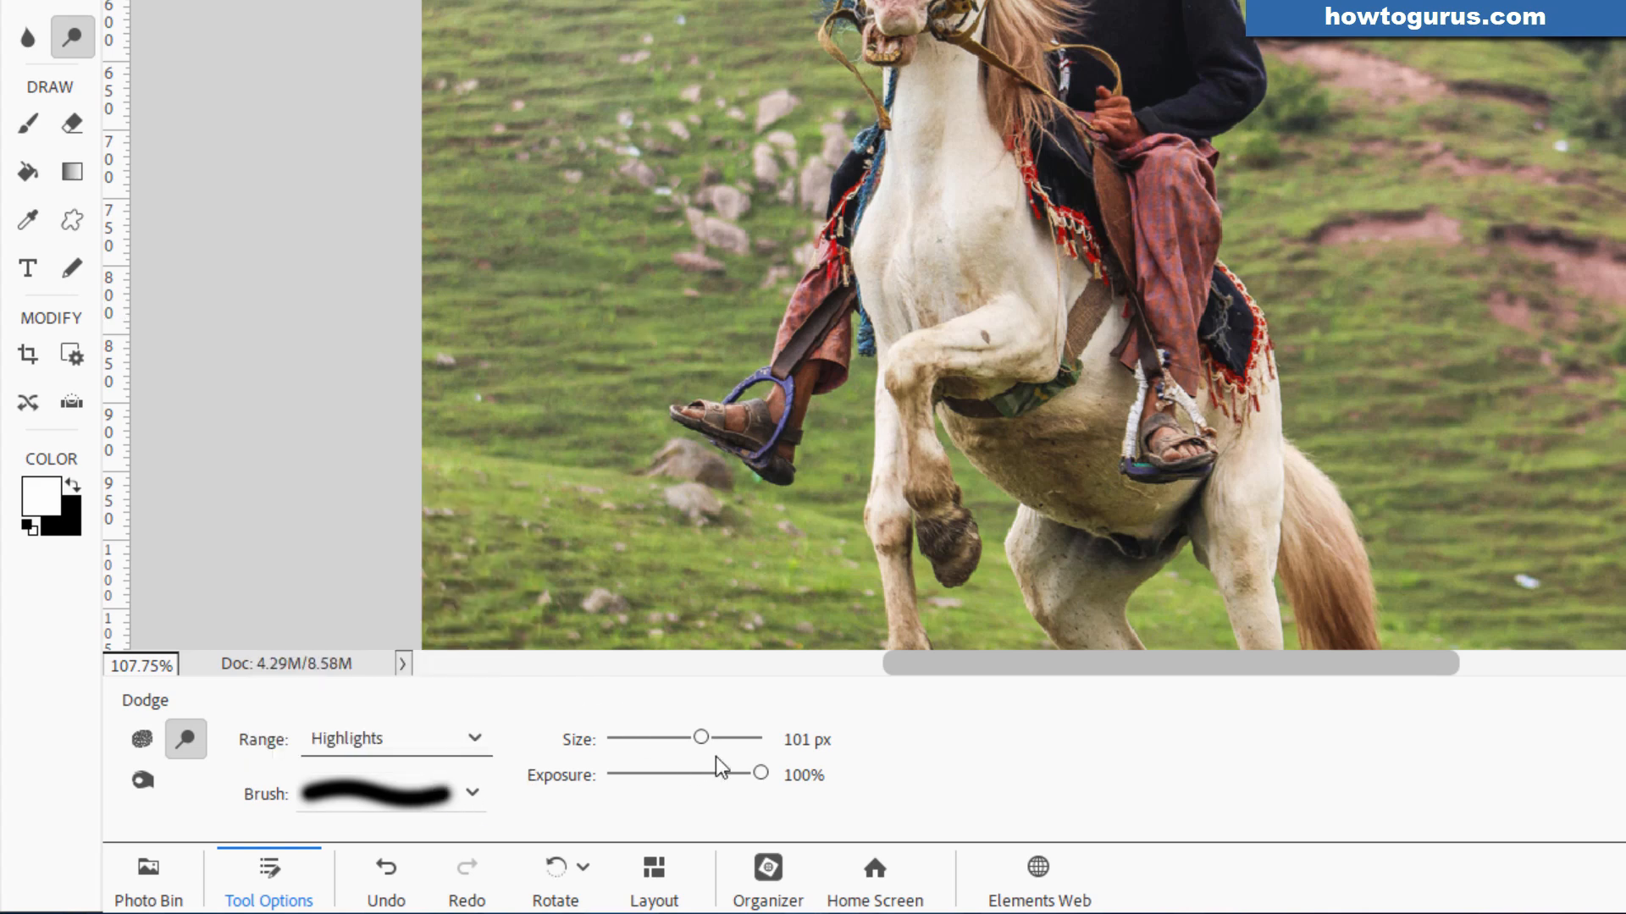
mouse_move(673, 726)
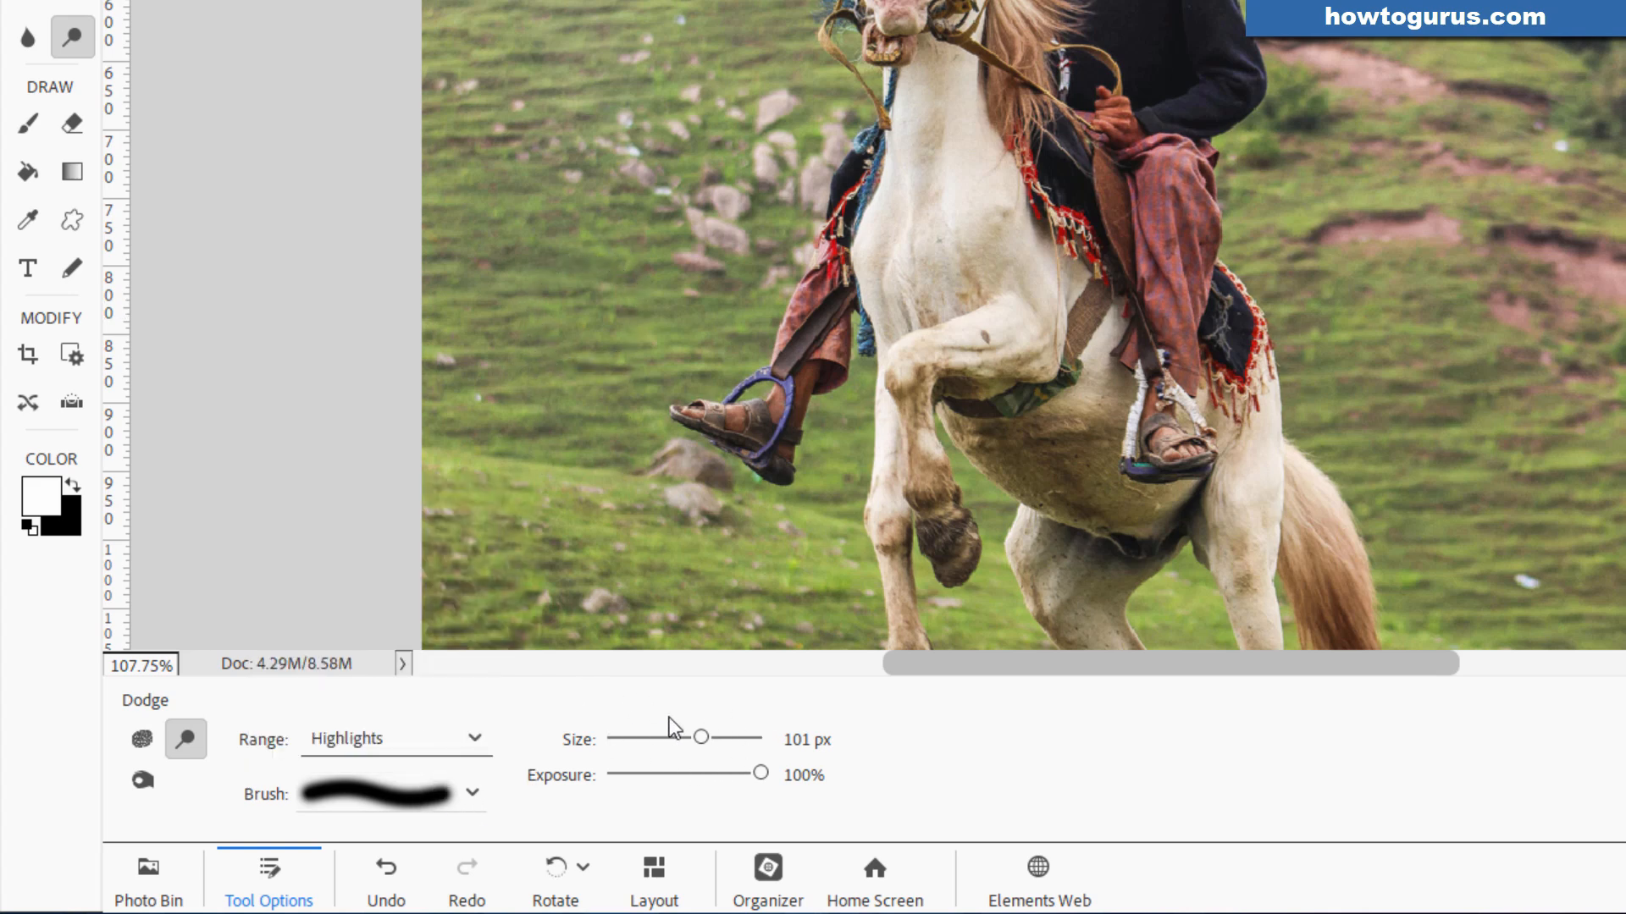
click(807, 774)
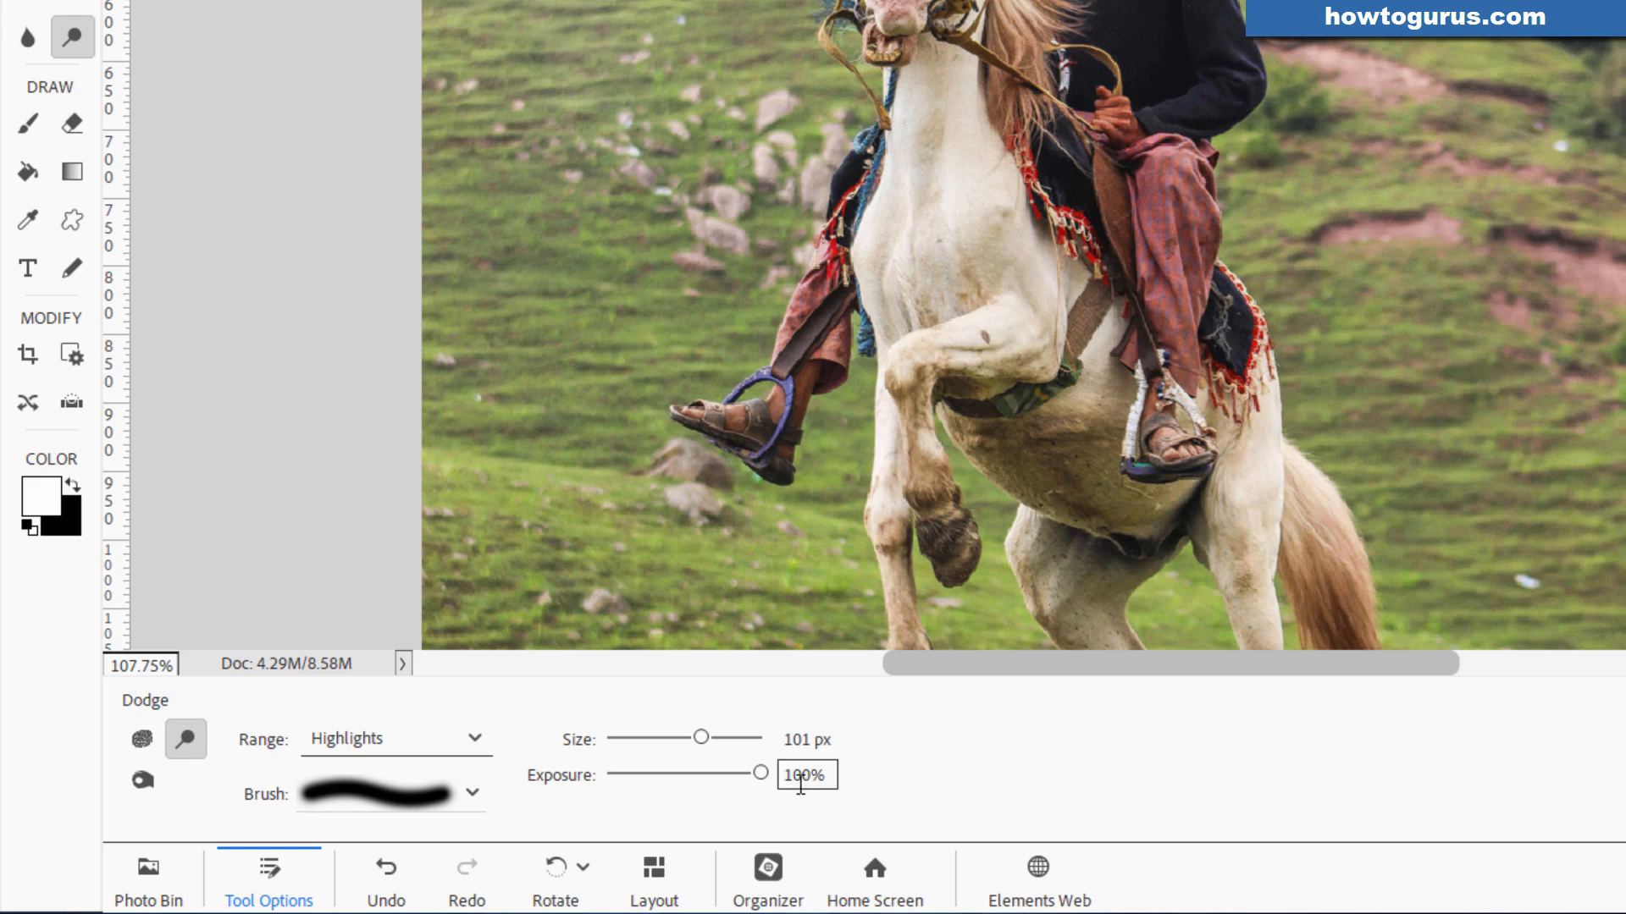
drag(760, 775, 637, 775)
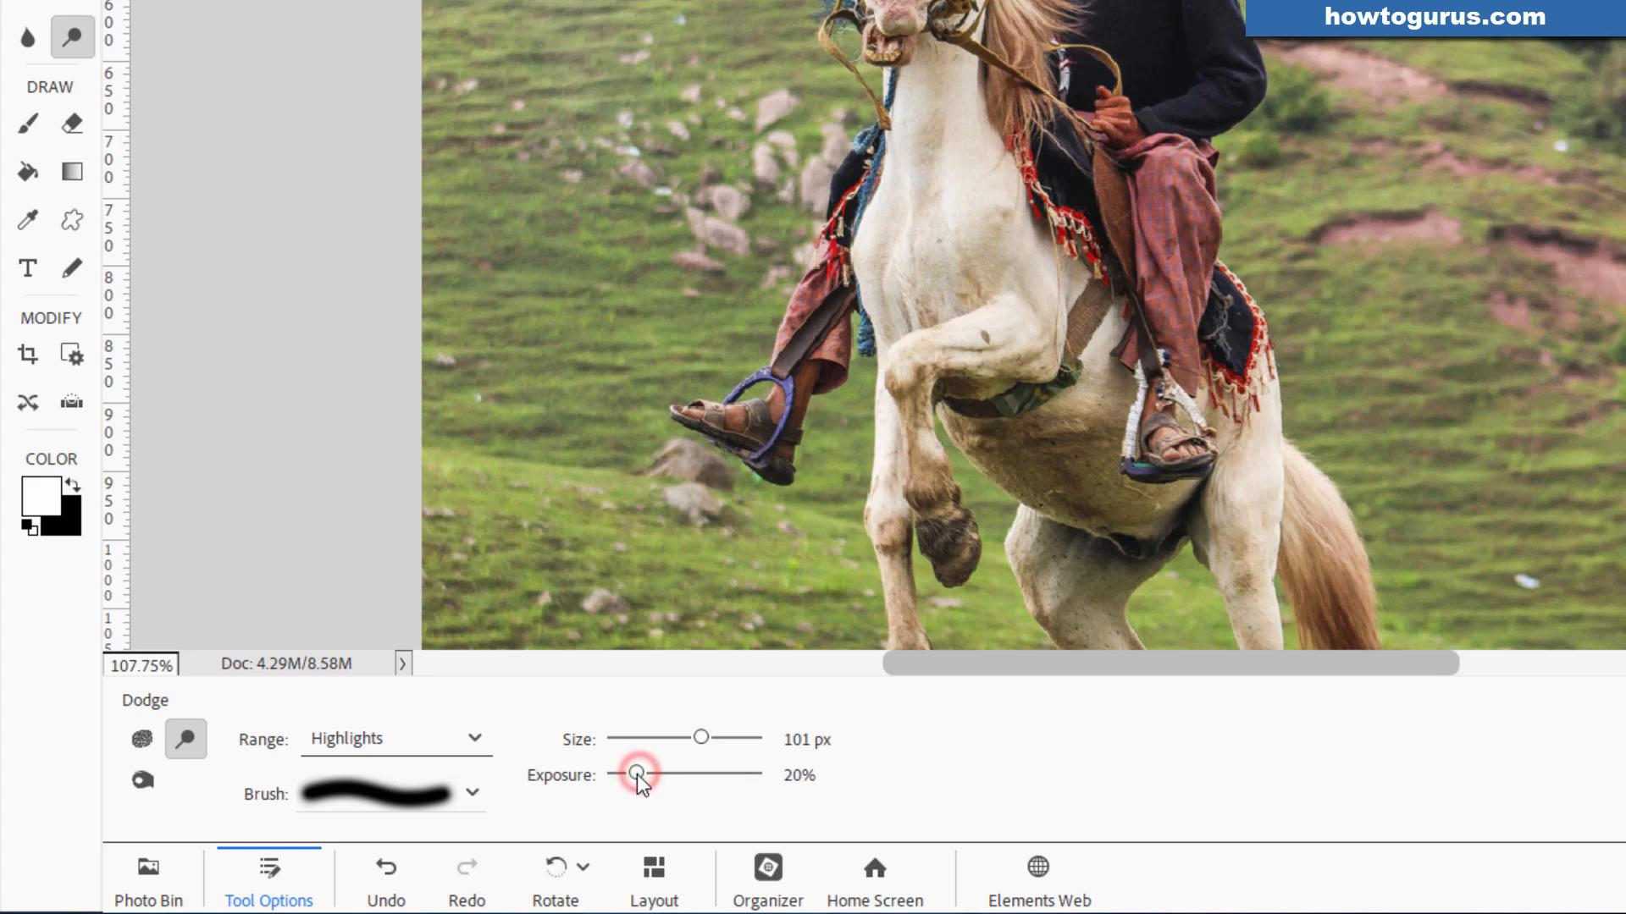
mouse_move(636, 773)
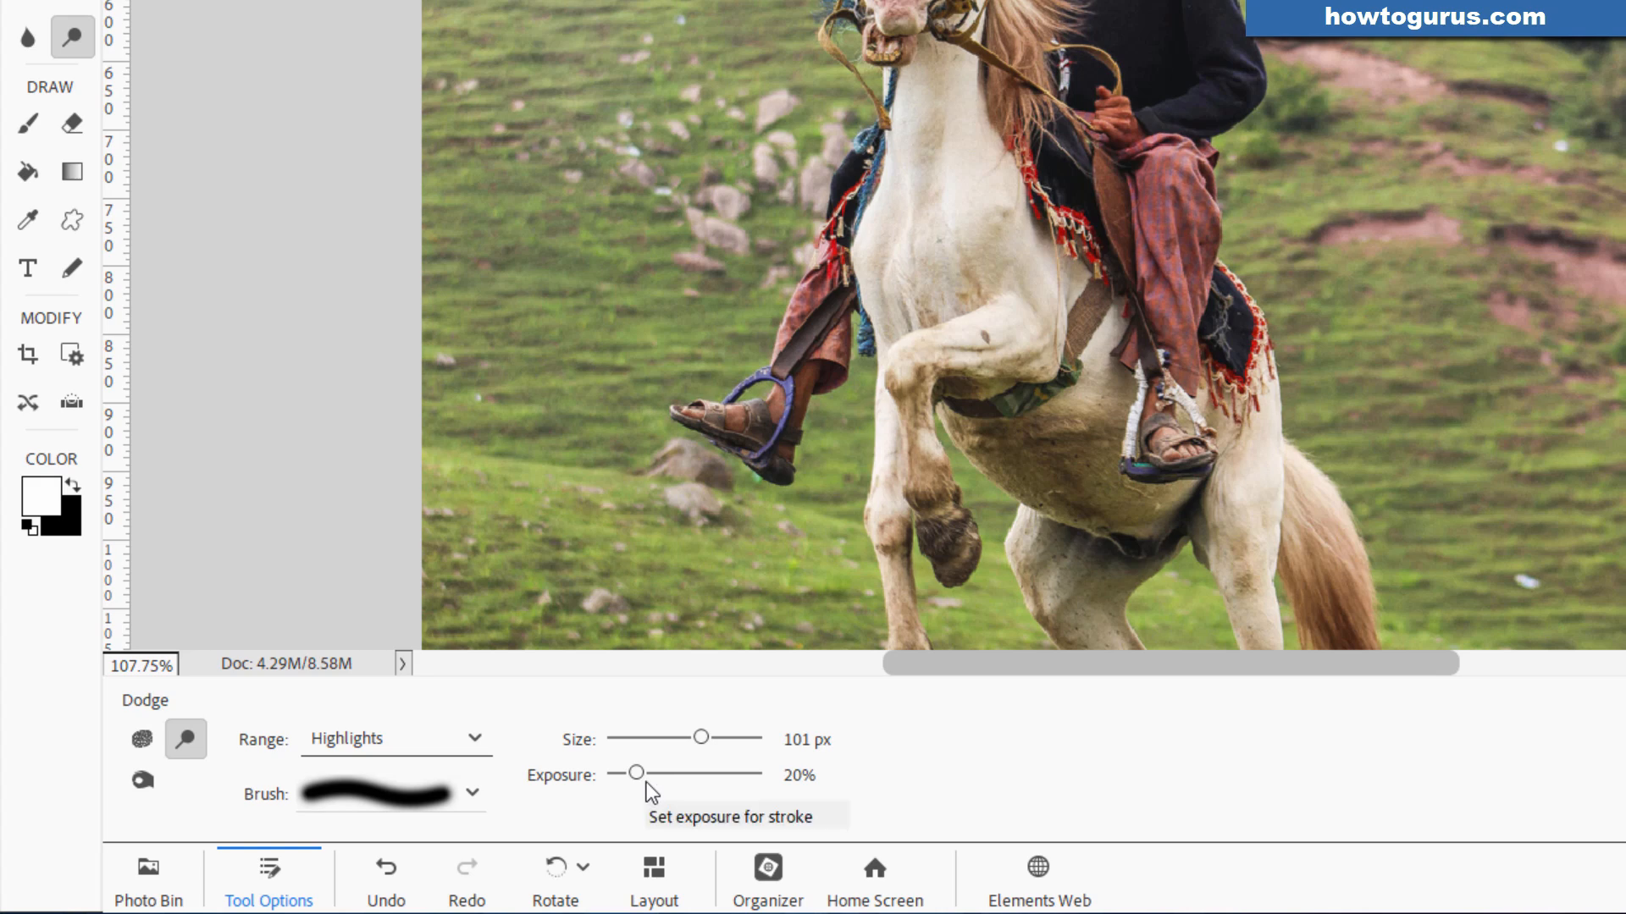
drag(636, 773, 634, 773)
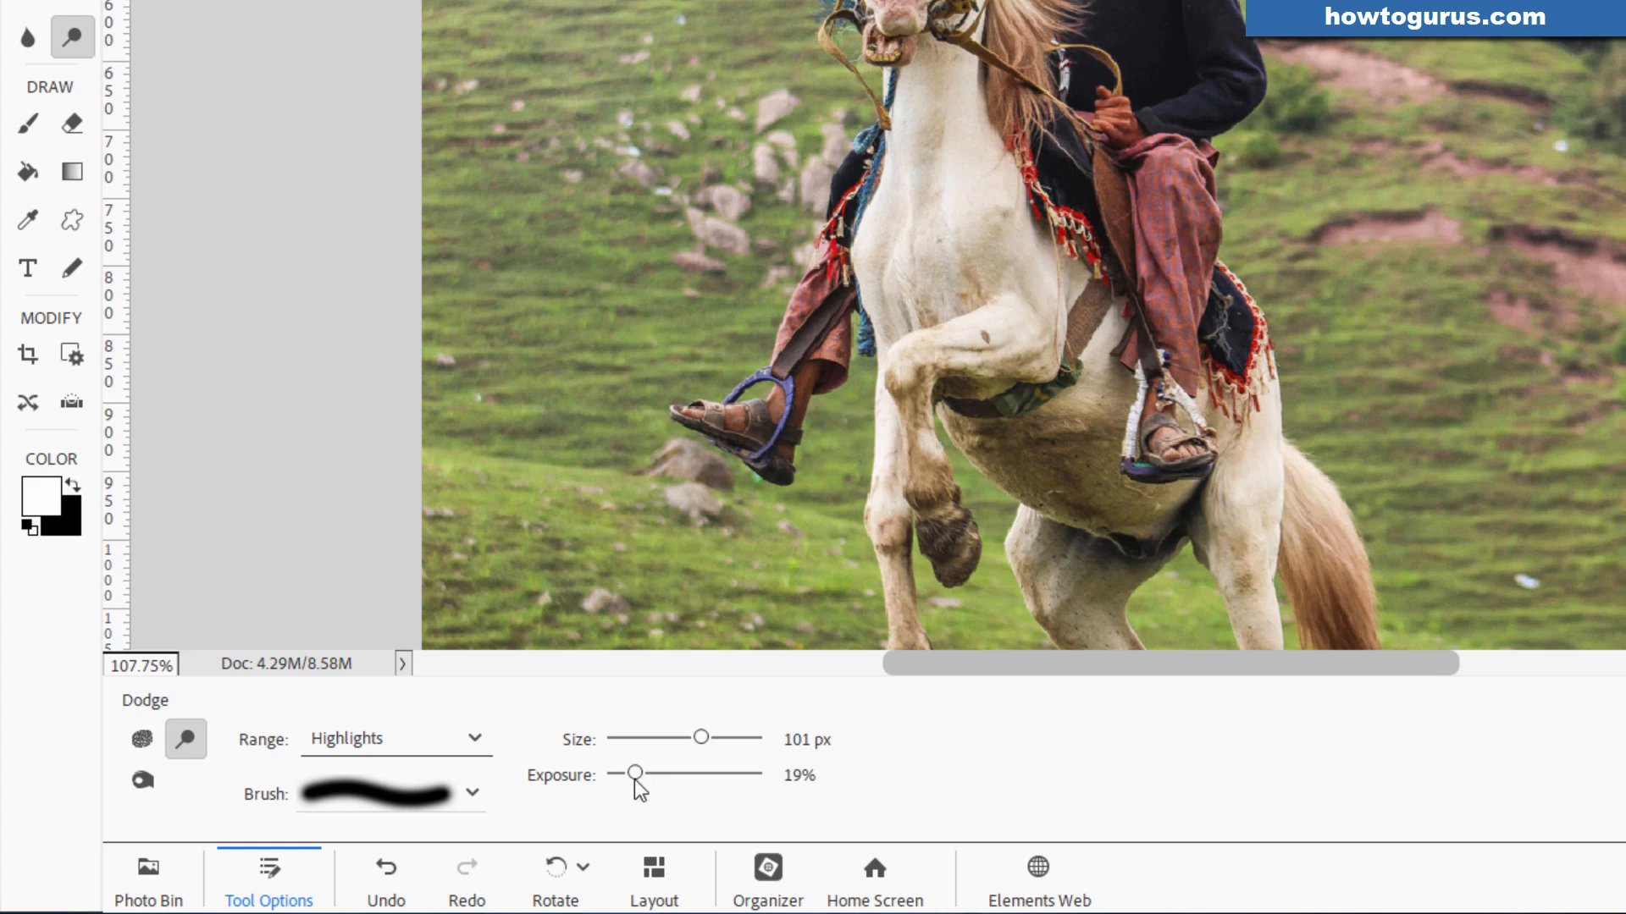
drag(636, 773, 761, 773)
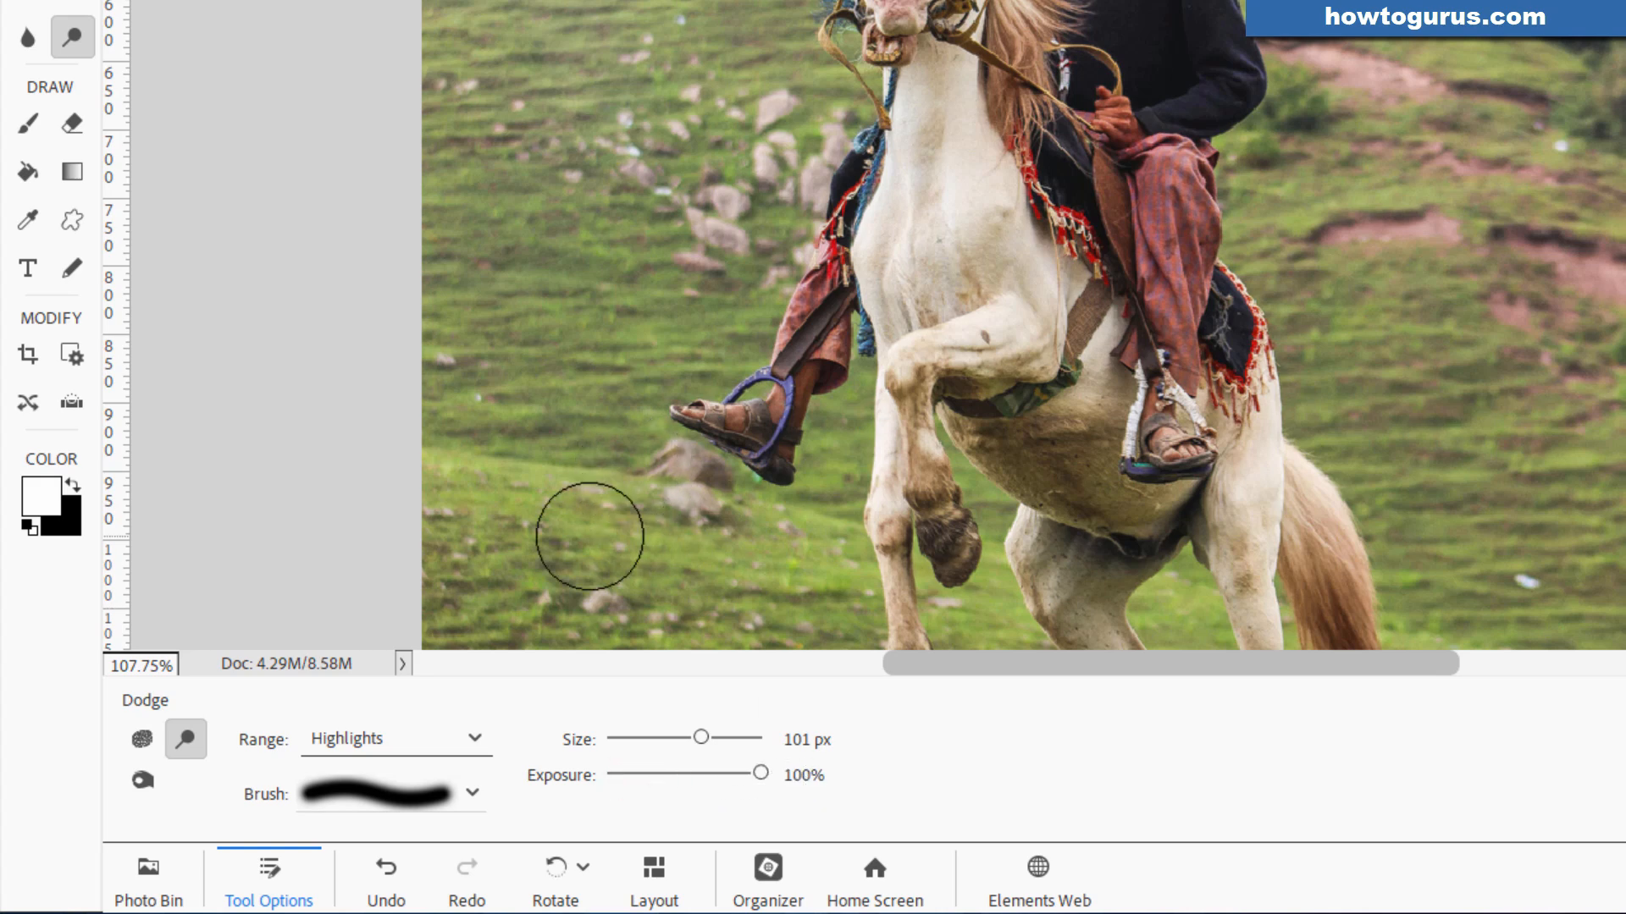
click(477, 738)
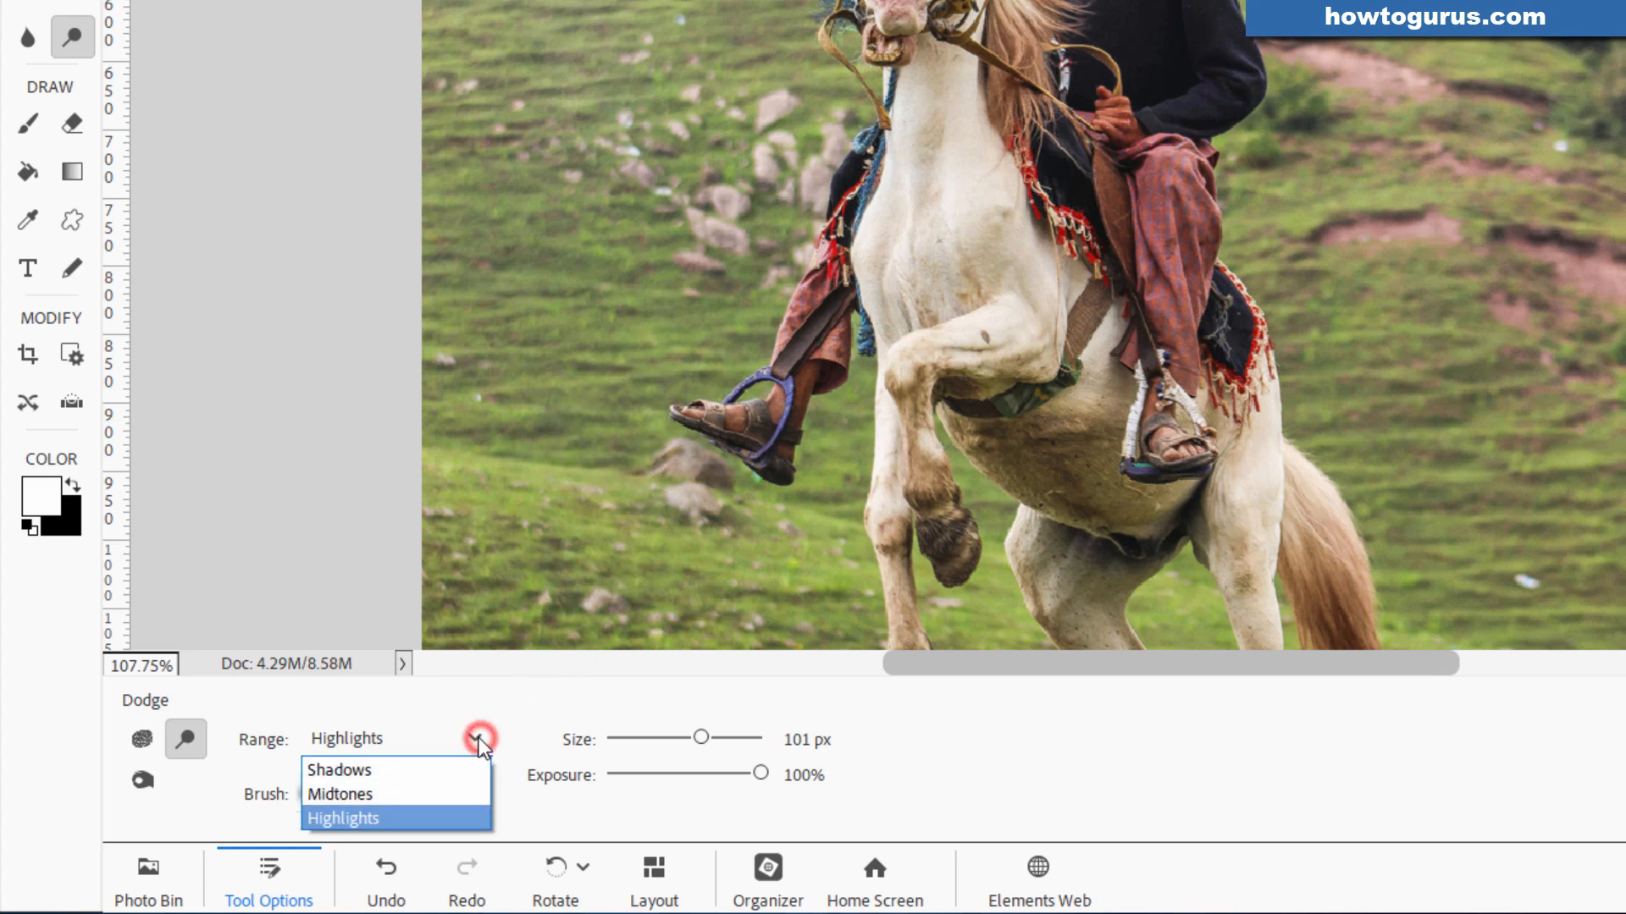
click(339, 793)
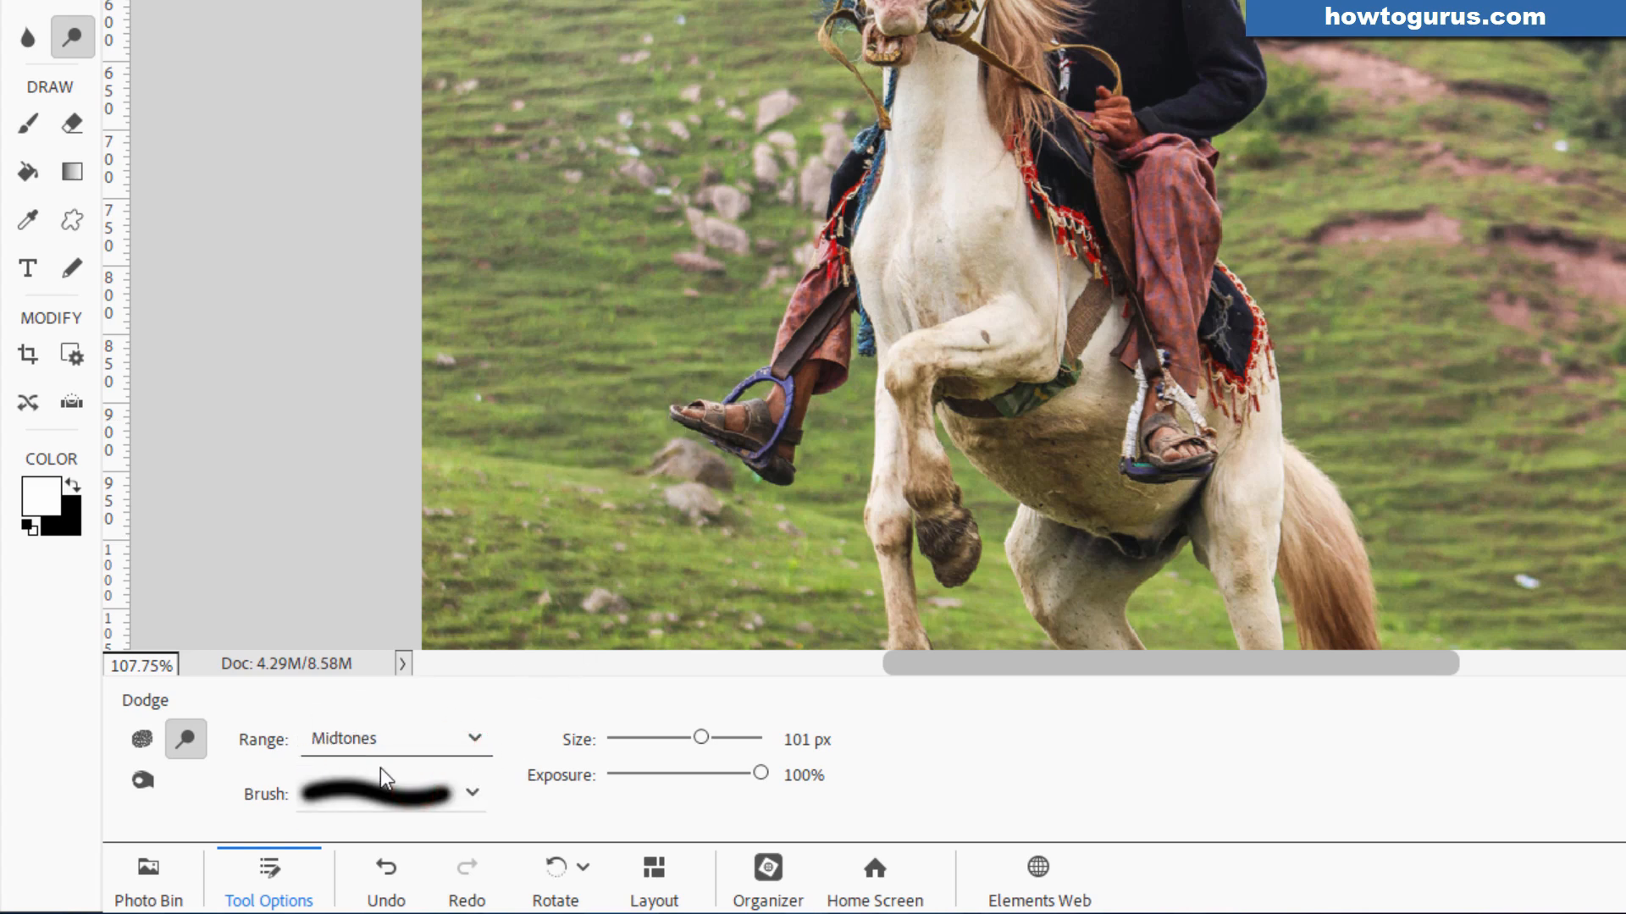
mouse_move(648, 786)
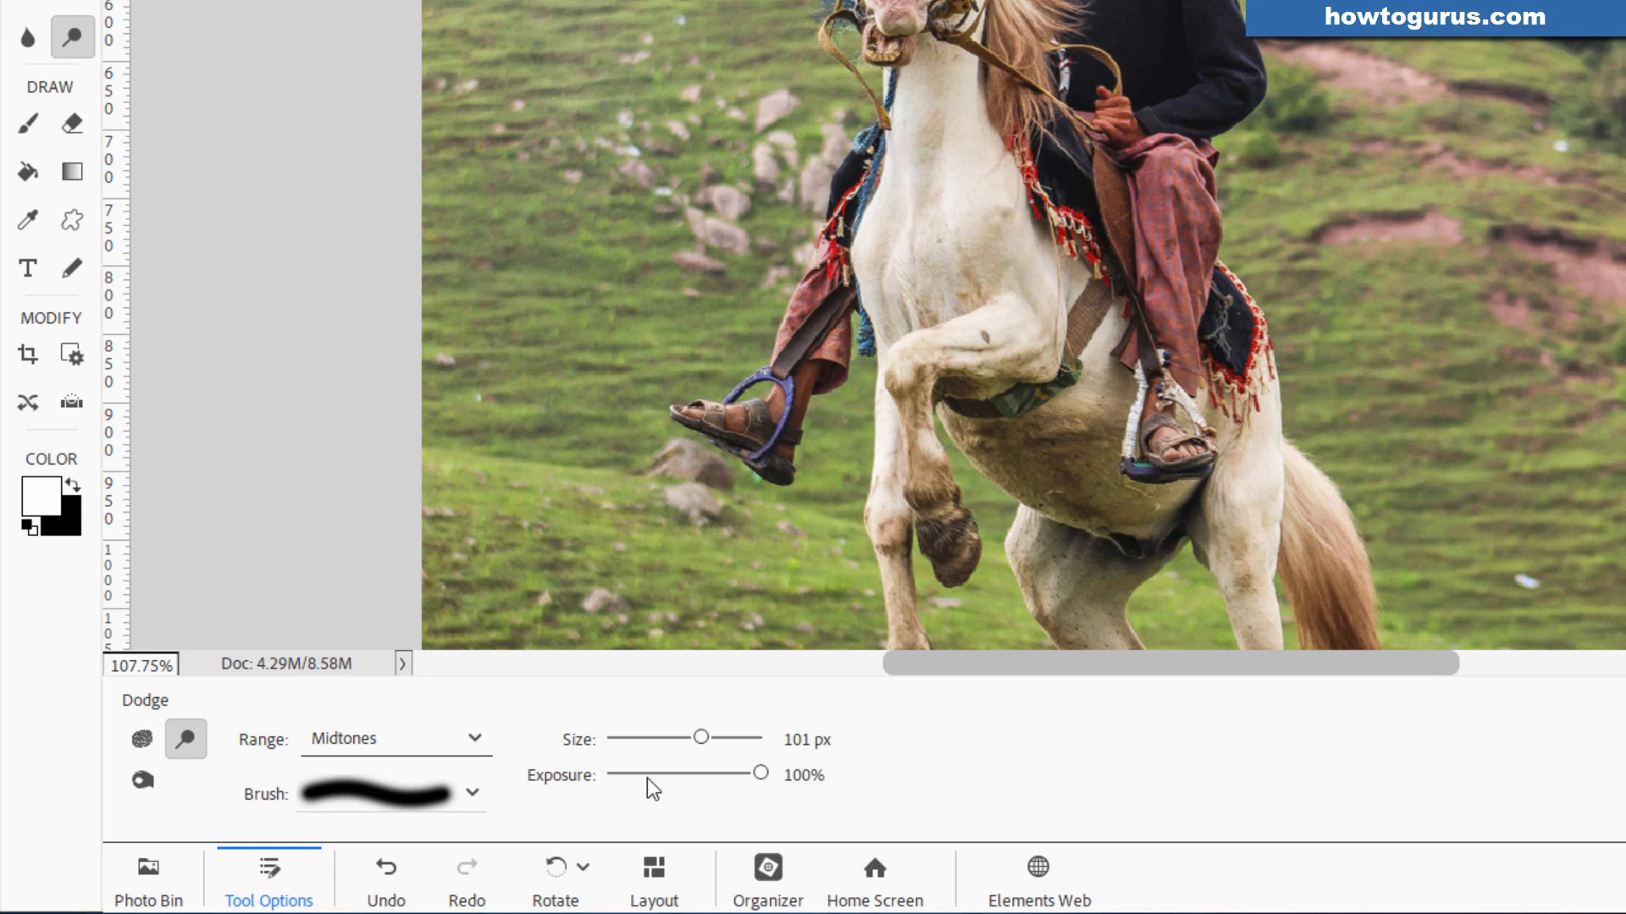
drag(761, 773, 637, 772)
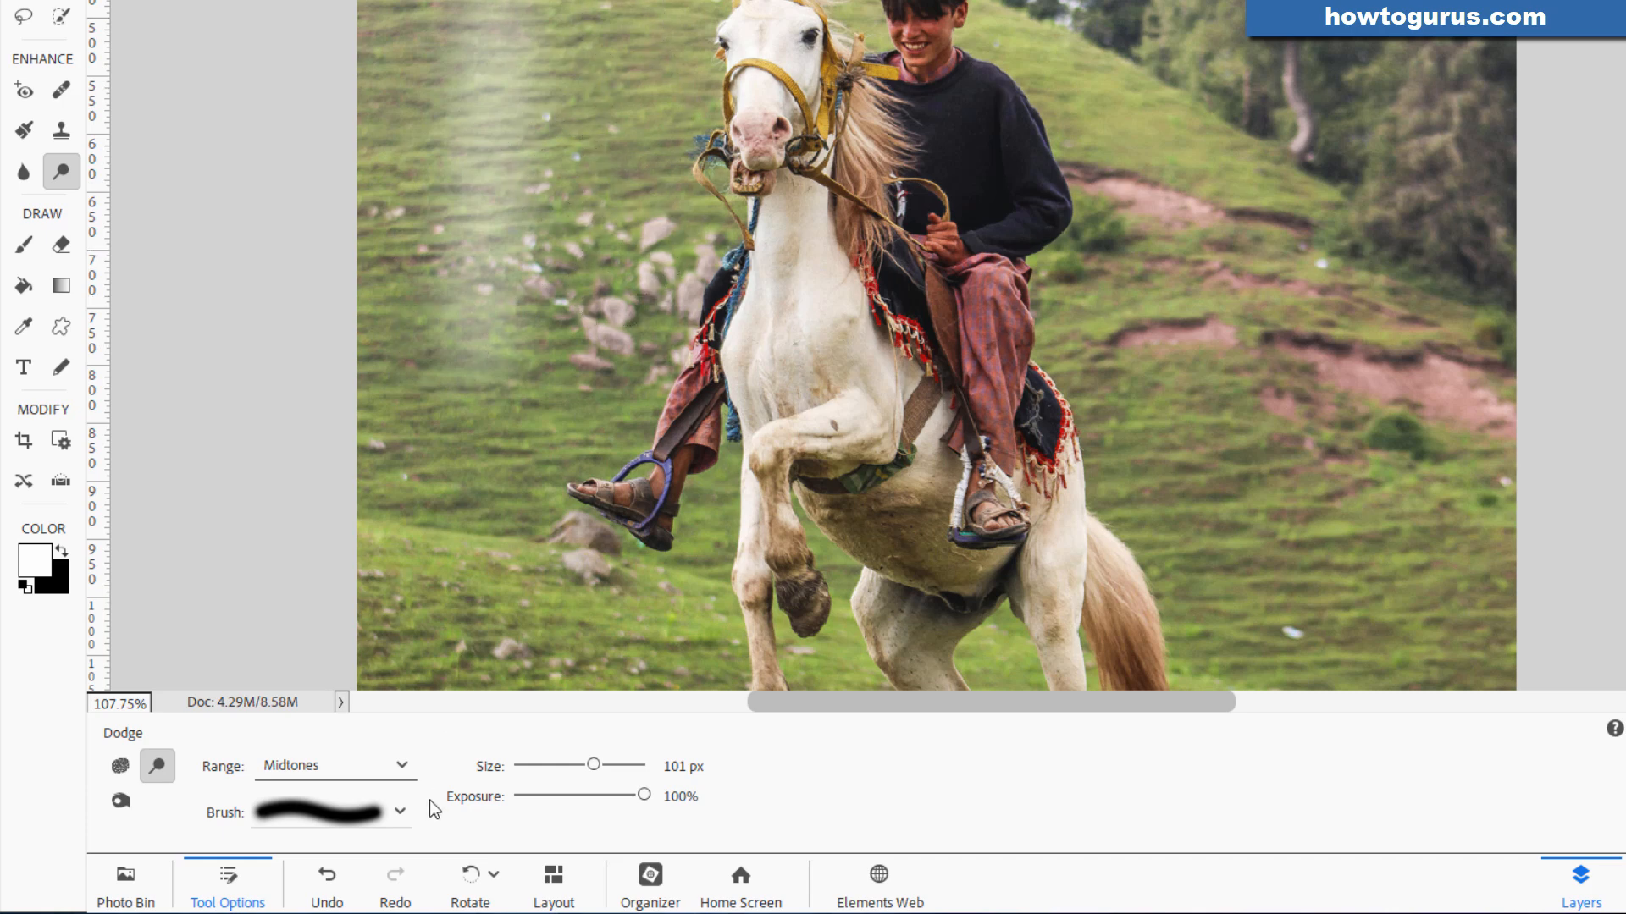
Trial-dodge the grass left of the horse in Shadows, then Highlights, and undo the strokes
click(333, 765)
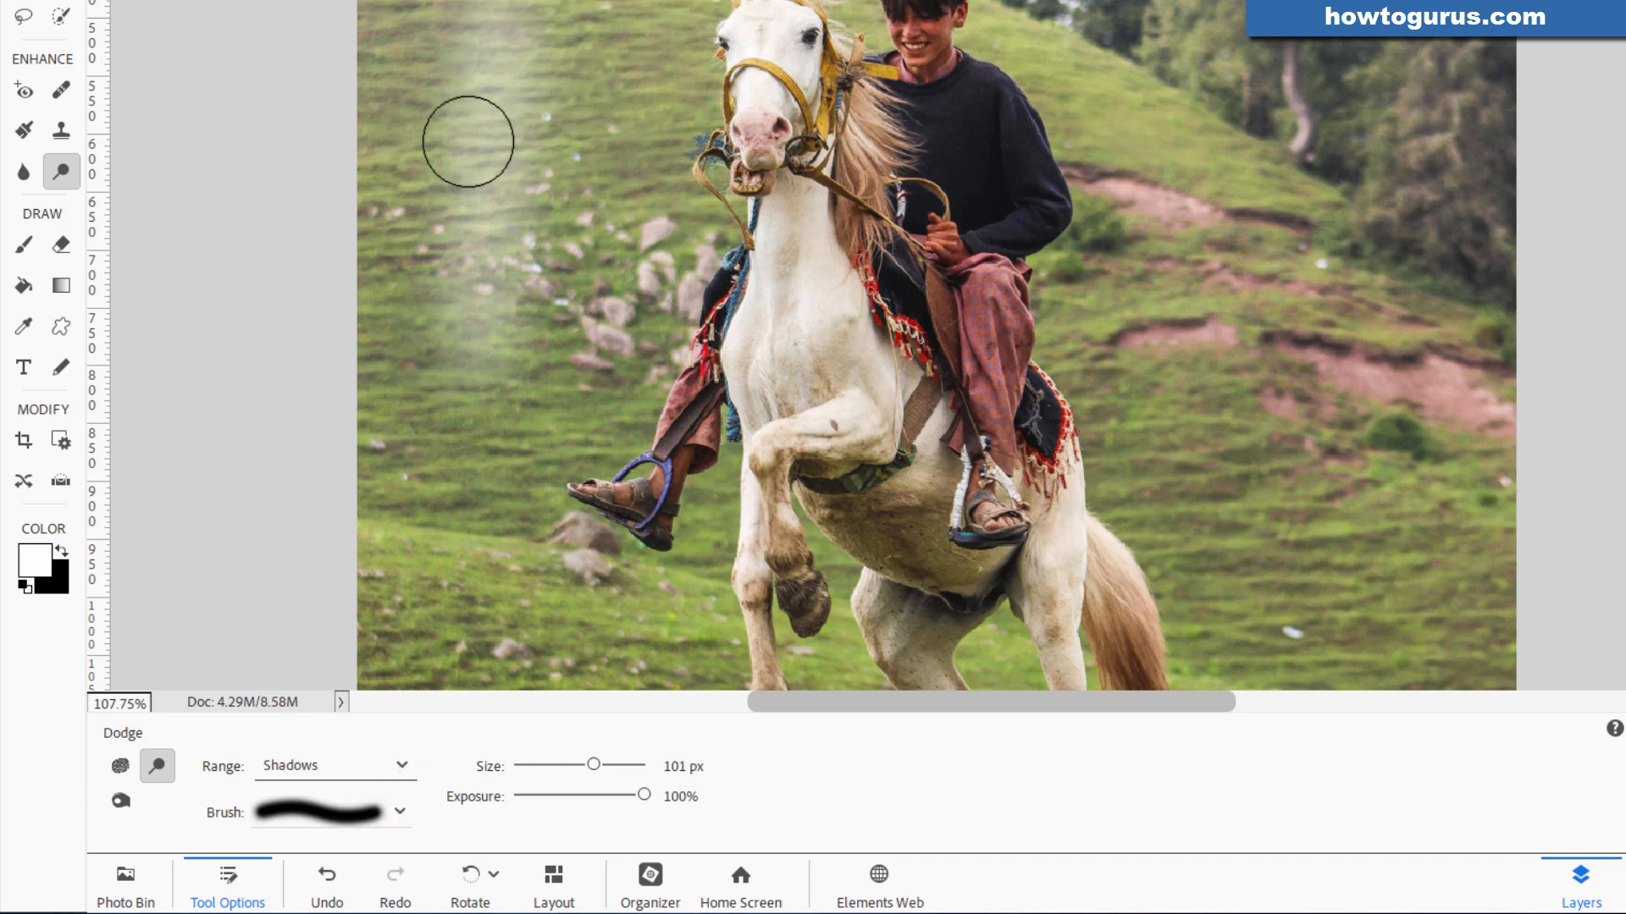
drag(467, 140, 394, 359)
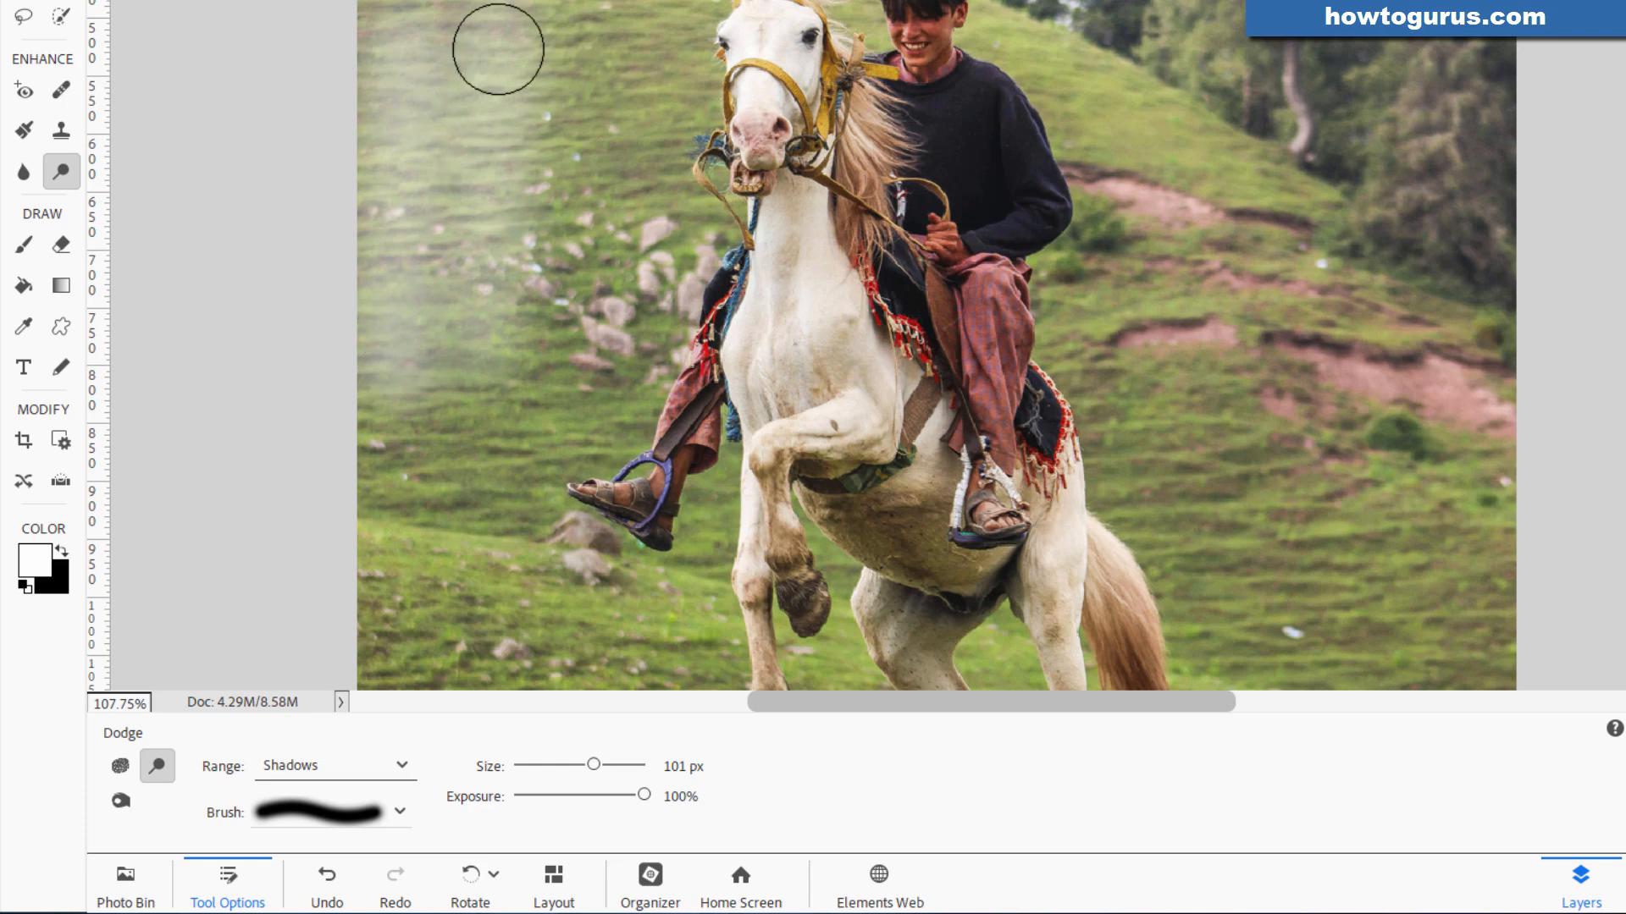
mouse_move(404, 310)
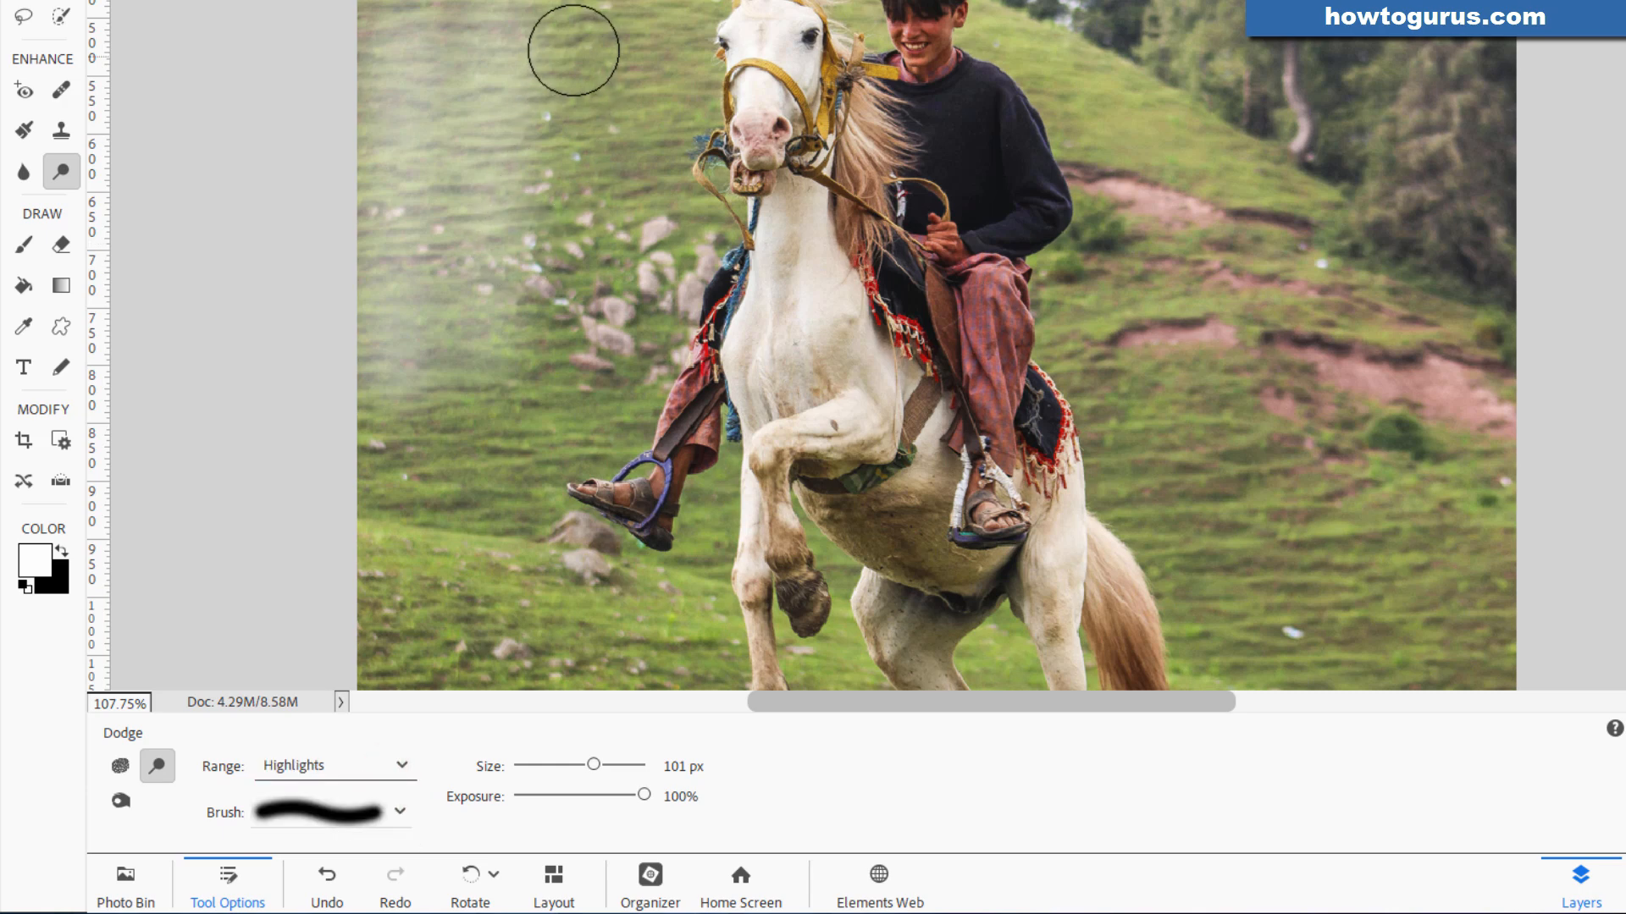
drag(571, 50, 591, 343)
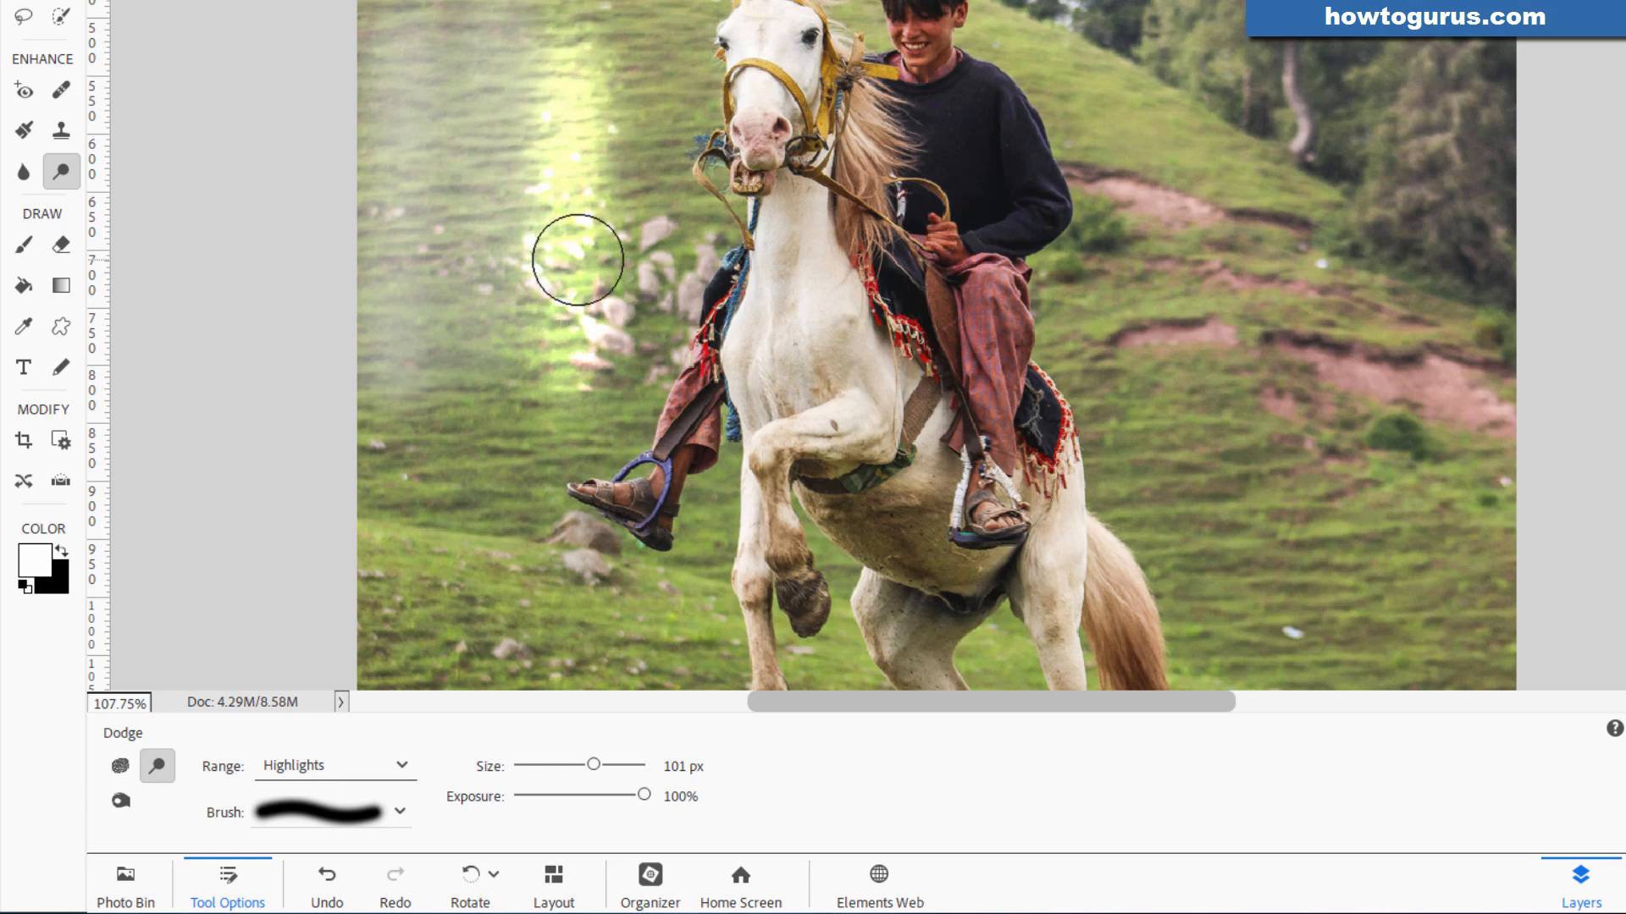
mouse_move(692, 838)
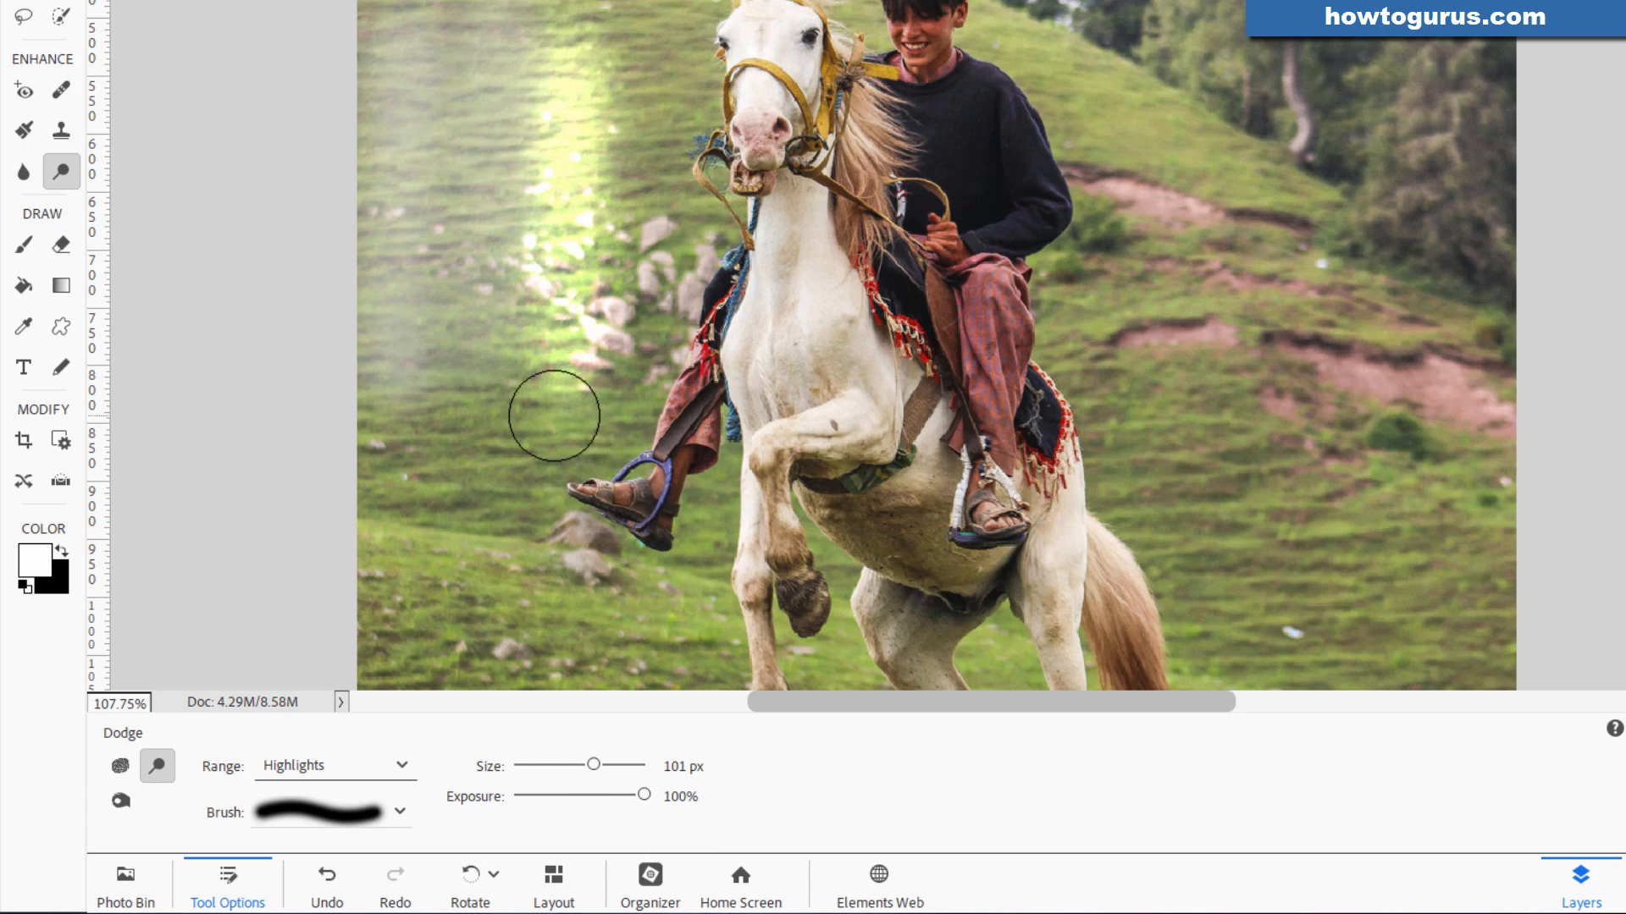
key(ctrl+z)
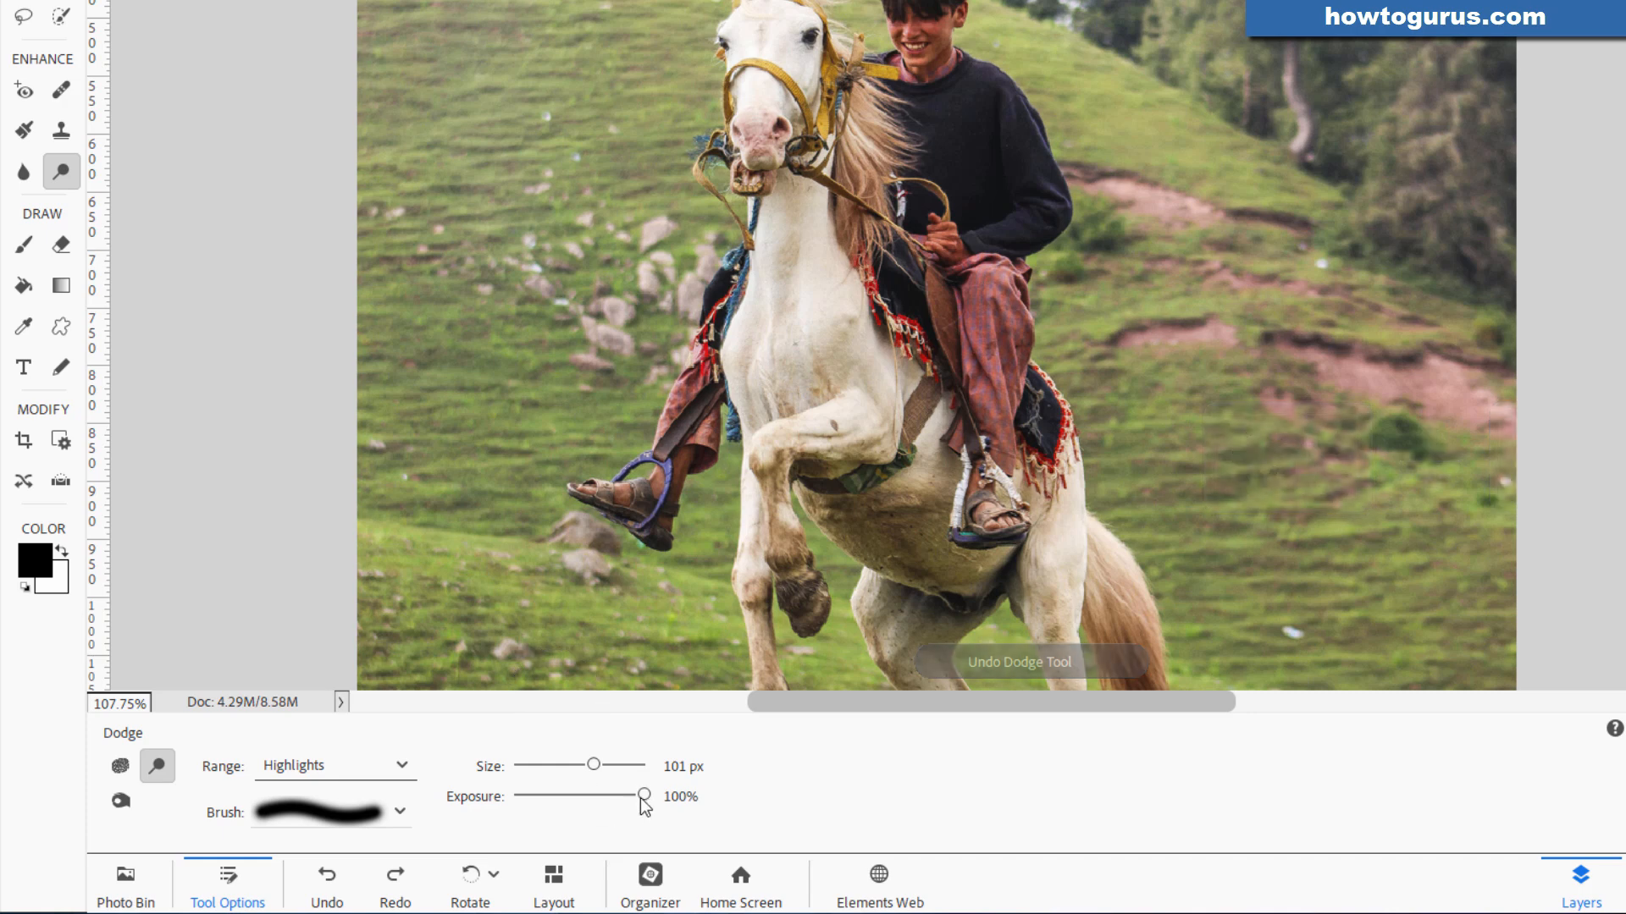
Lower Dodge exposure to 15%, test a gentle stroke on the grass, then undo it
drag(642, 796, 534, 796)
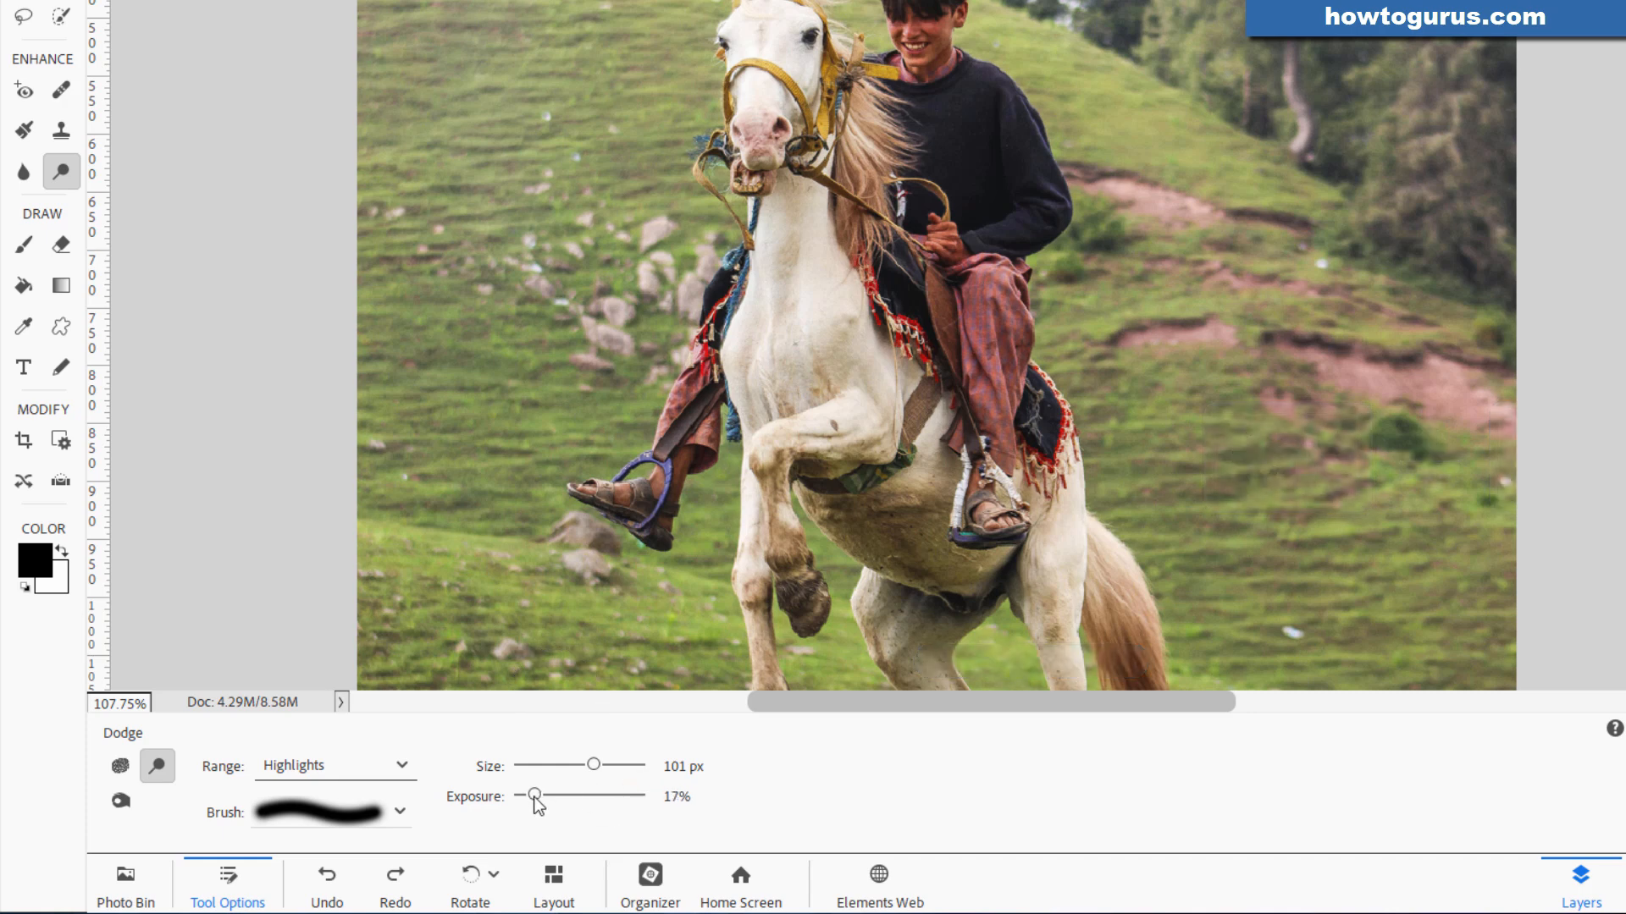
drag(536, 795, 531, 795)
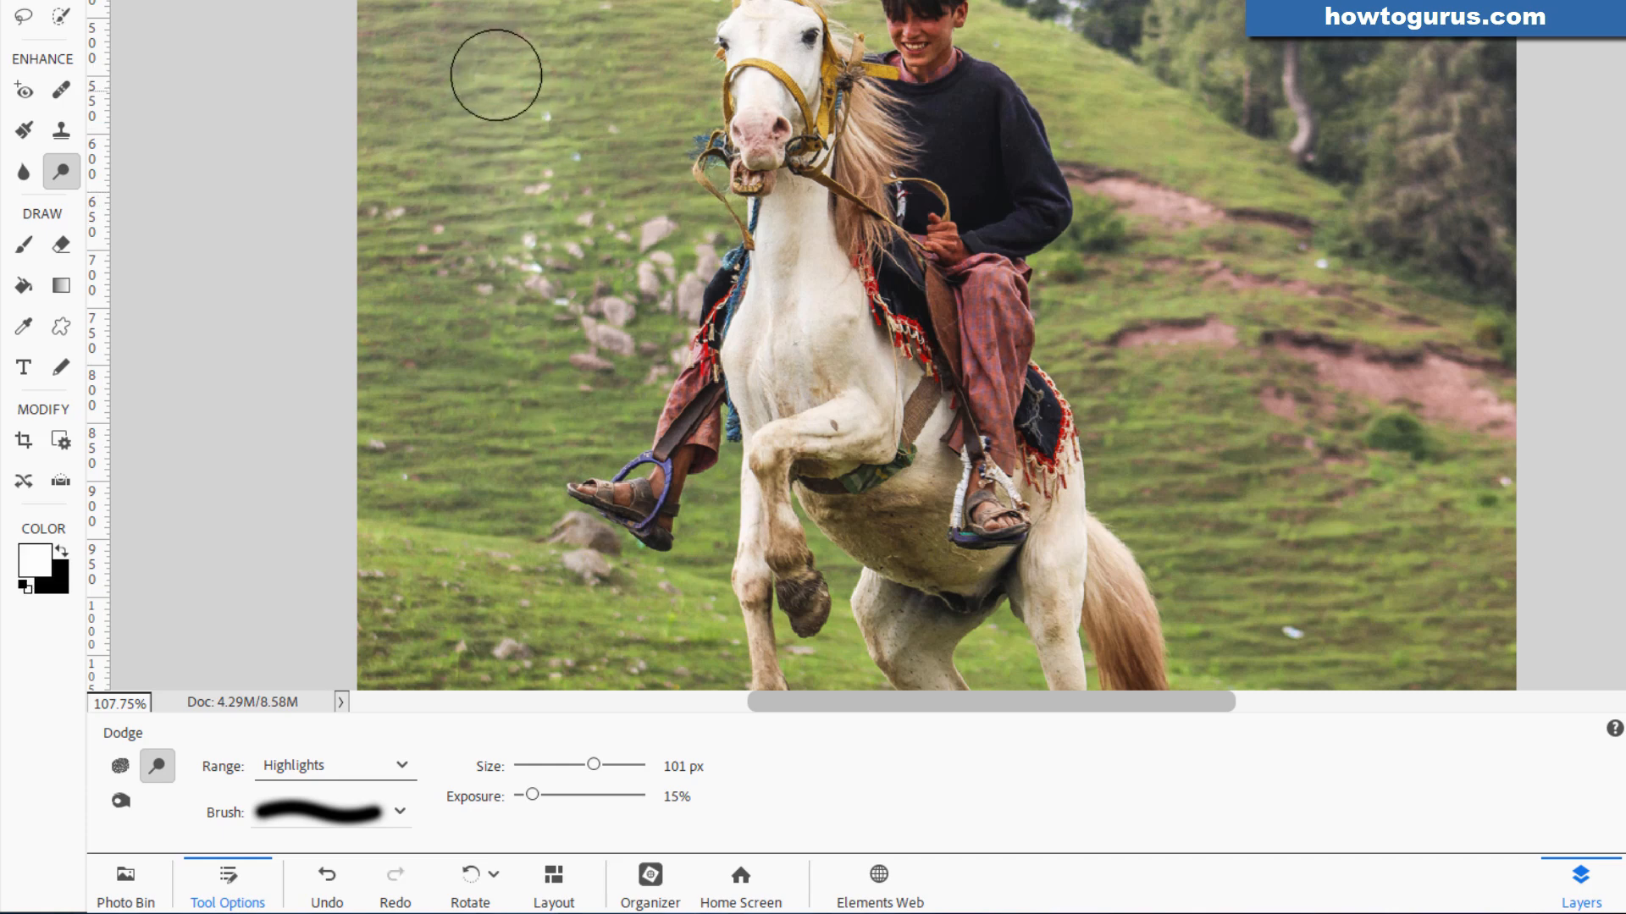
drag(495, 74, 536, 276)
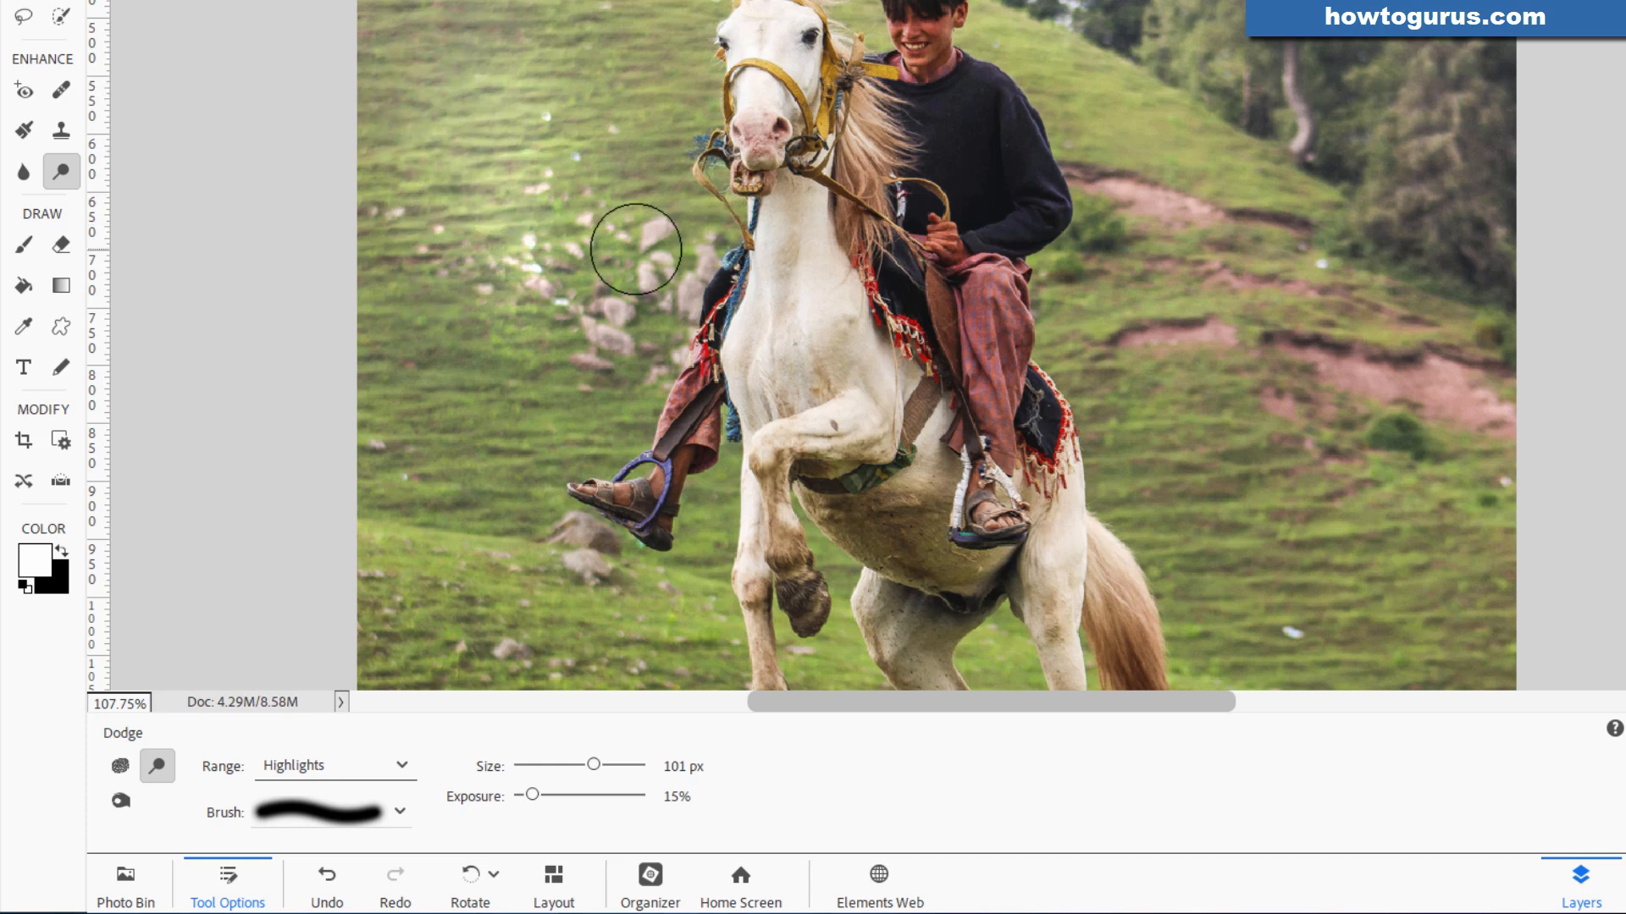
key(ctrl+z)
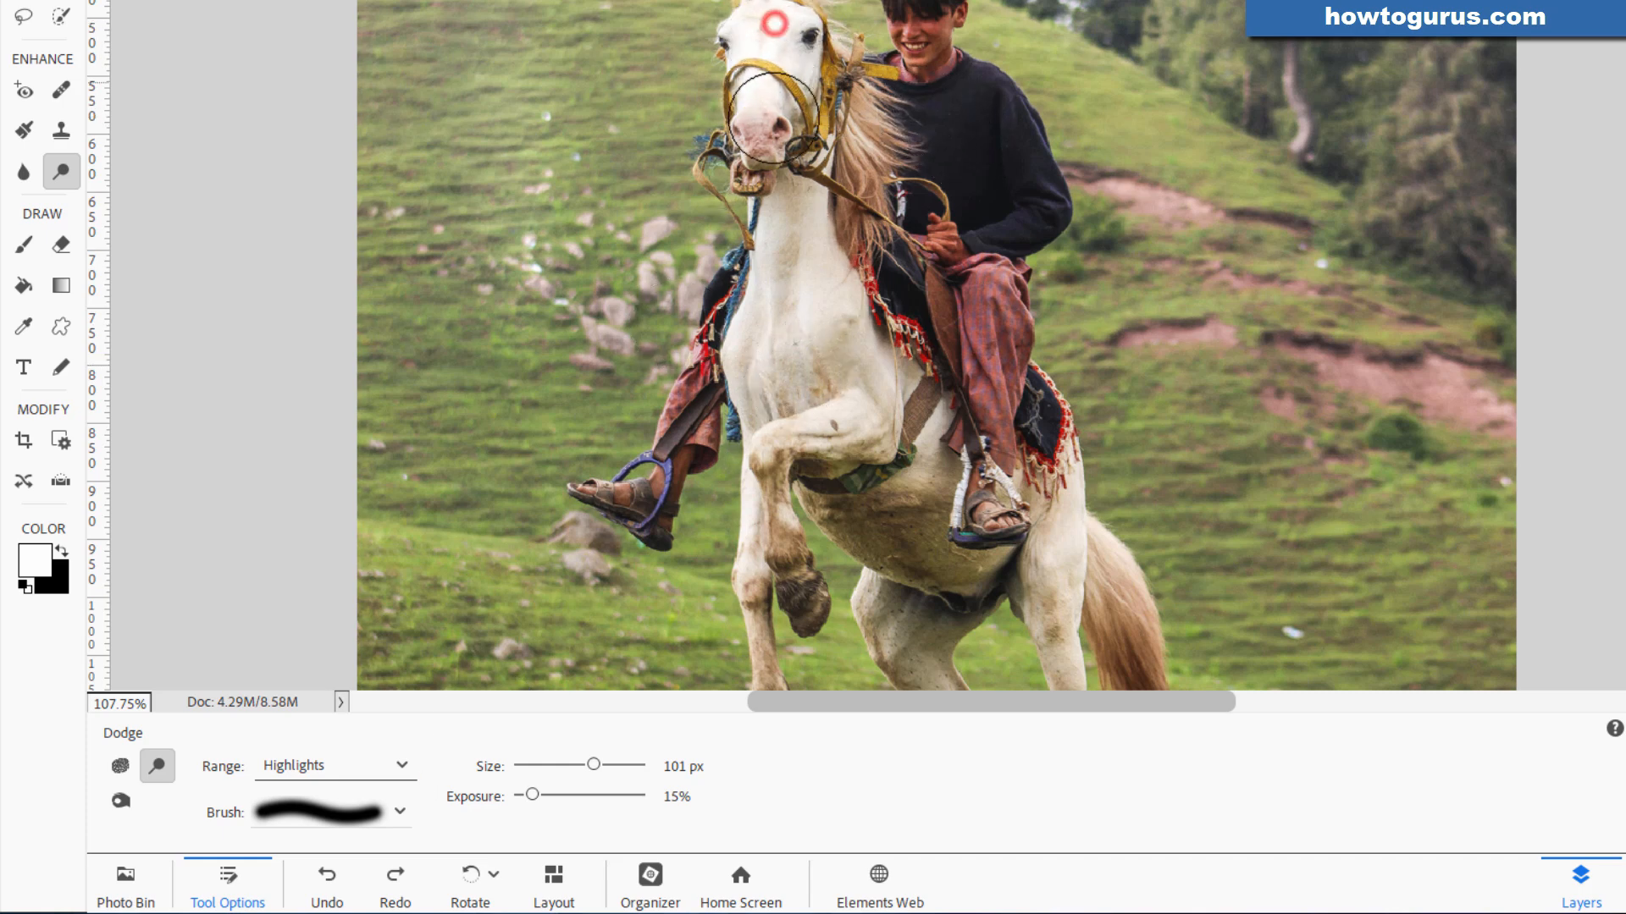
Dodge highlights on the horse's forehead at 15% exposure and scroll down the image
drag(772, 20, 813, 373)
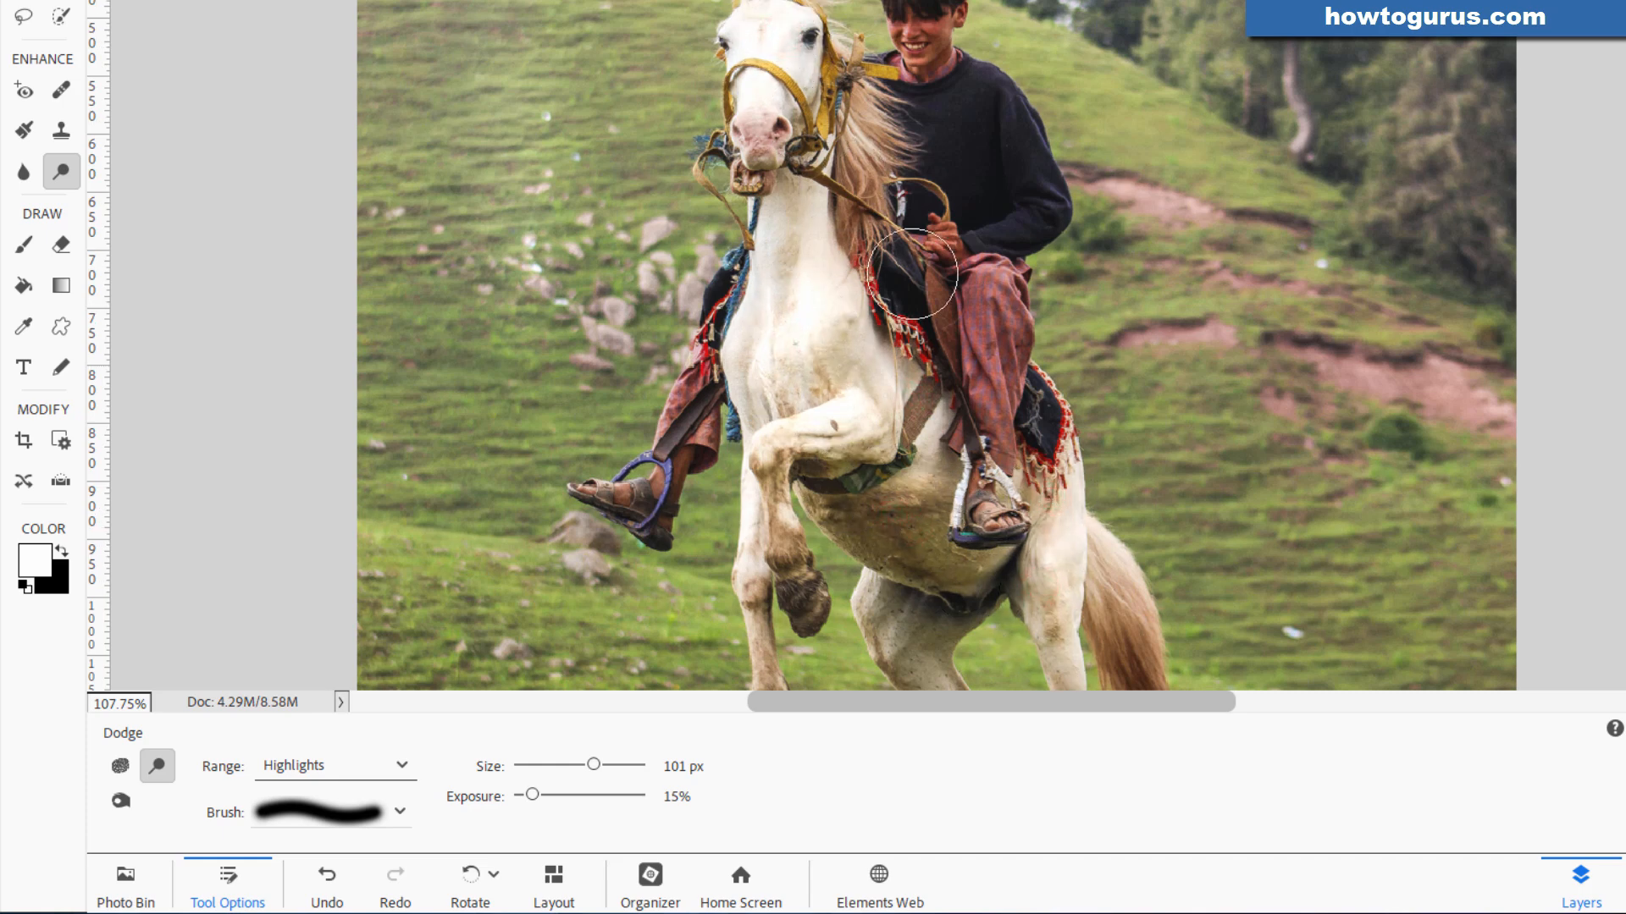
scroll(down, 3)
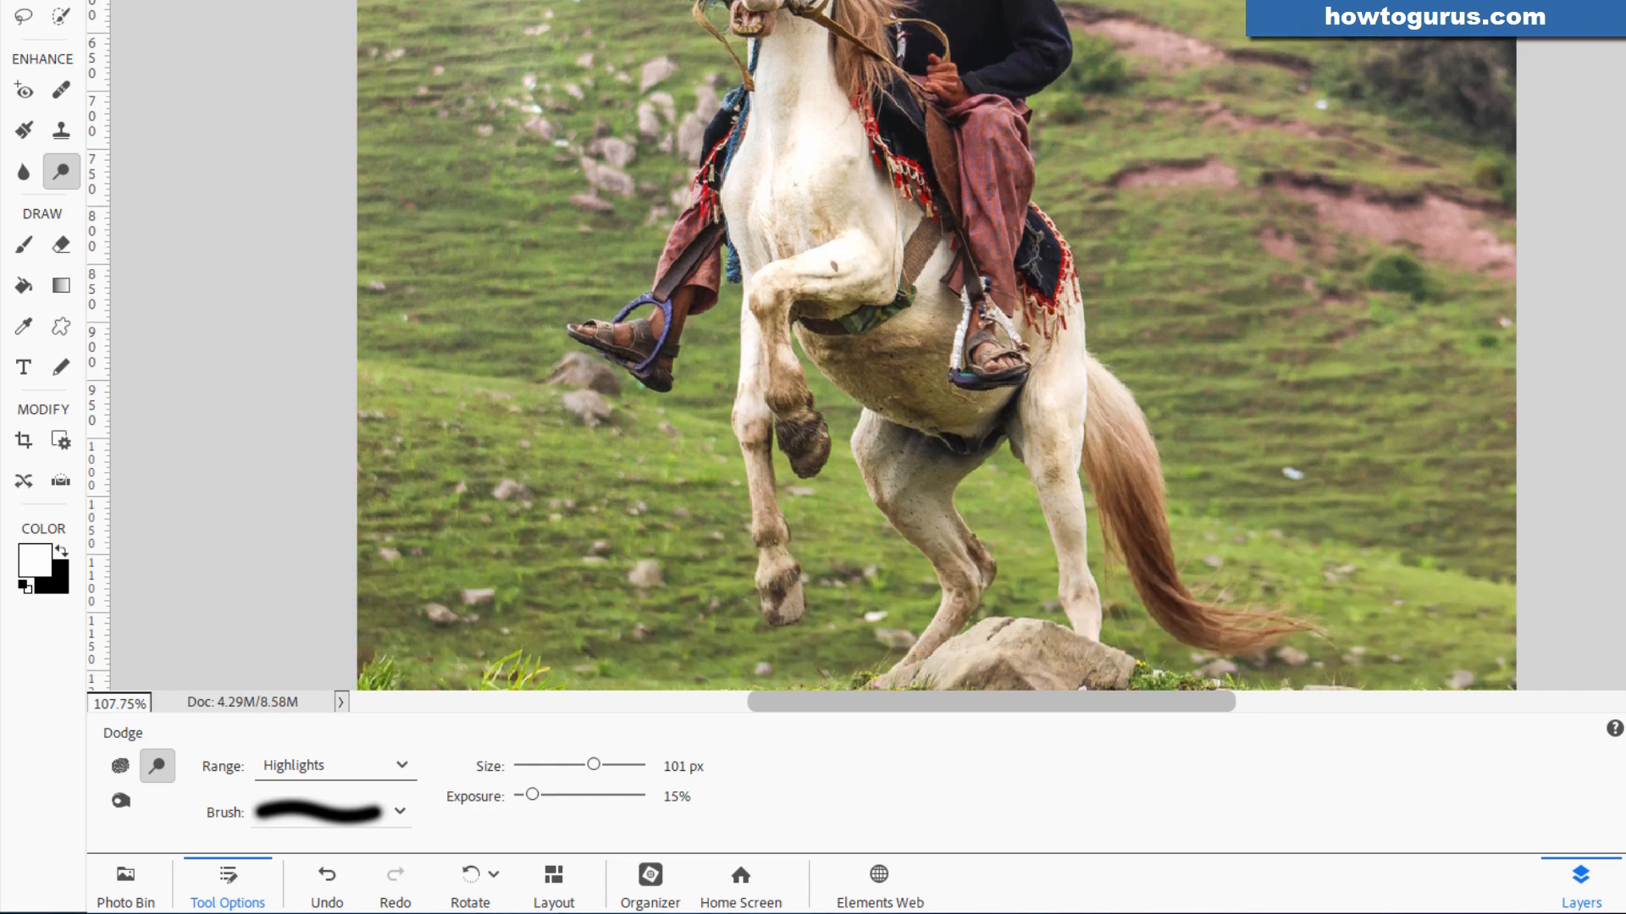
scroll(down, 3)
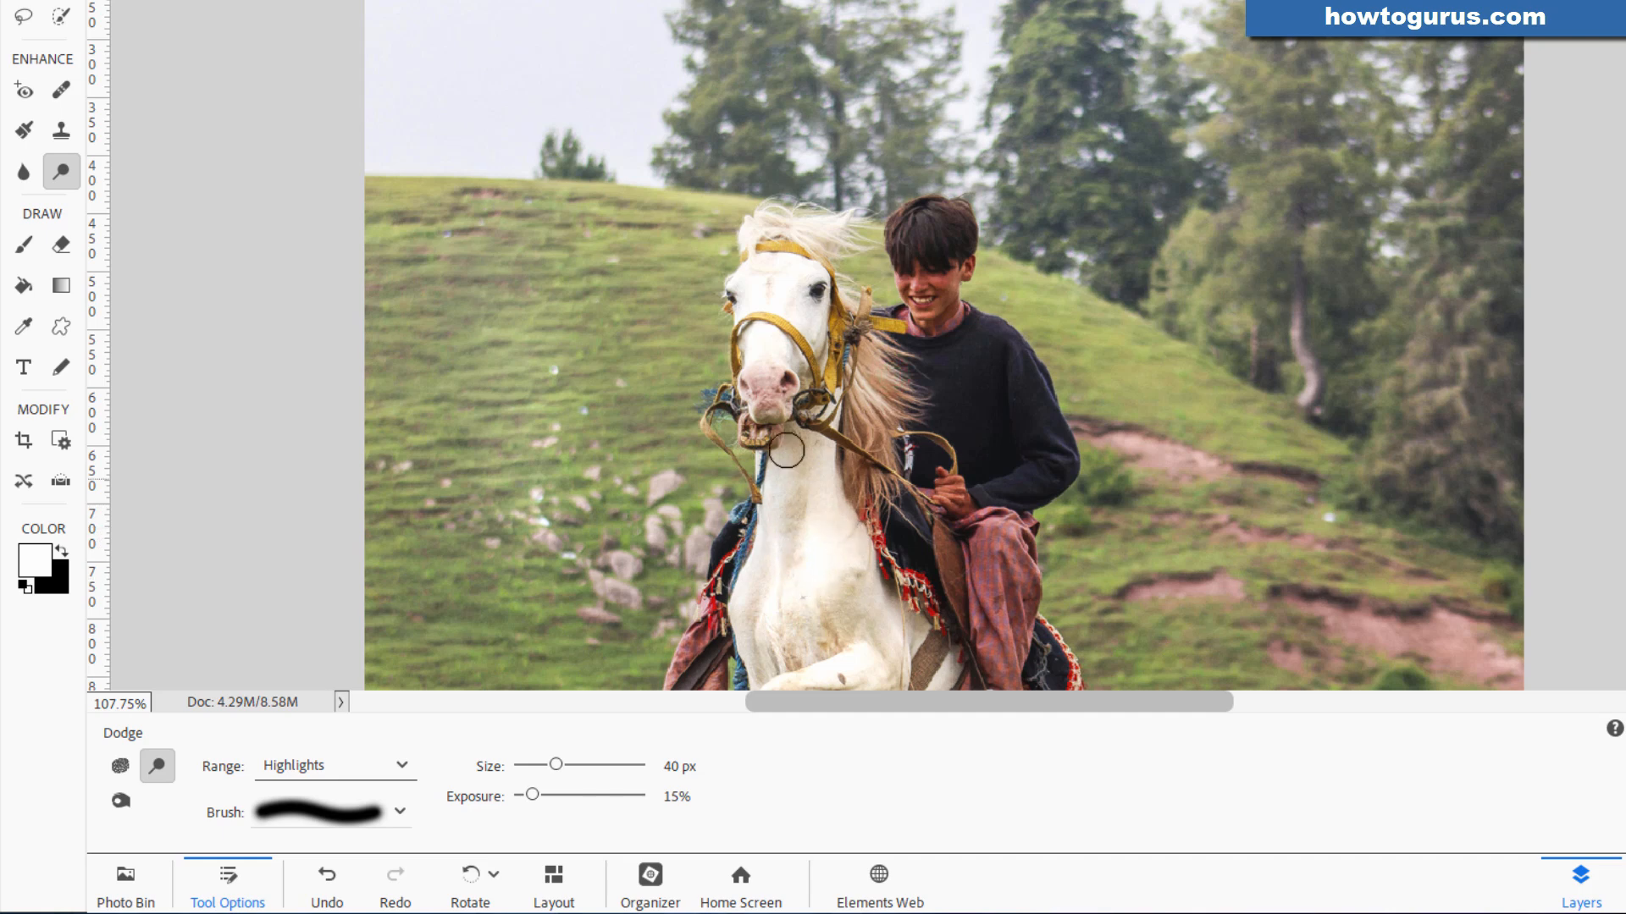
mouse_move(526, 49)
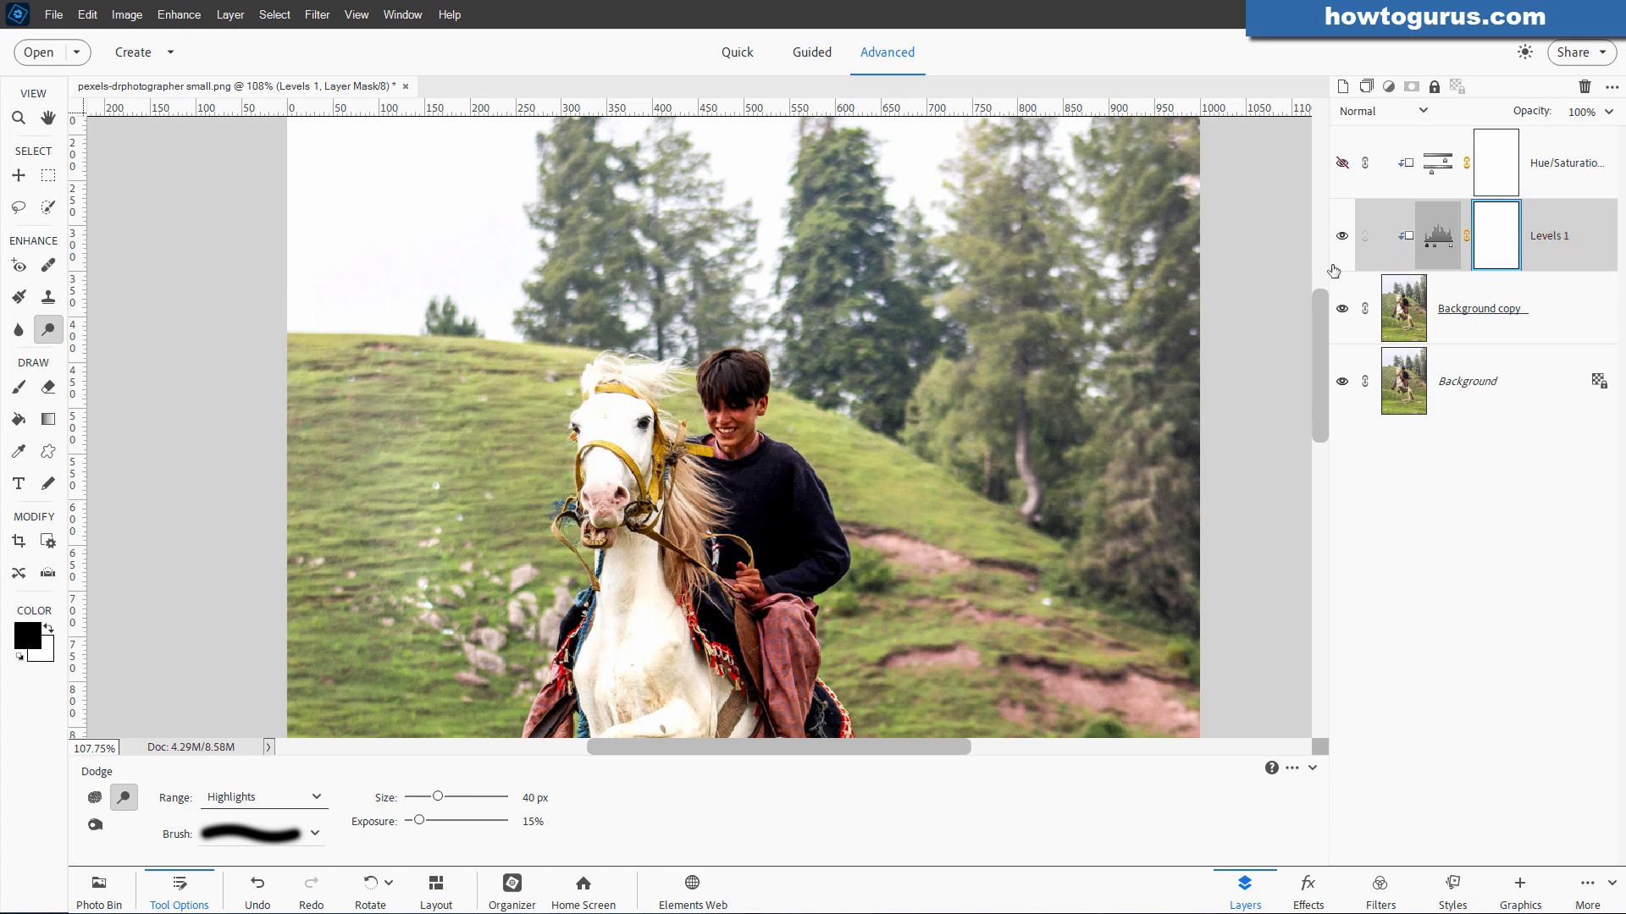
Hide the adjustment layers and make Background copy the active layer
click(1340, 238)
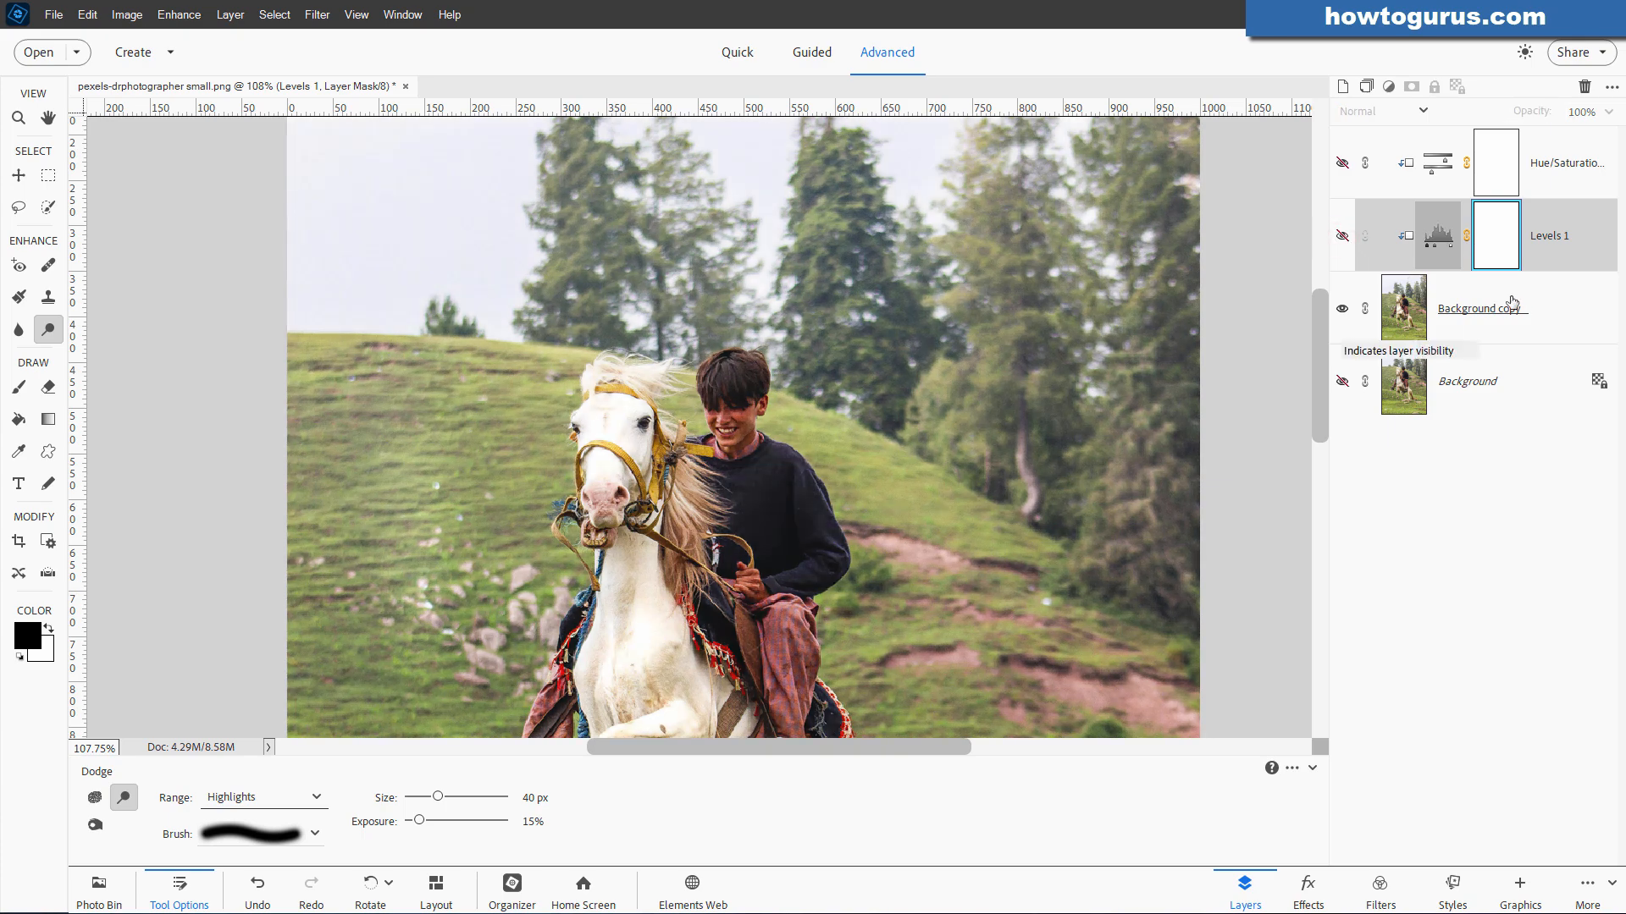
click(1481, 308)
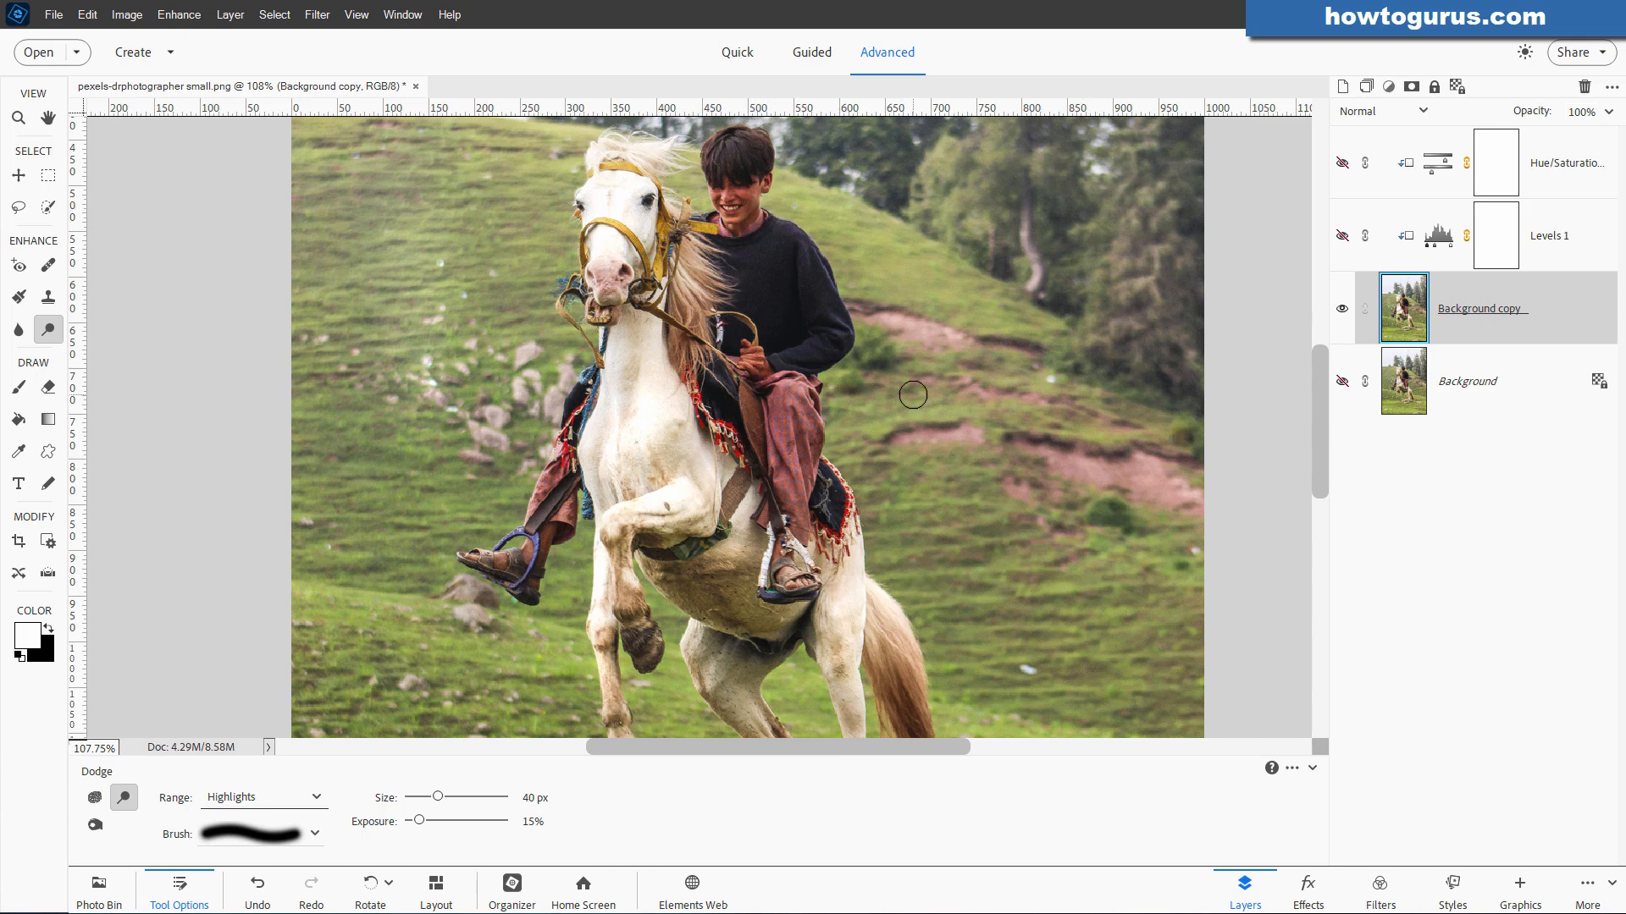
mouse_move(1008, 433)
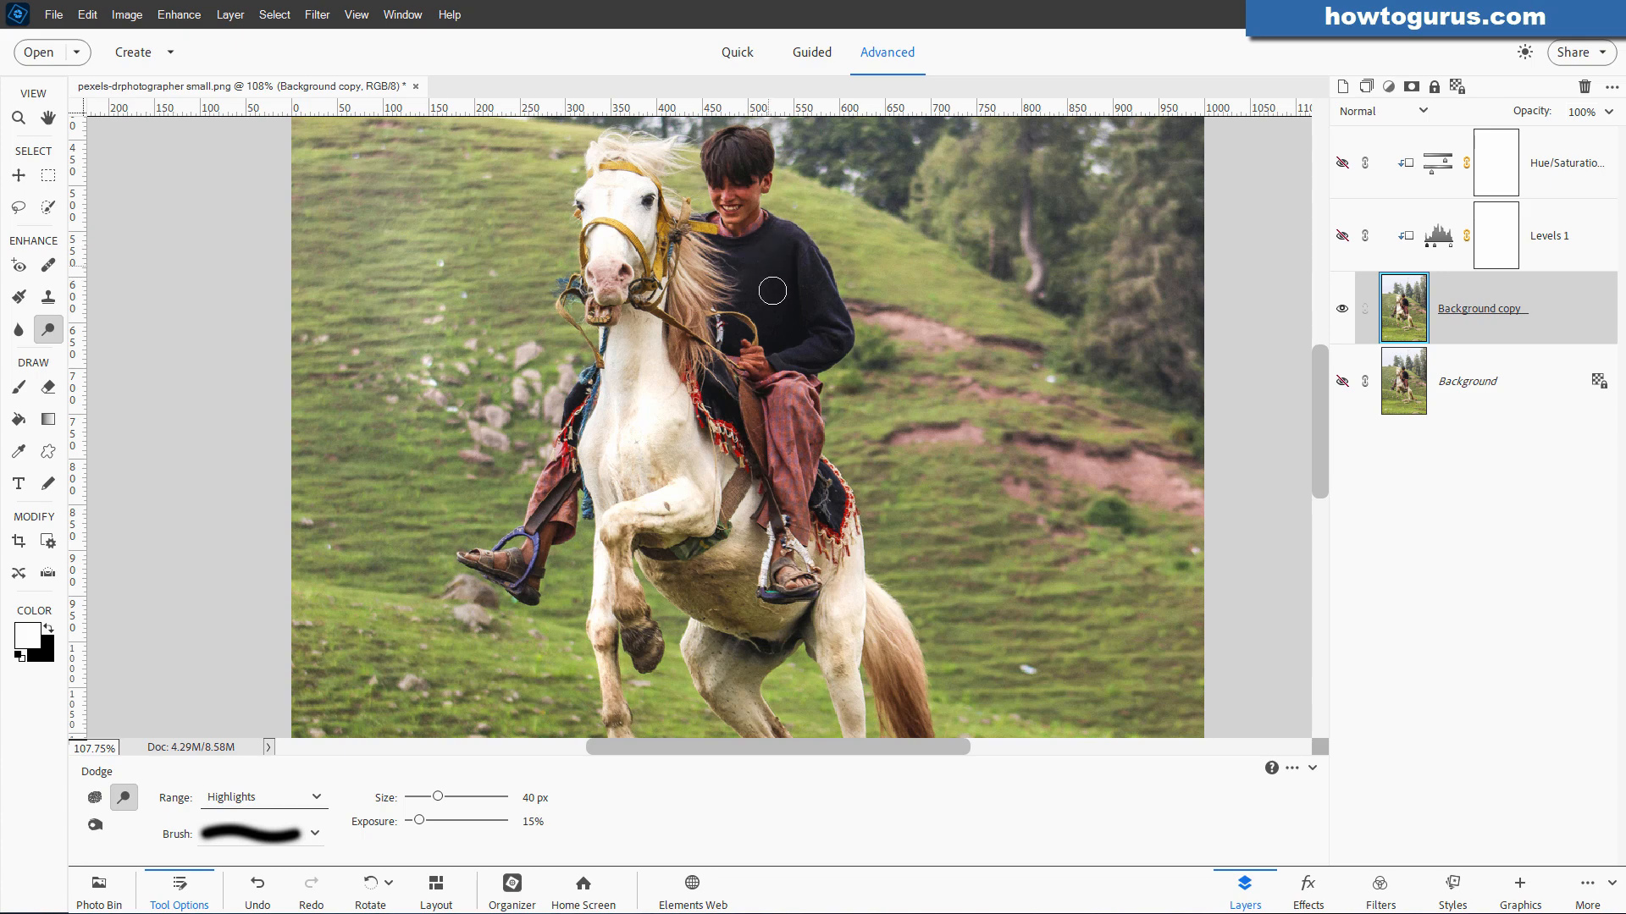
mouse_move(814, 302)
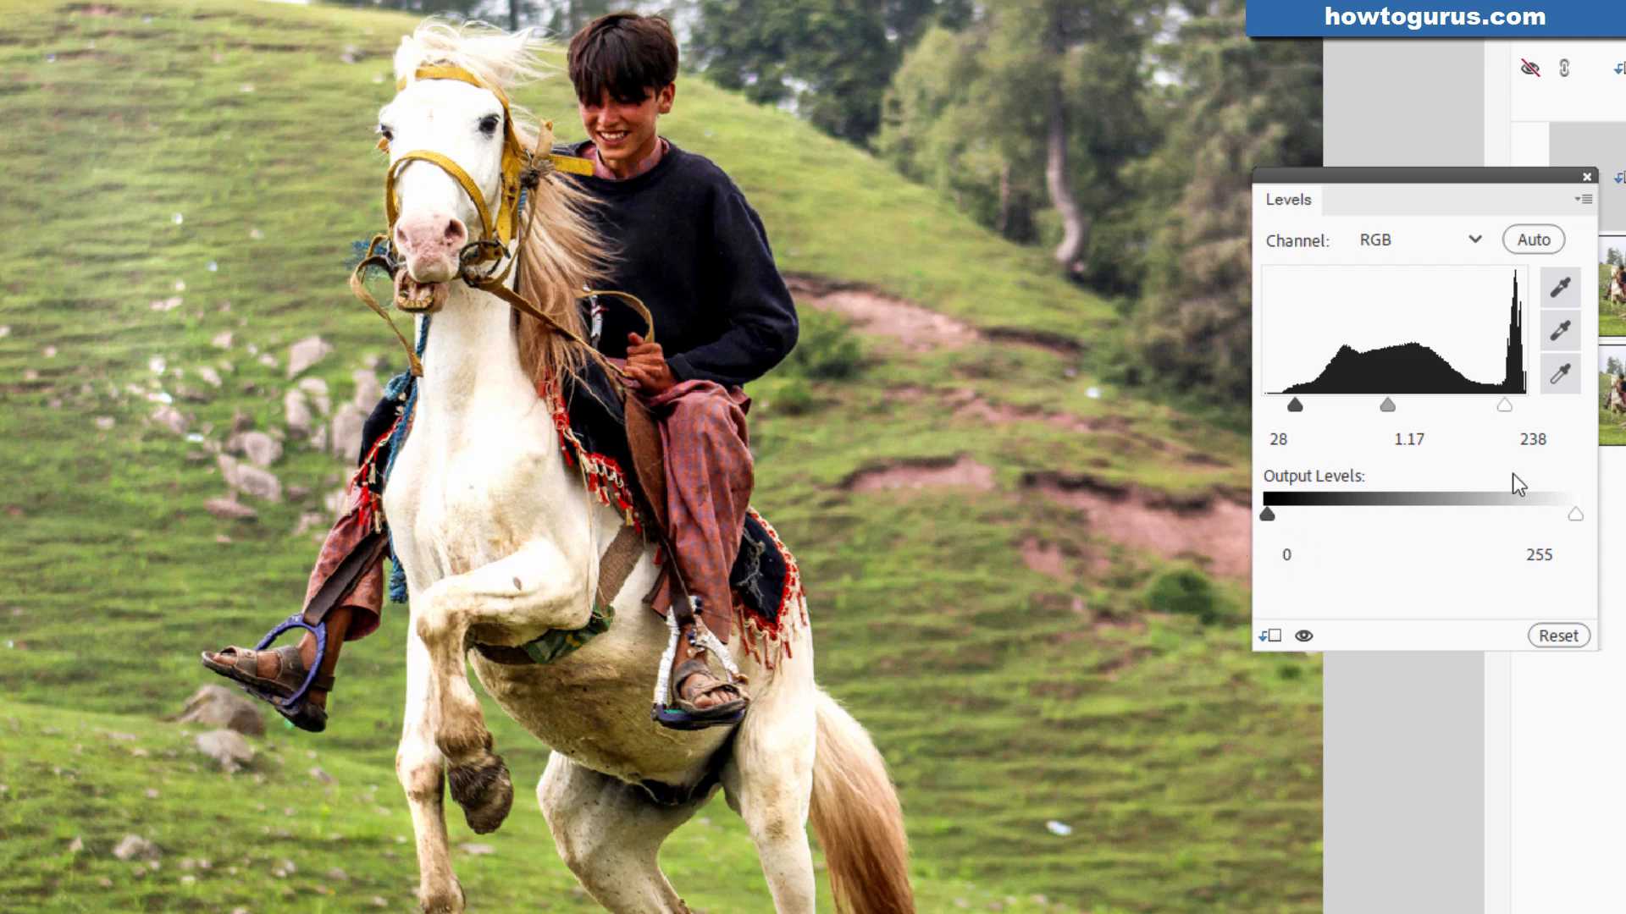
mouse_move(1515, 488)
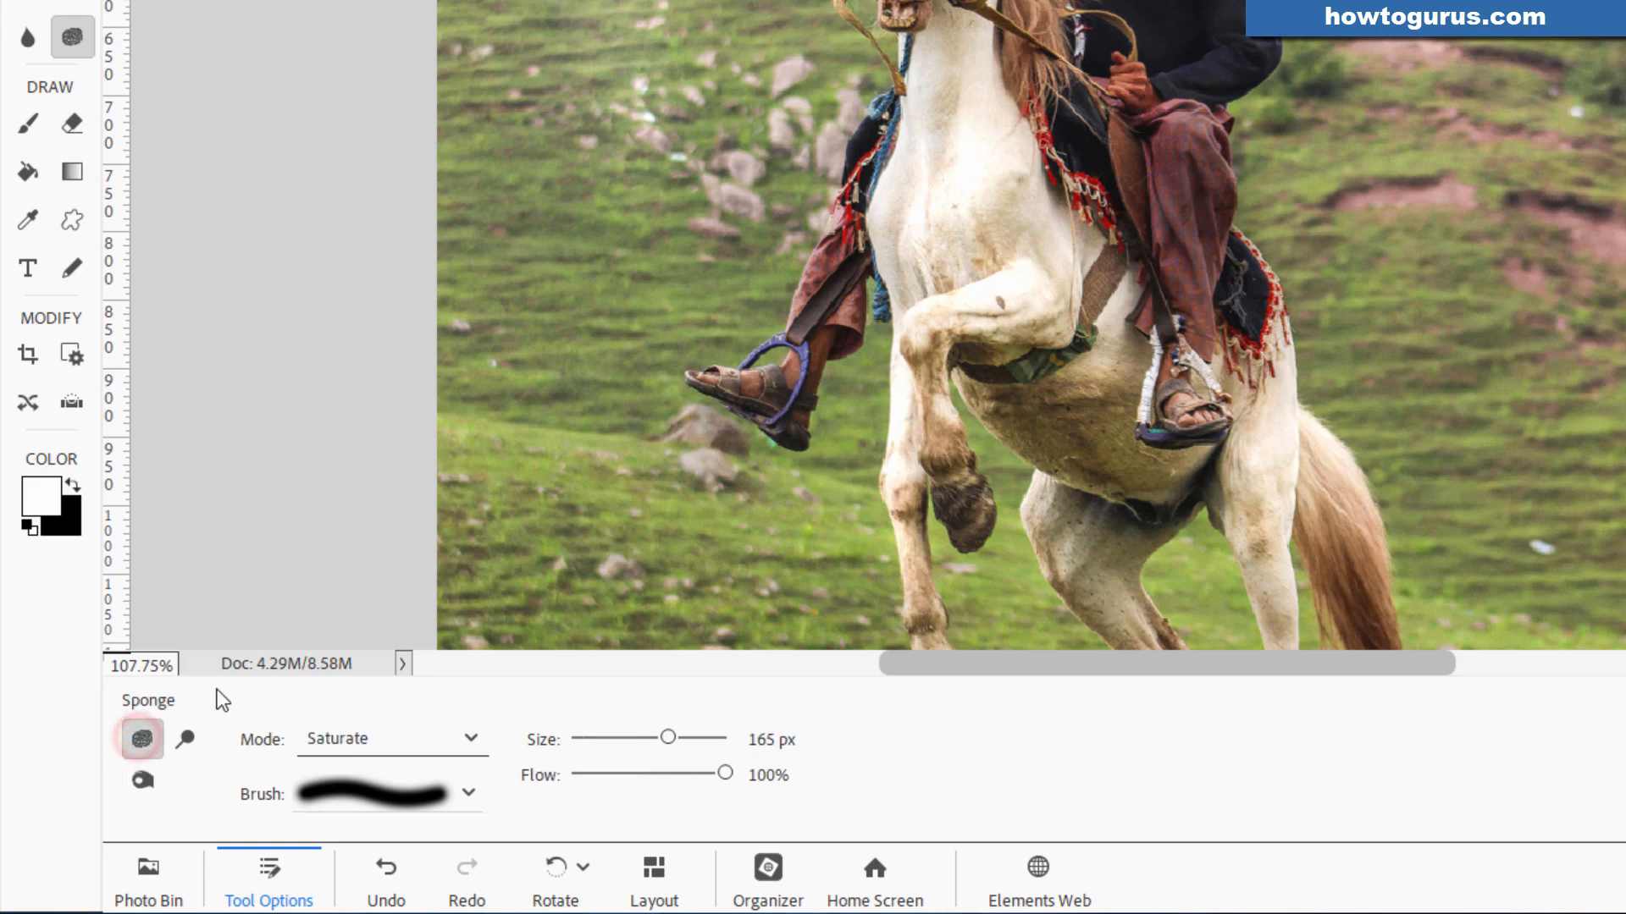
Set the Sponge to Saturate with 23% flow and brush over the horse's chest
click(392, 738)
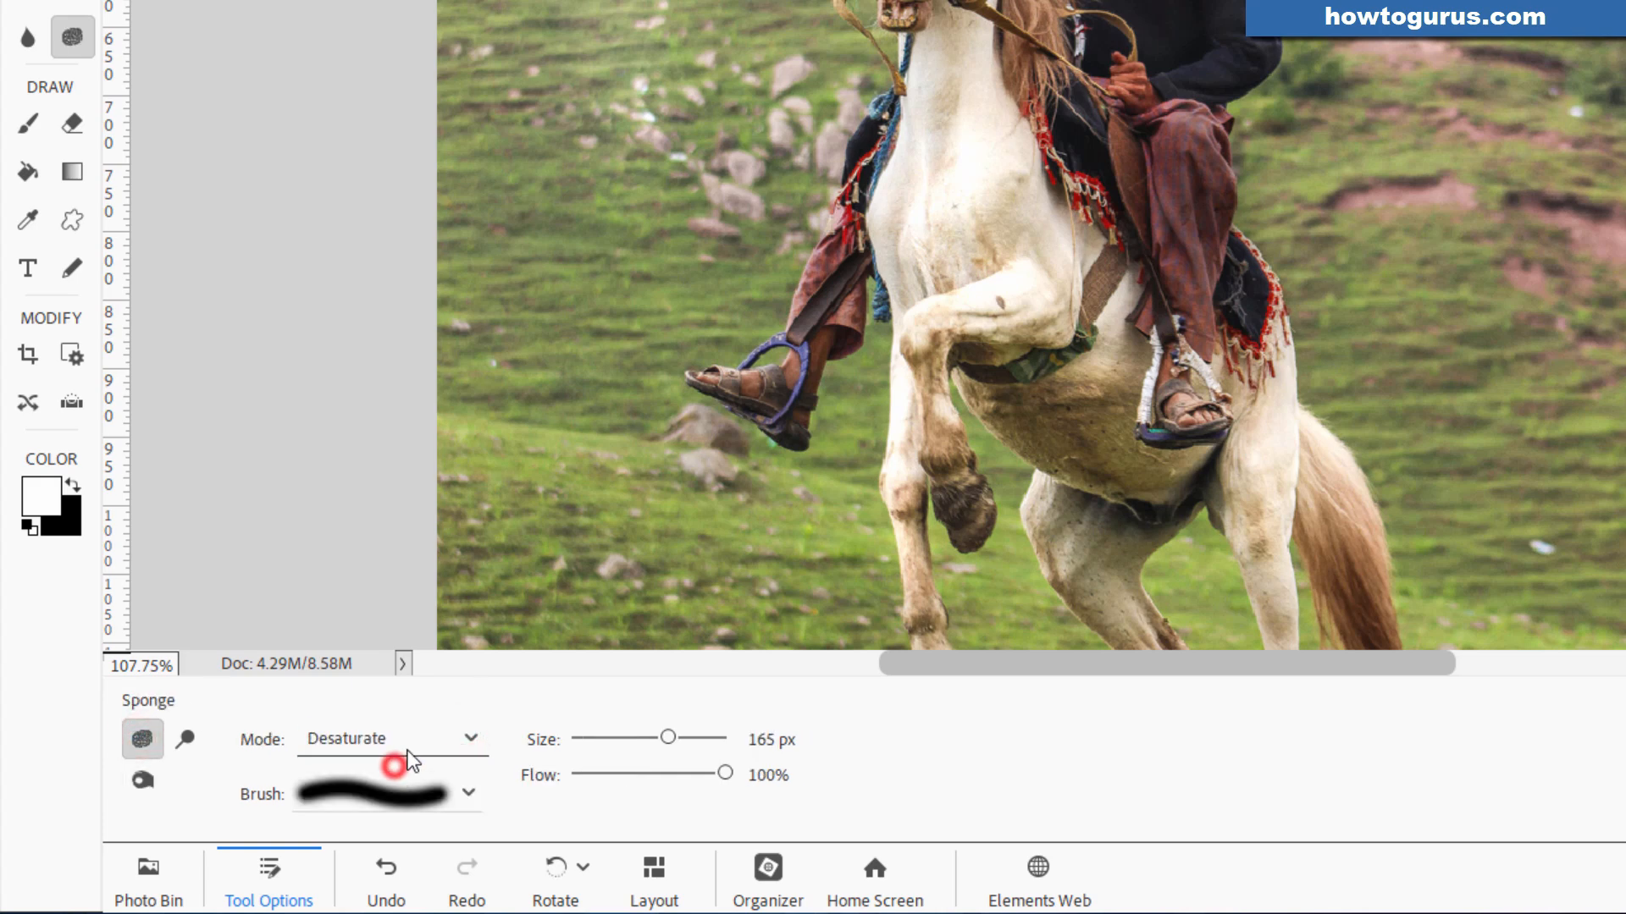
click(336, 739)
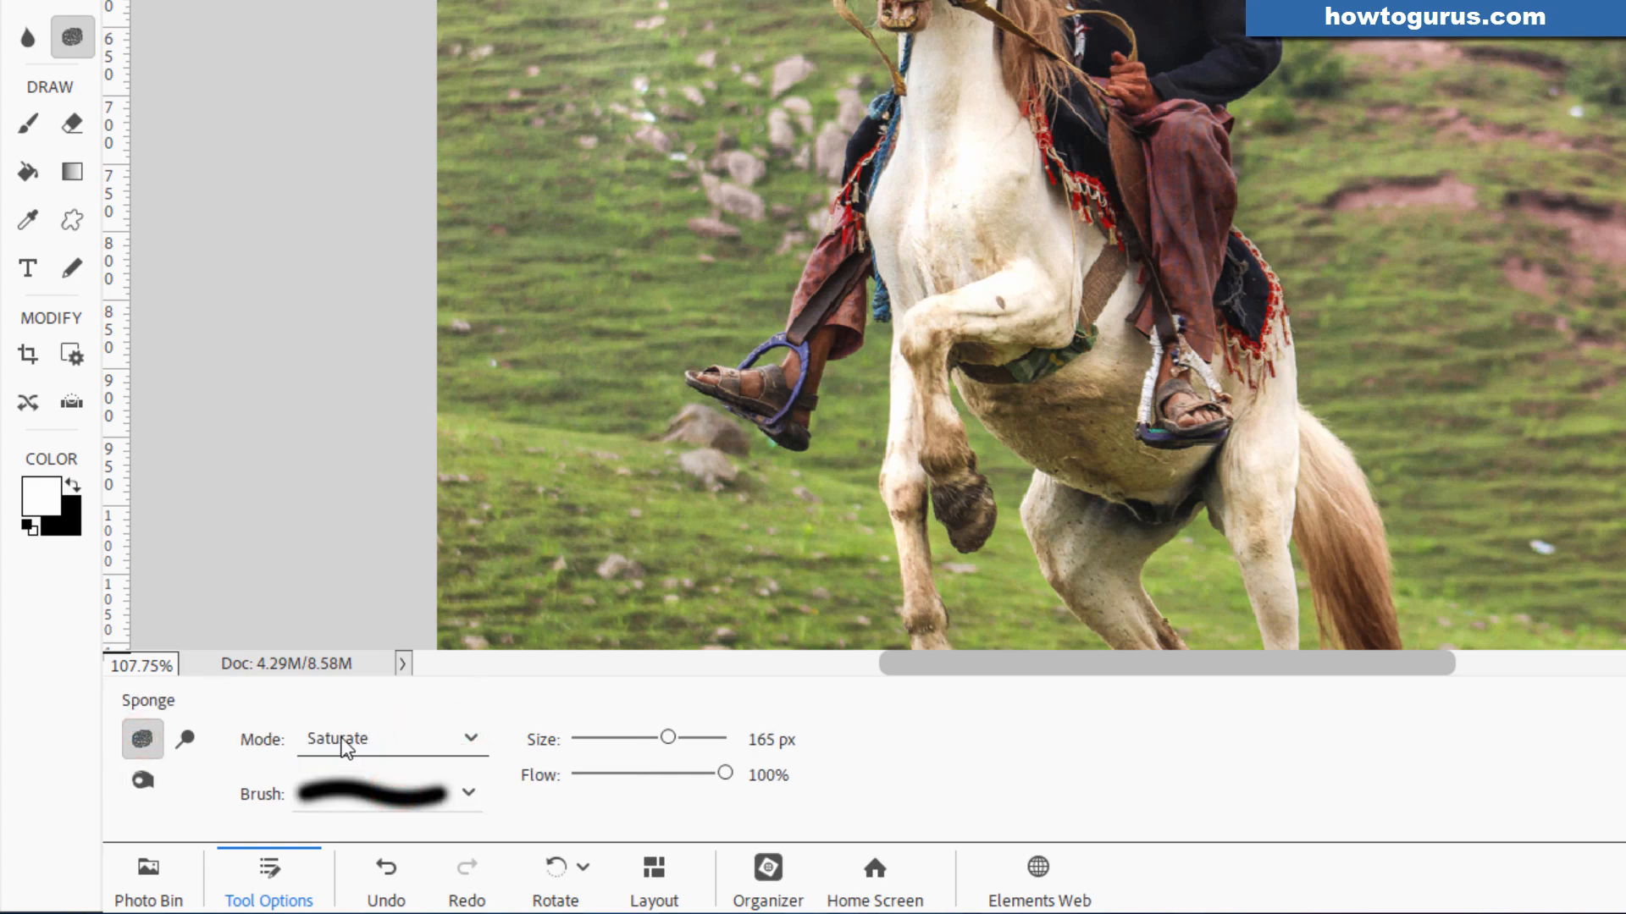
click(392, 739)
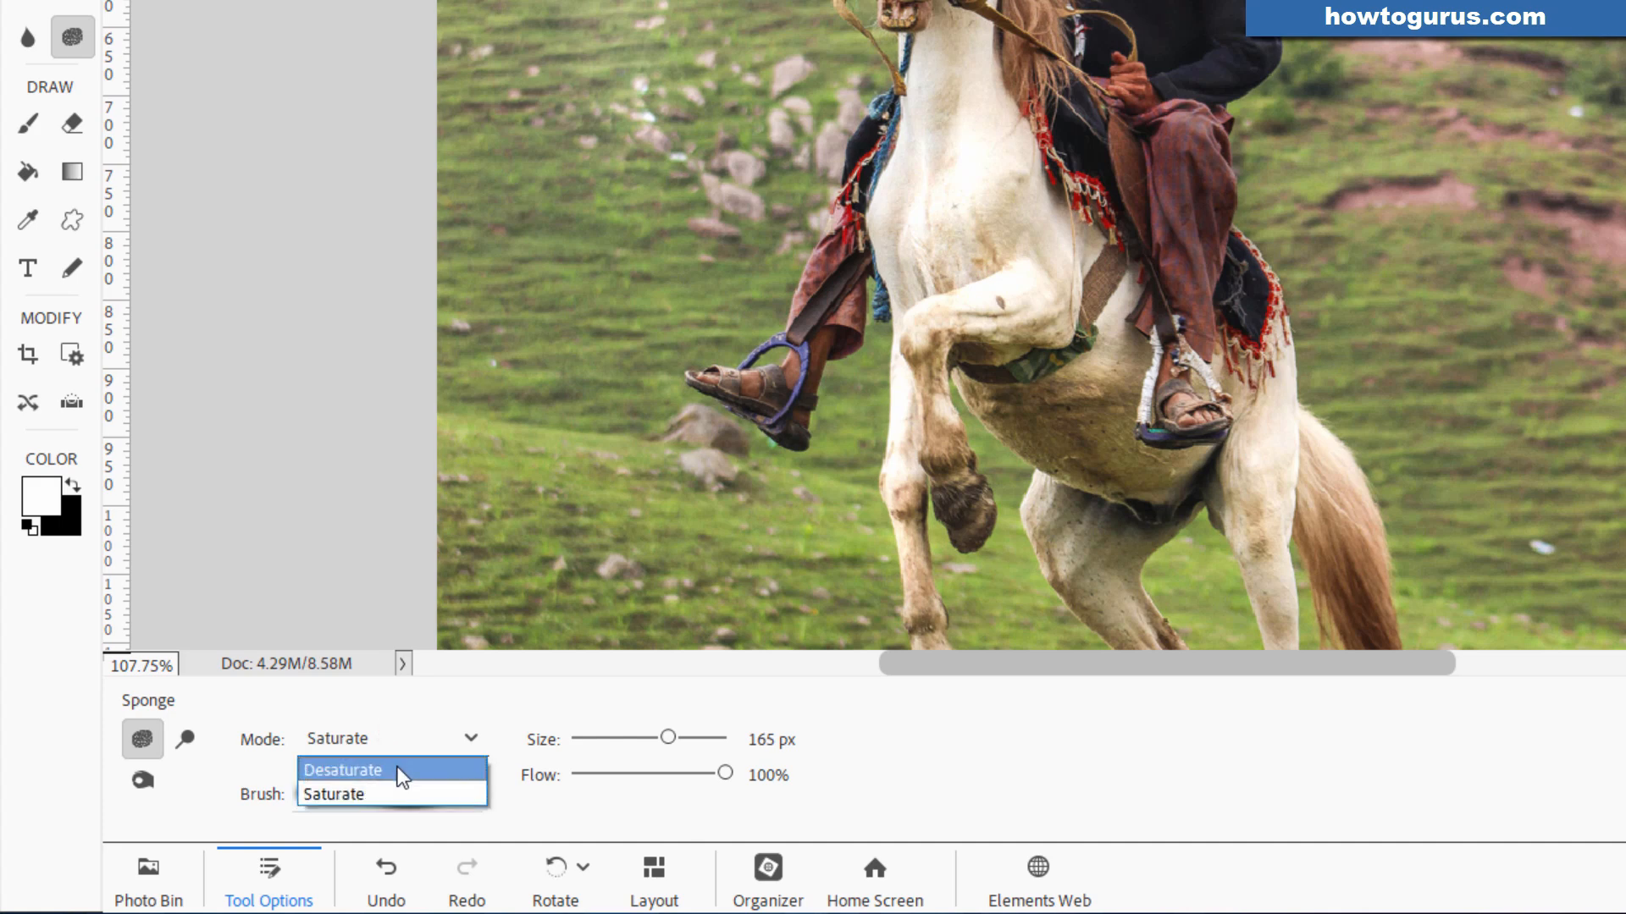
click(343, 770)
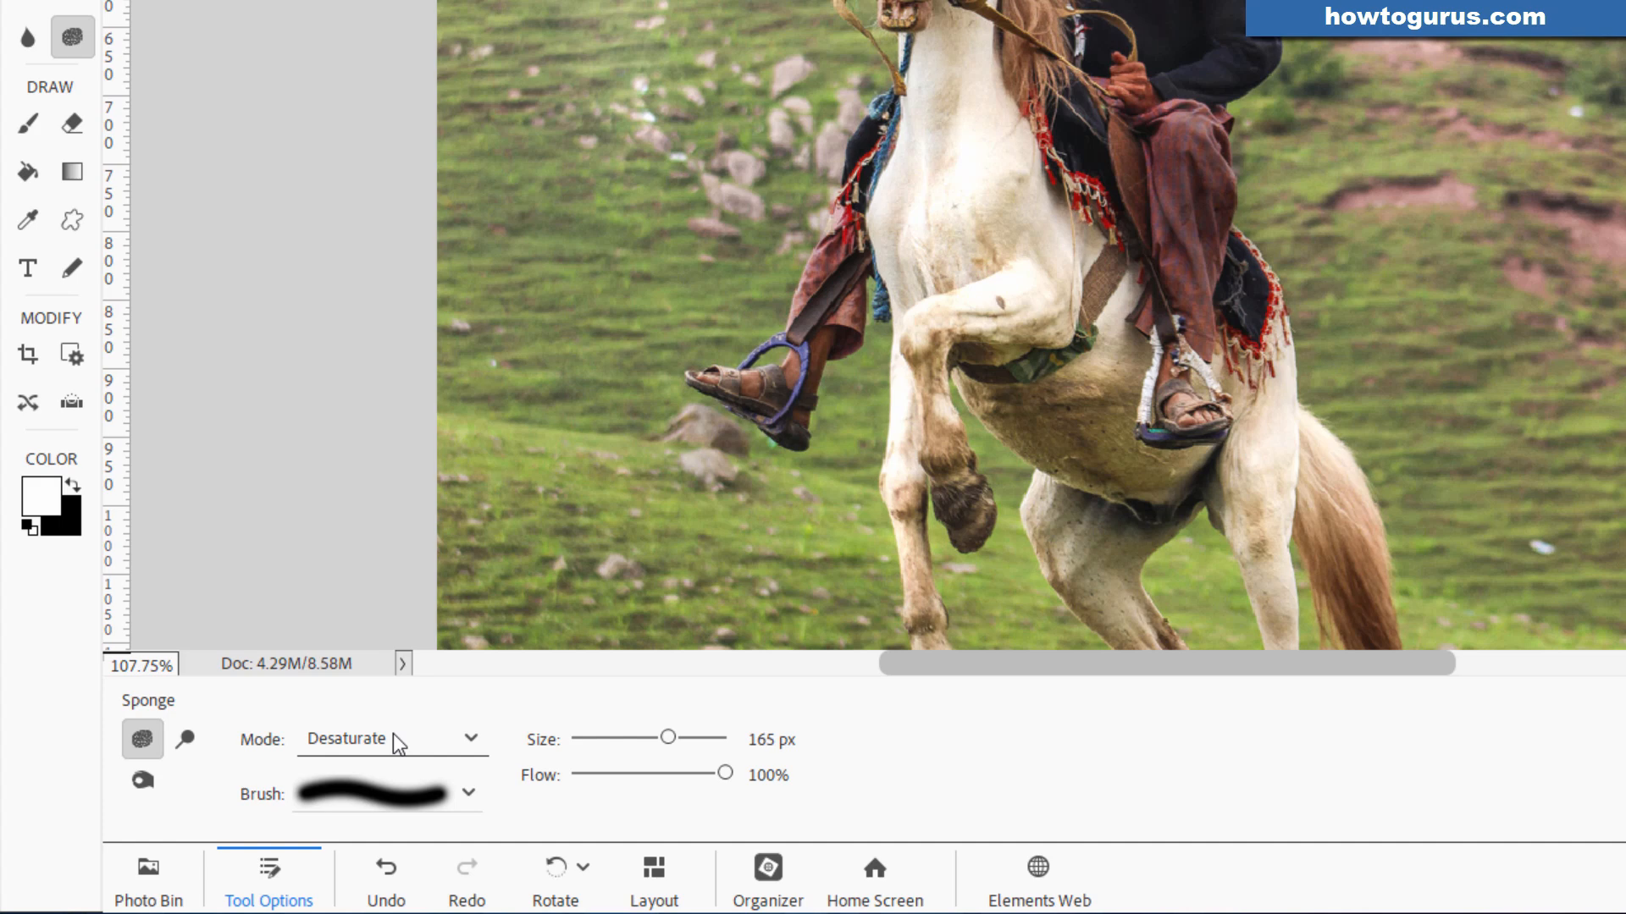
click(392, 739)
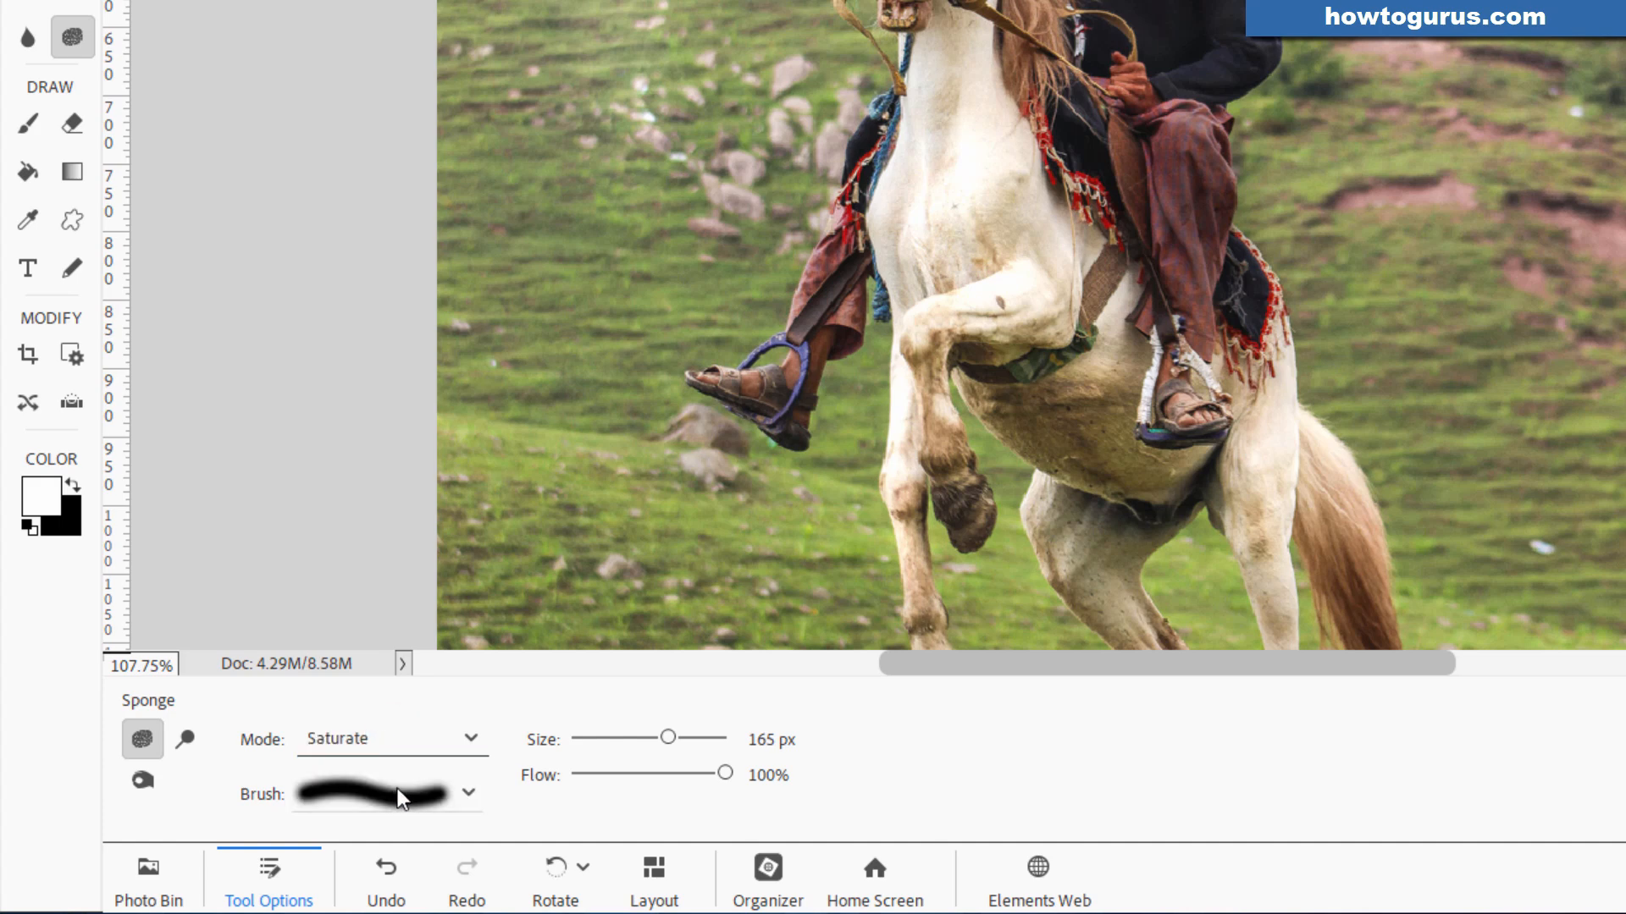
drag(724, 773, 638, 773)
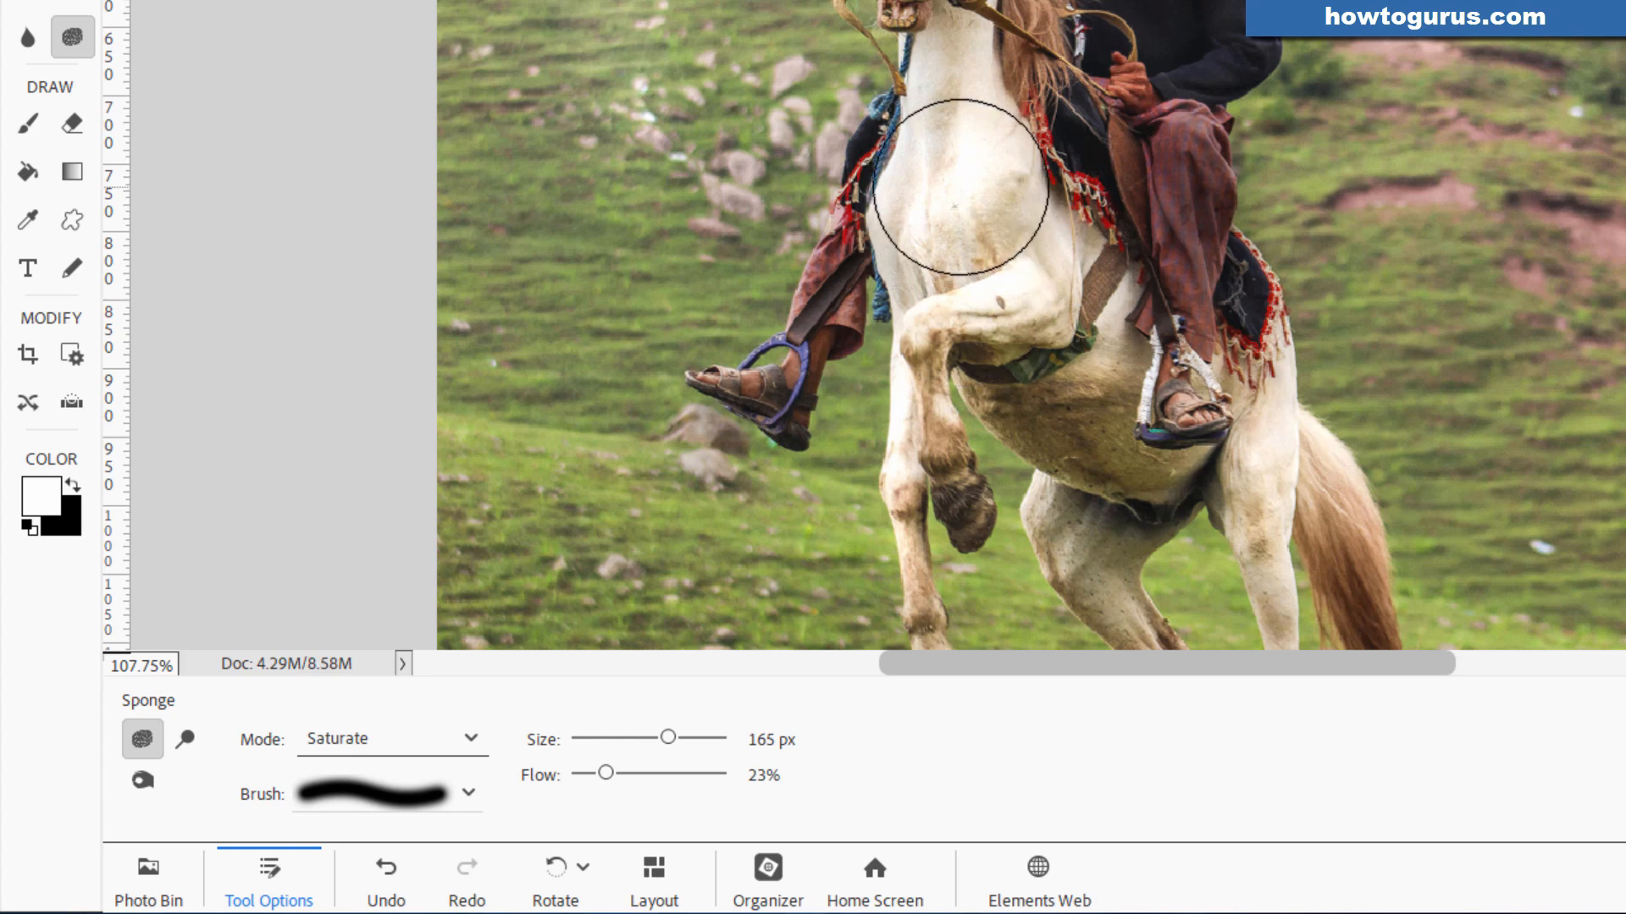
mouse_move(980, 207)
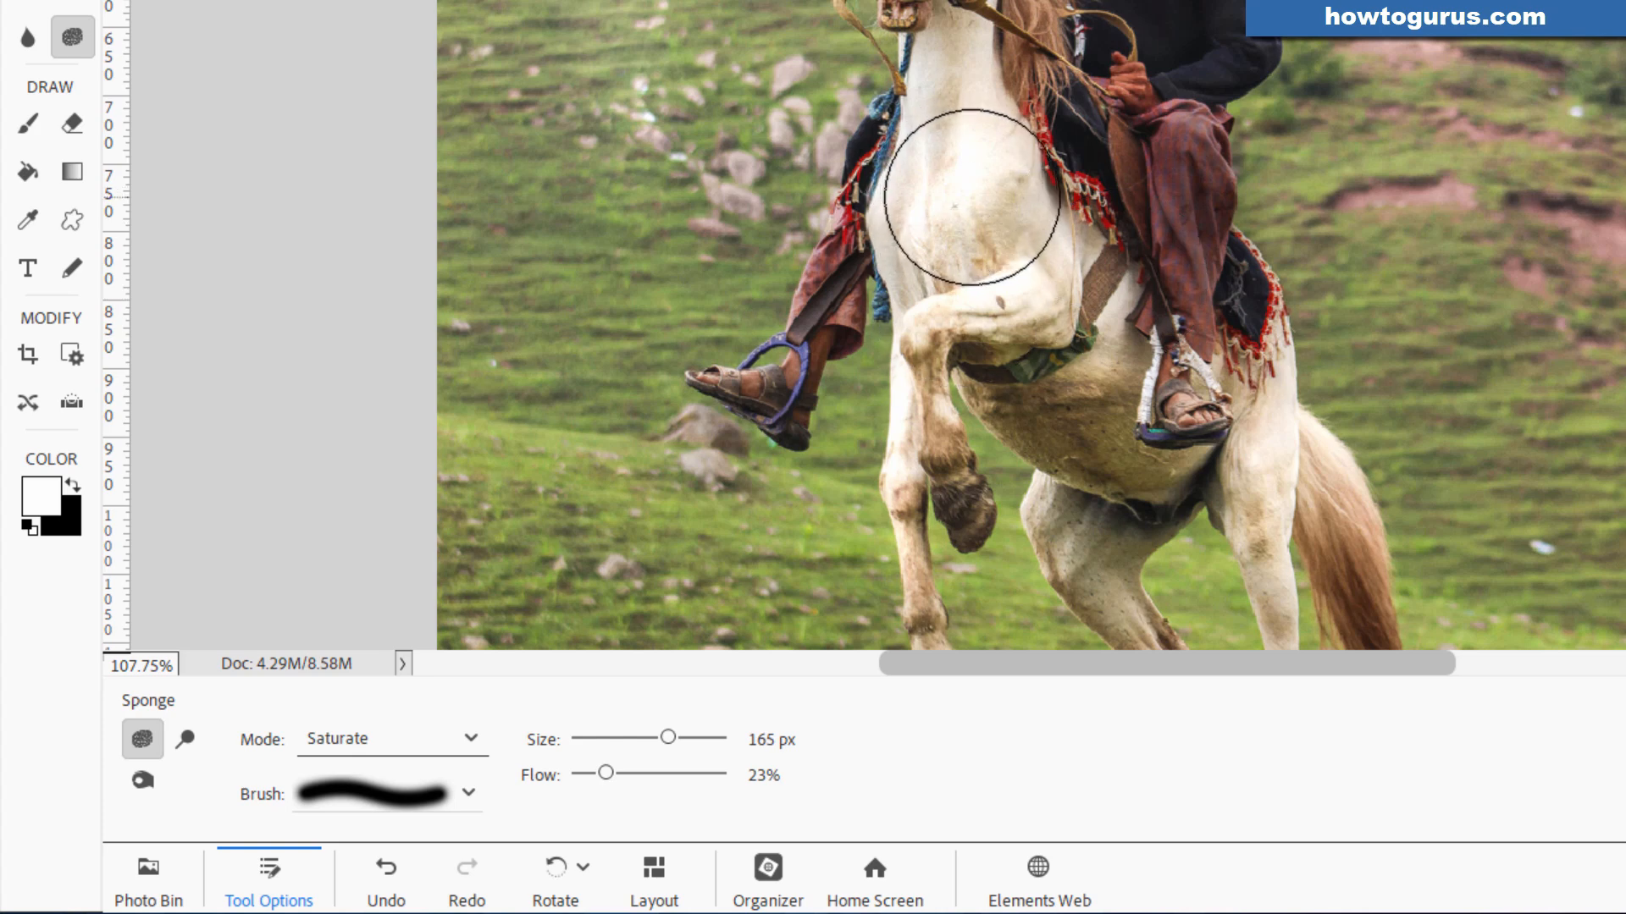
click(971, 200)
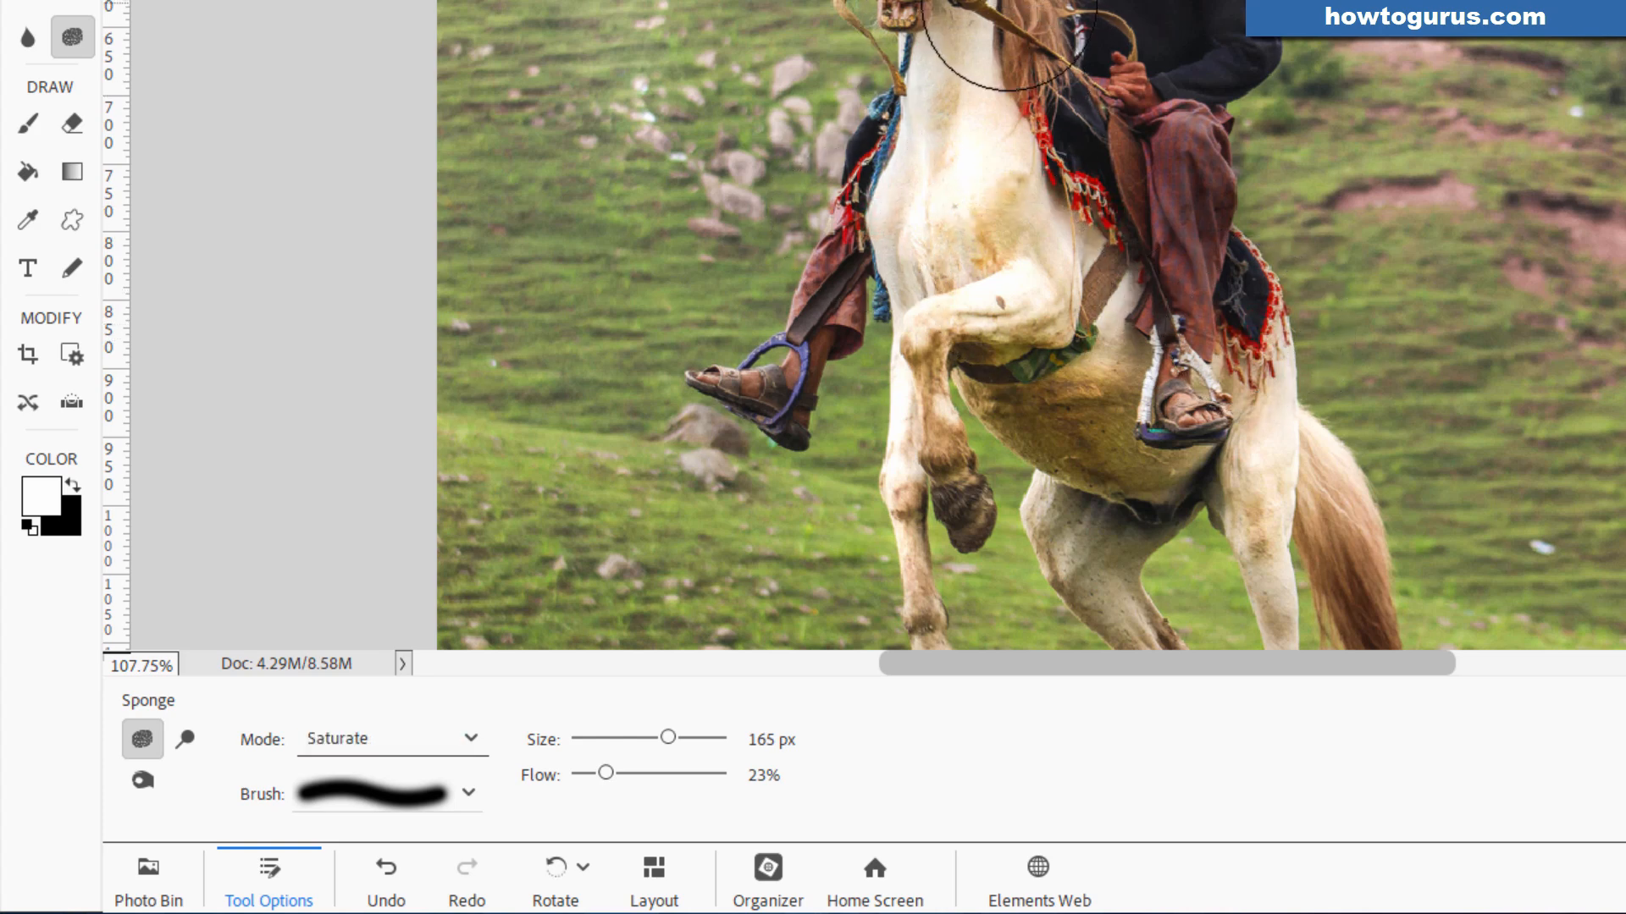
click(392, 739)
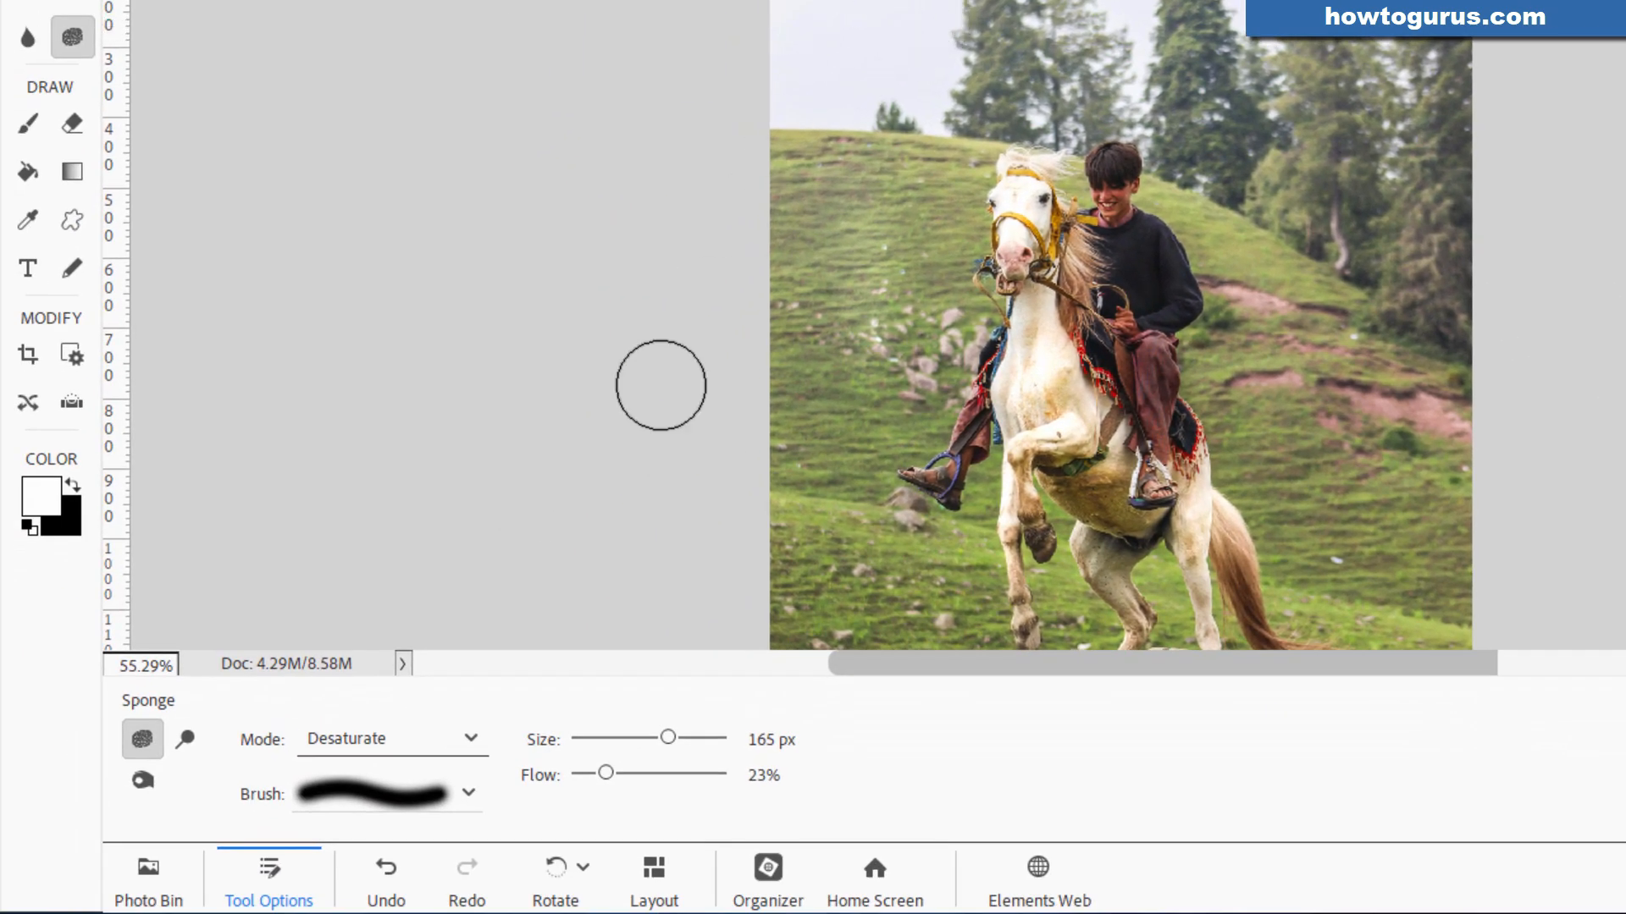
click(392, 738)
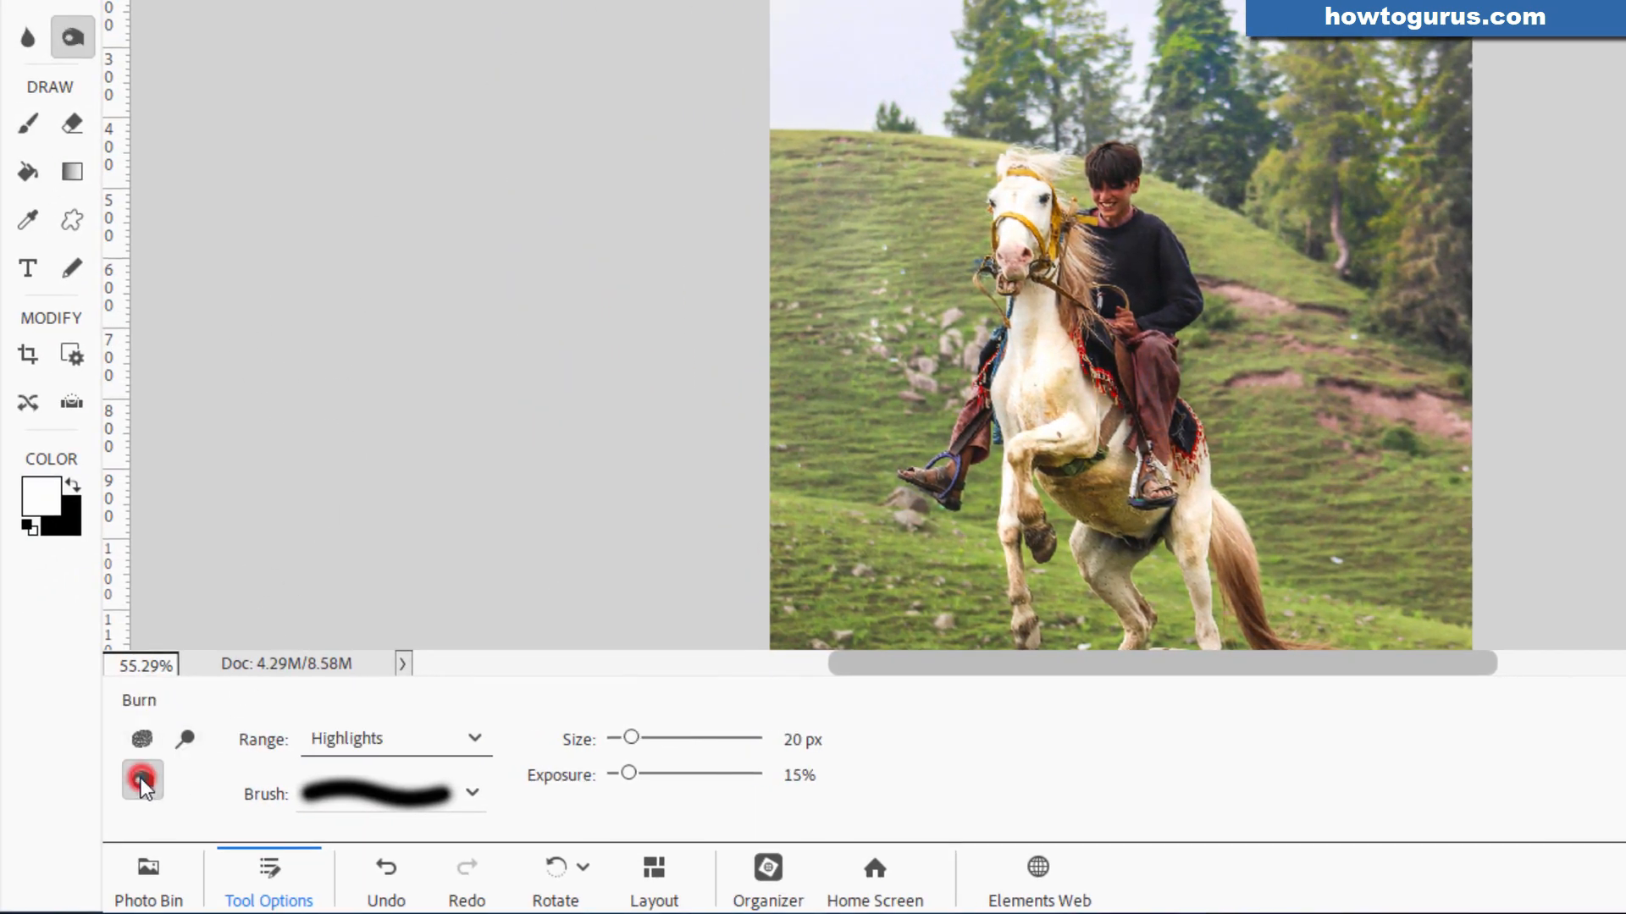
Lower Burn exposure to 11% and enlarge the burn brush past 53 px
drag(625, 773, 625, 773)
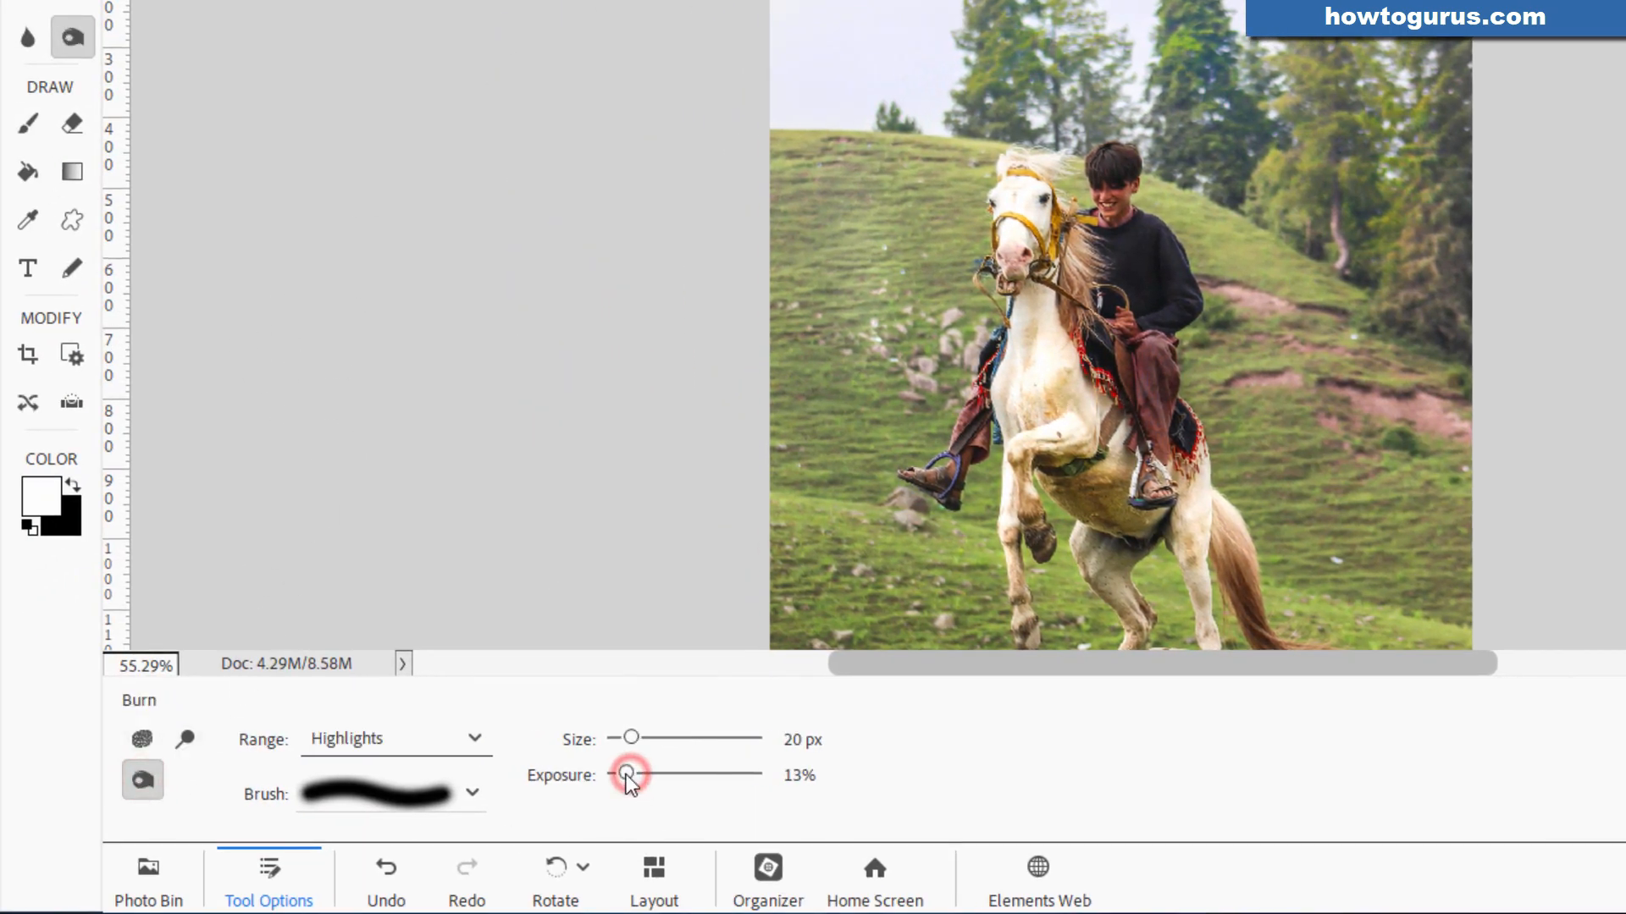
drag(629, 775, 619, 775)
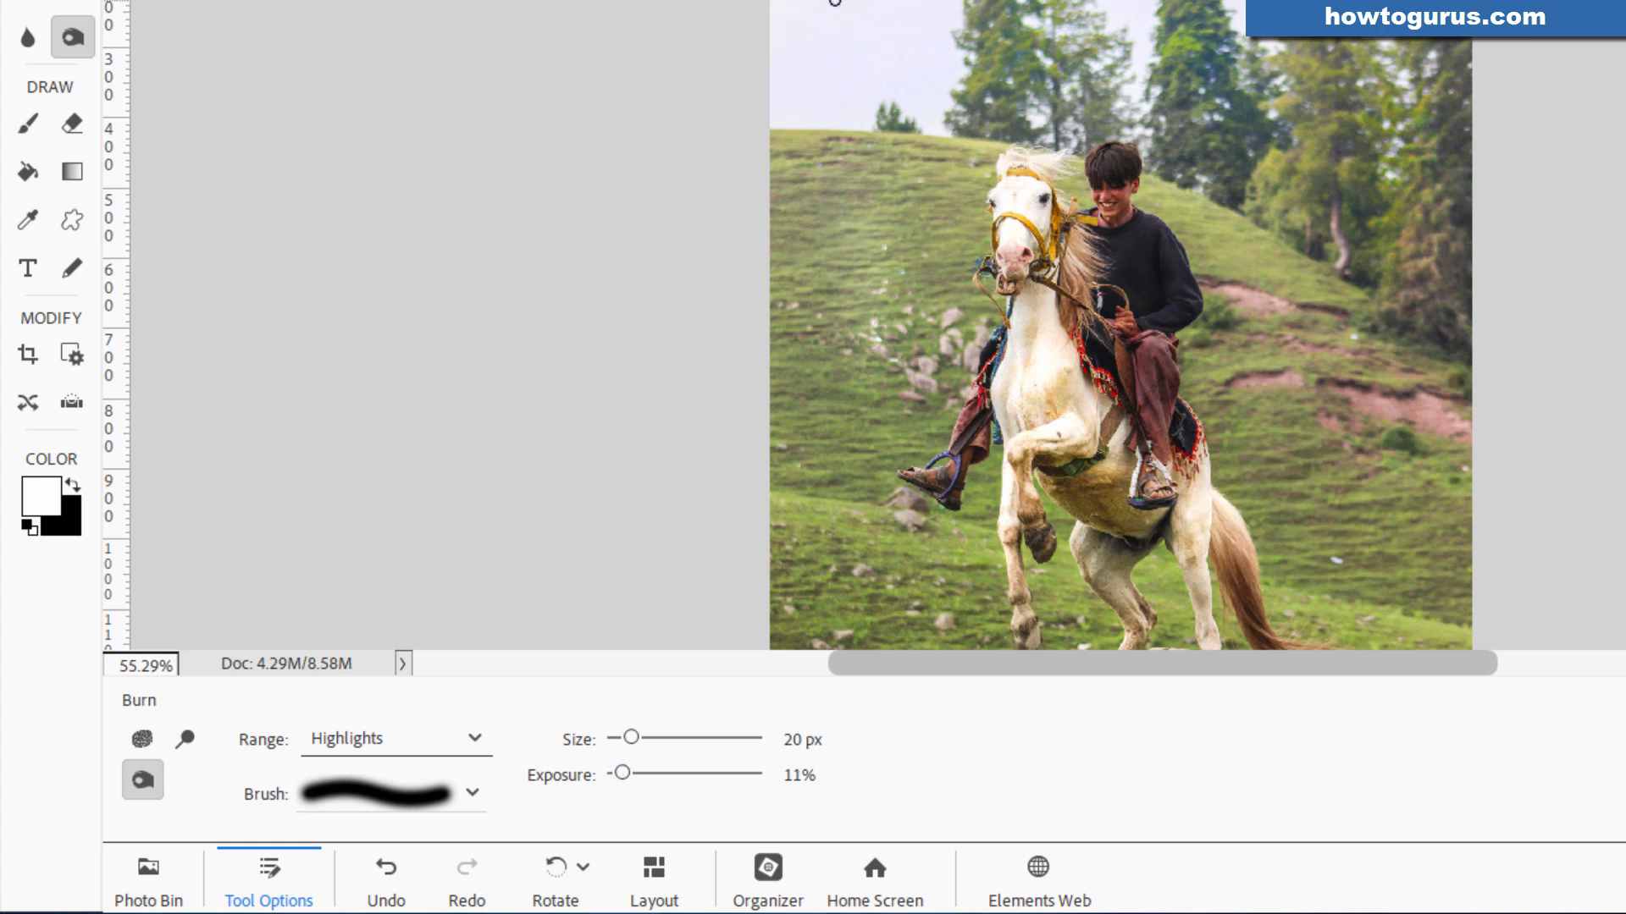
drag(630, 737, 674, 738)
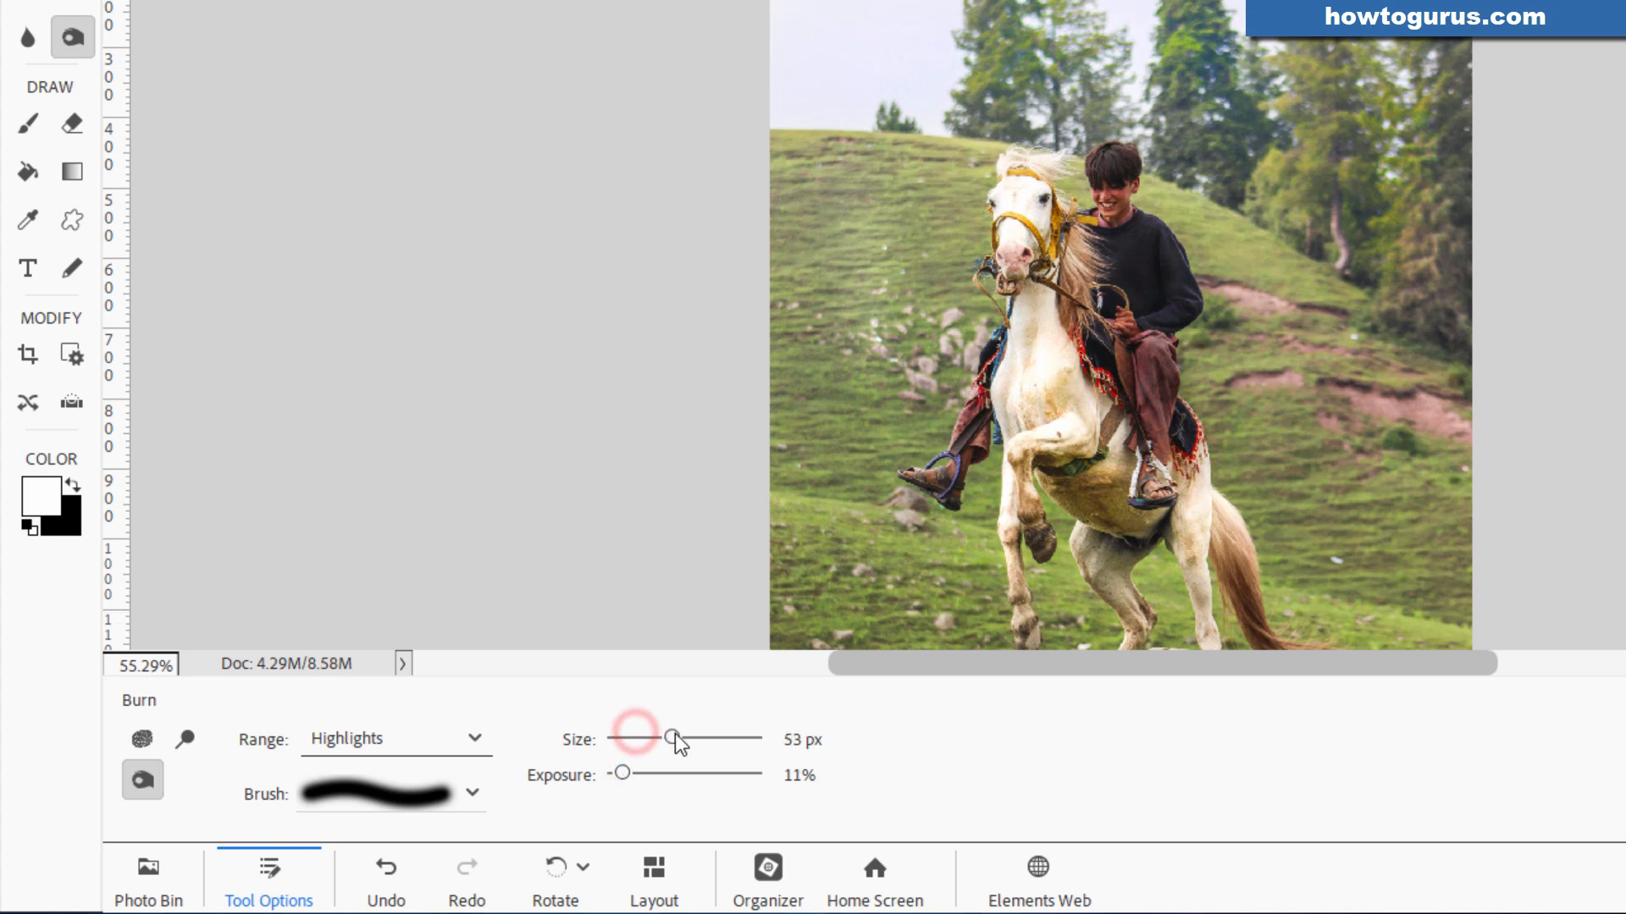
drag(674, 739, 688, 739)
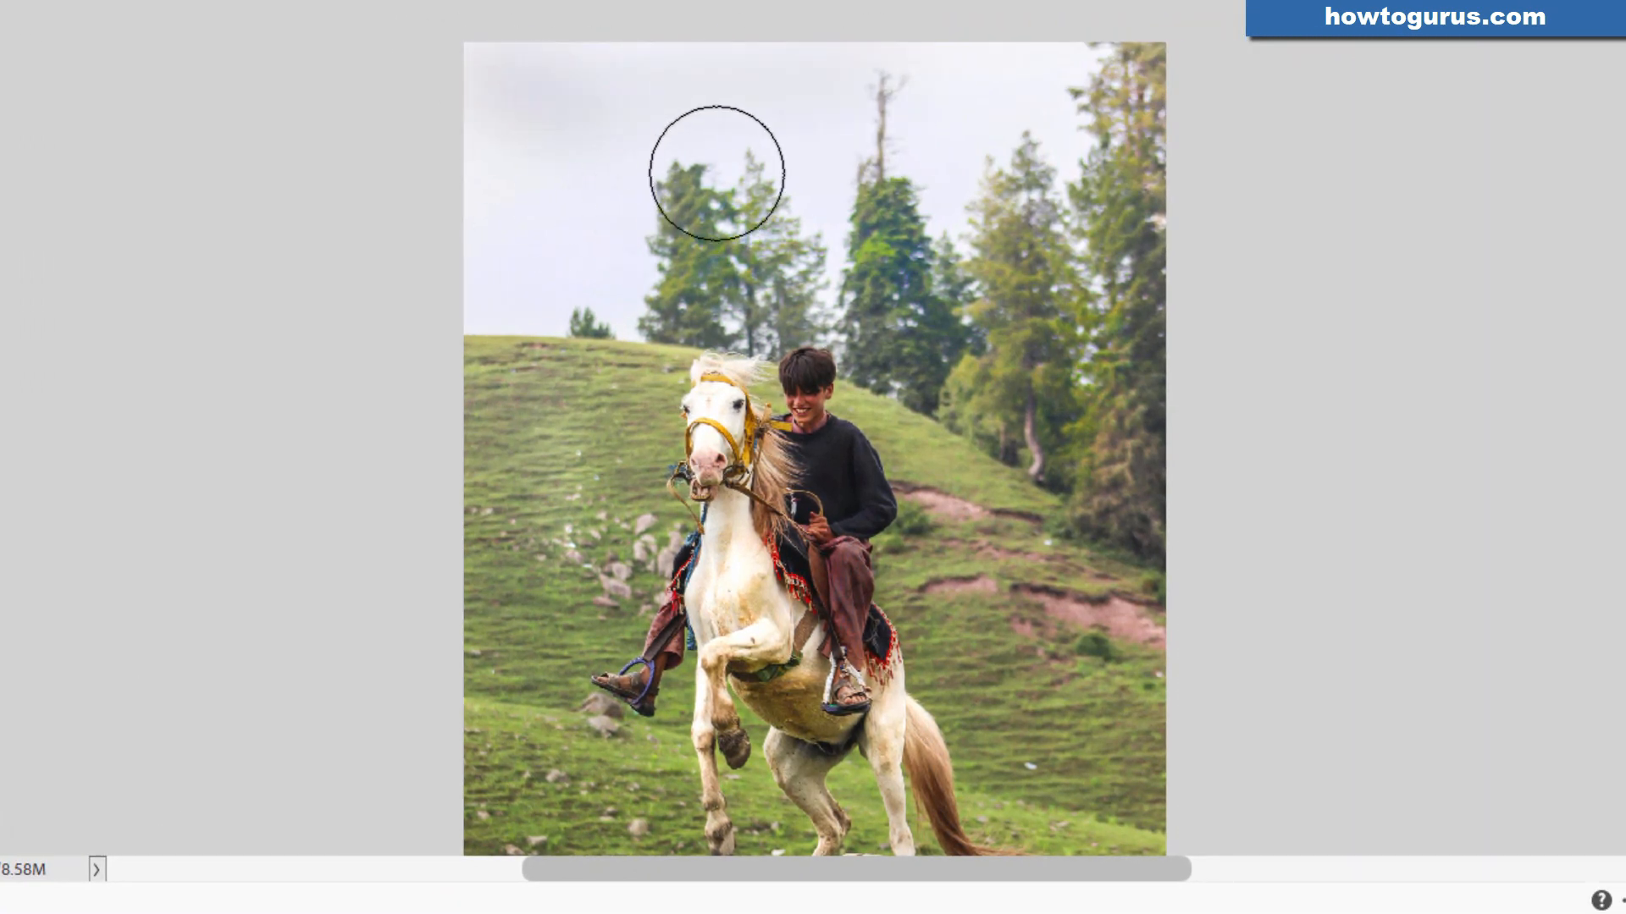
mouse_move(382, 207)
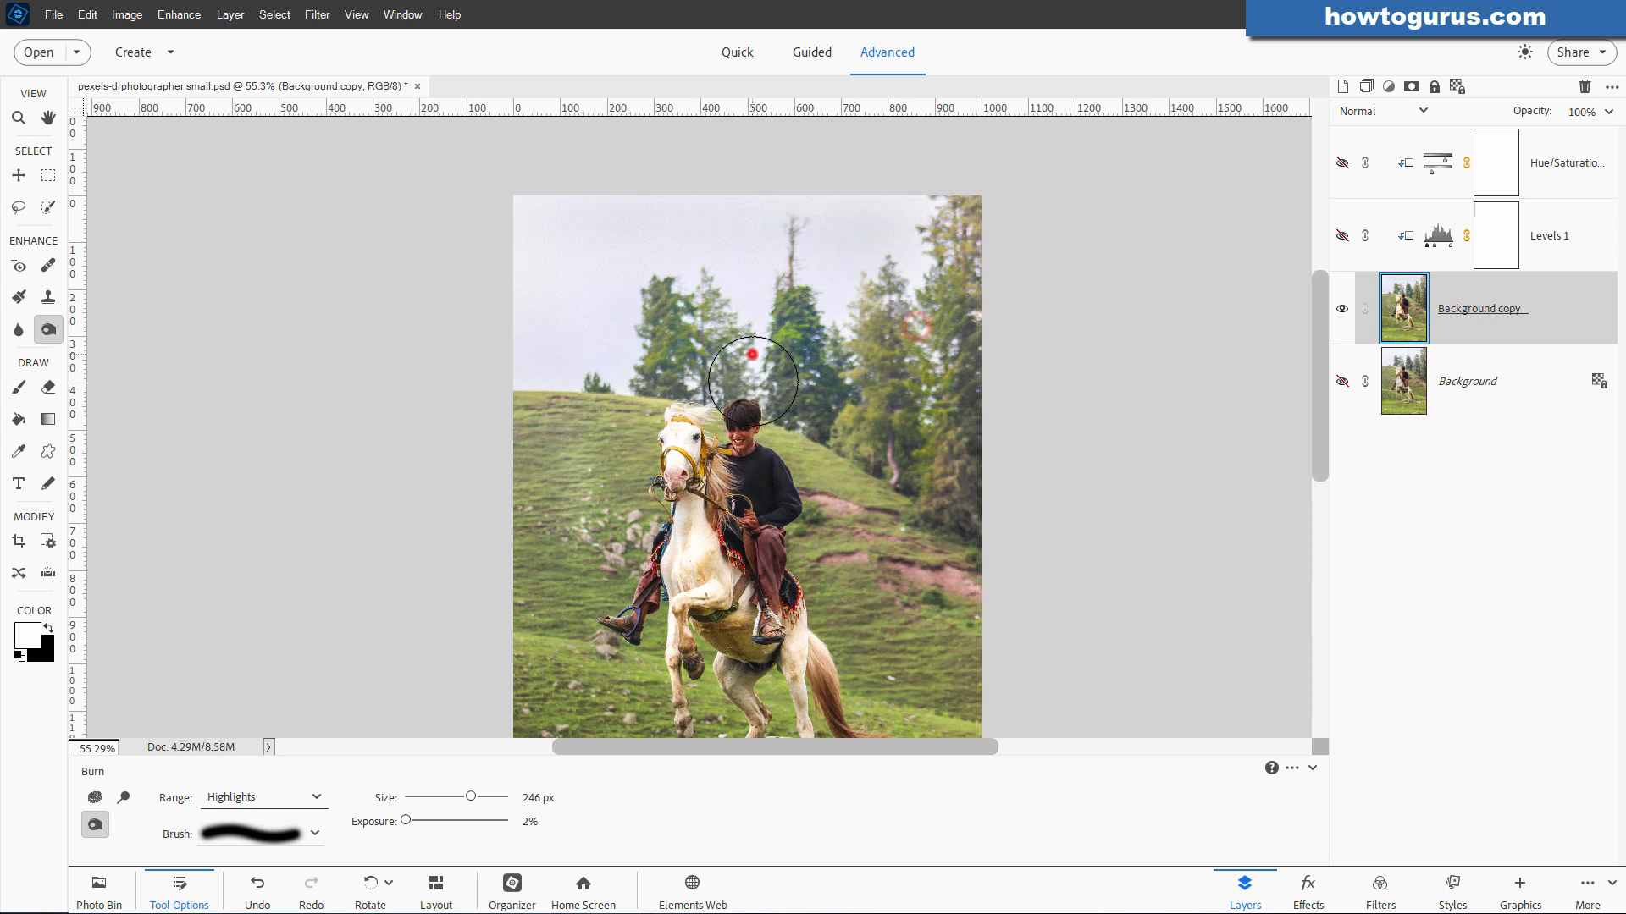
mouse_move(633, 234)
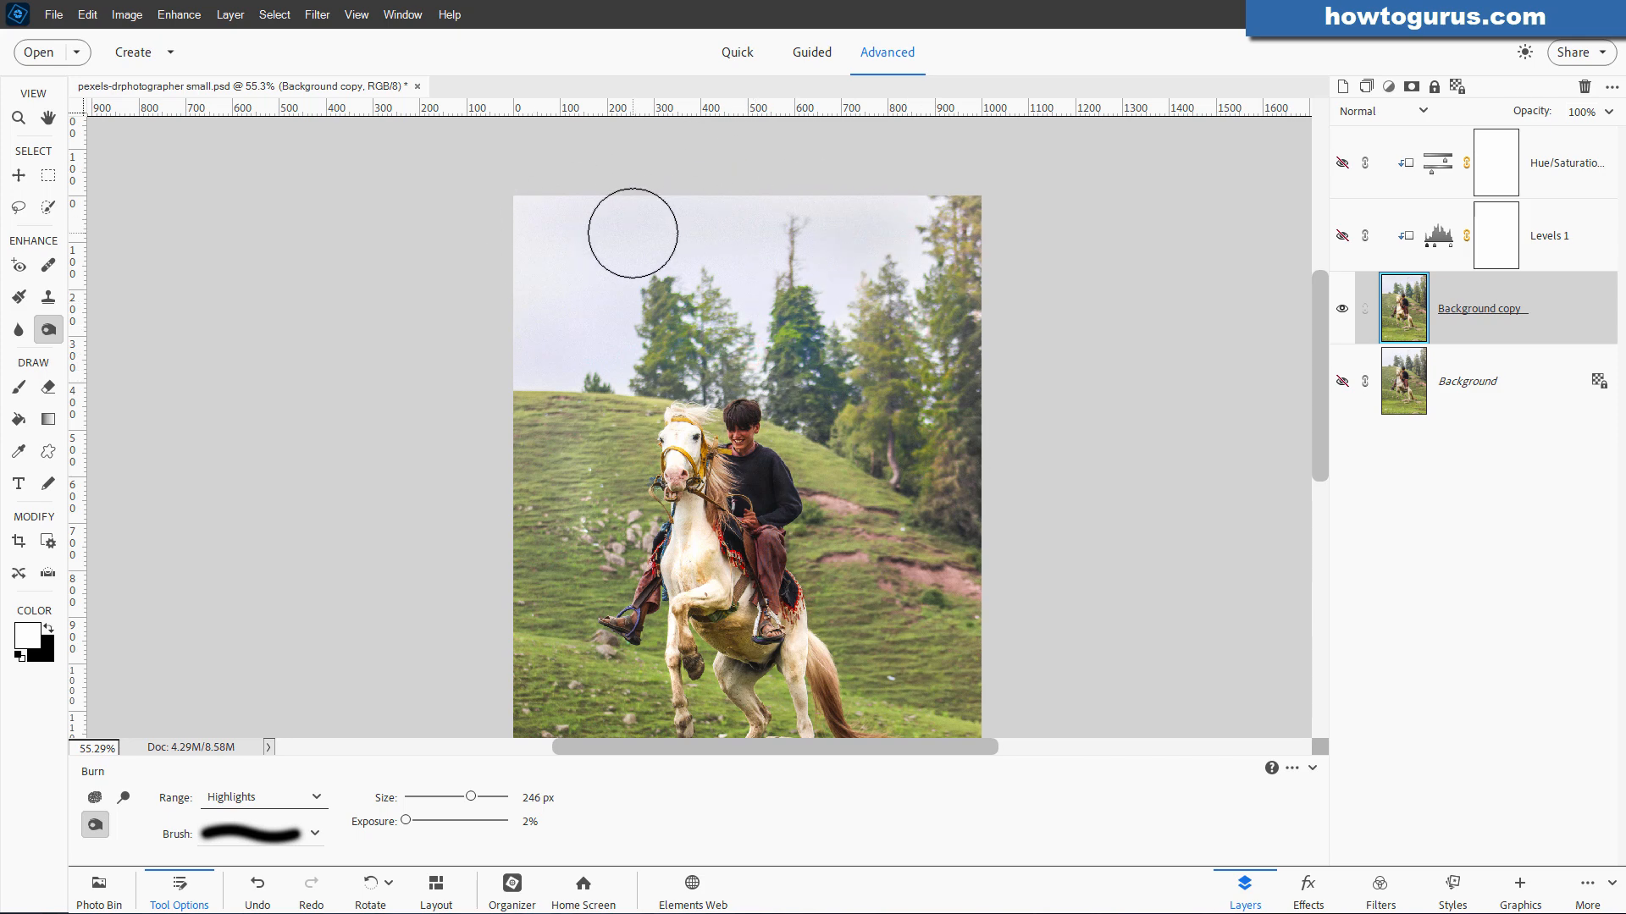
click(18, 298)
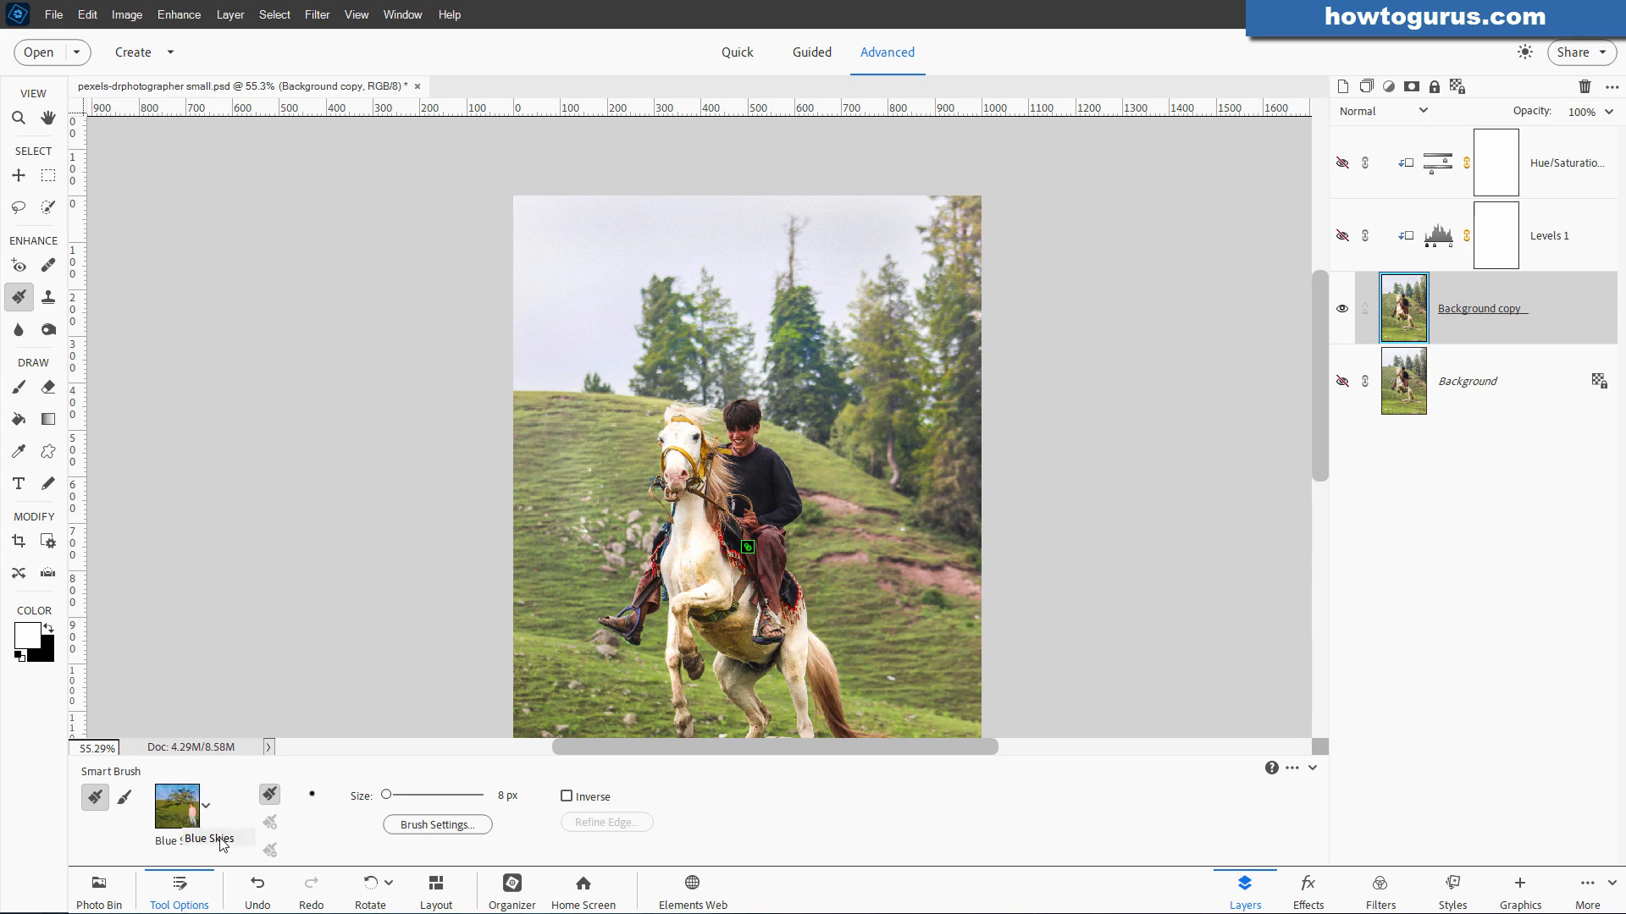
click(47, 329)
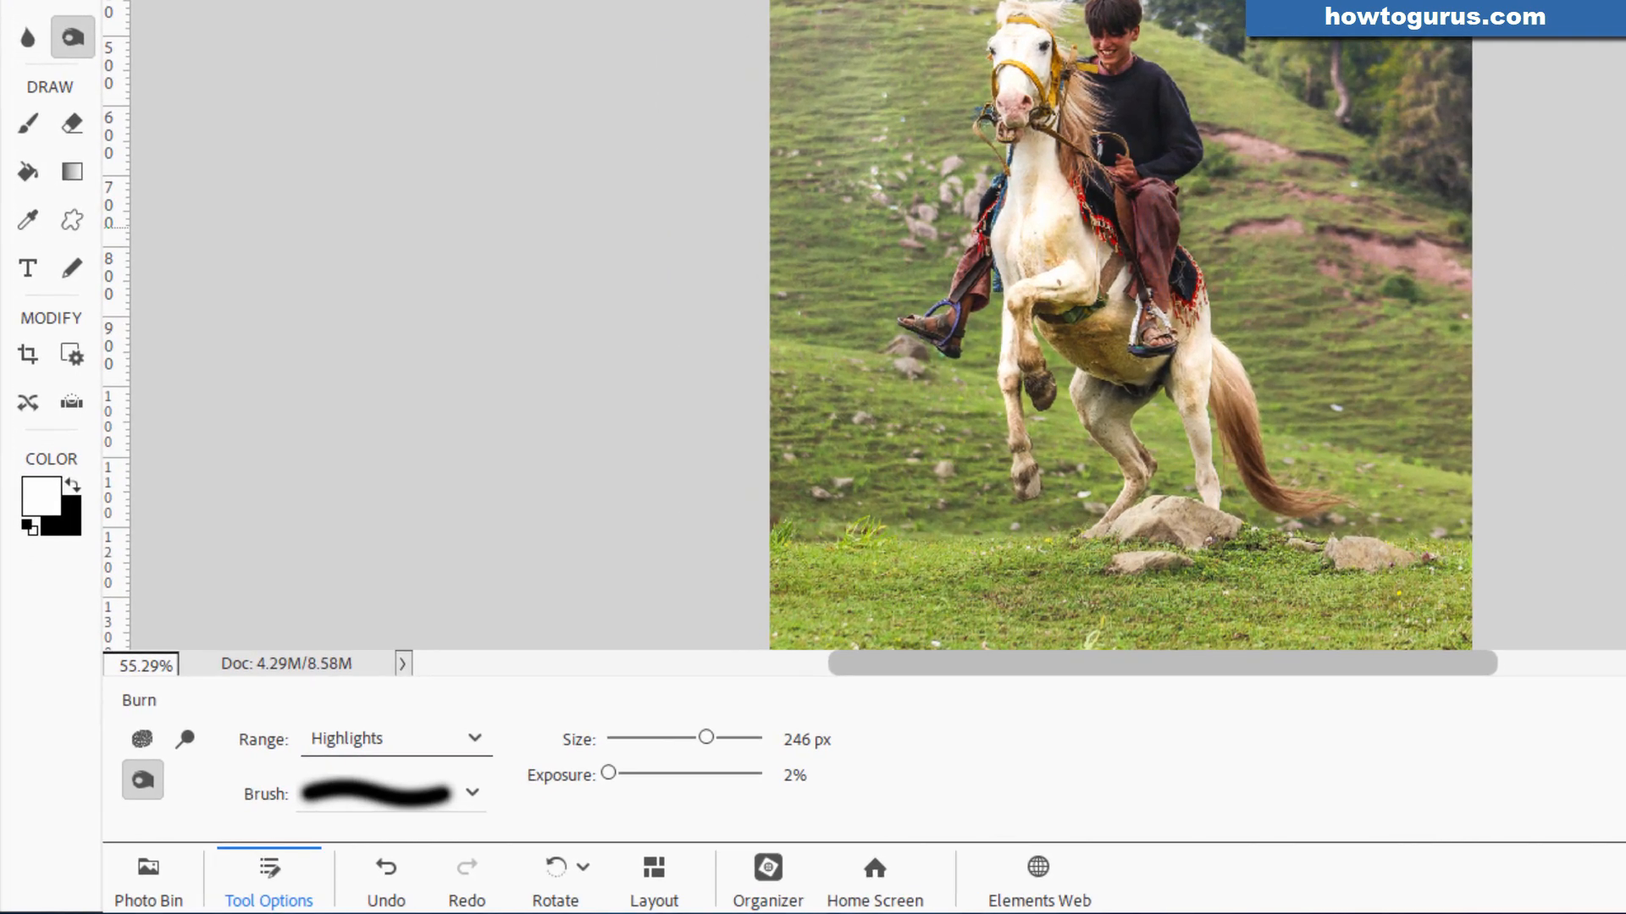
mouse_move(179, 740)
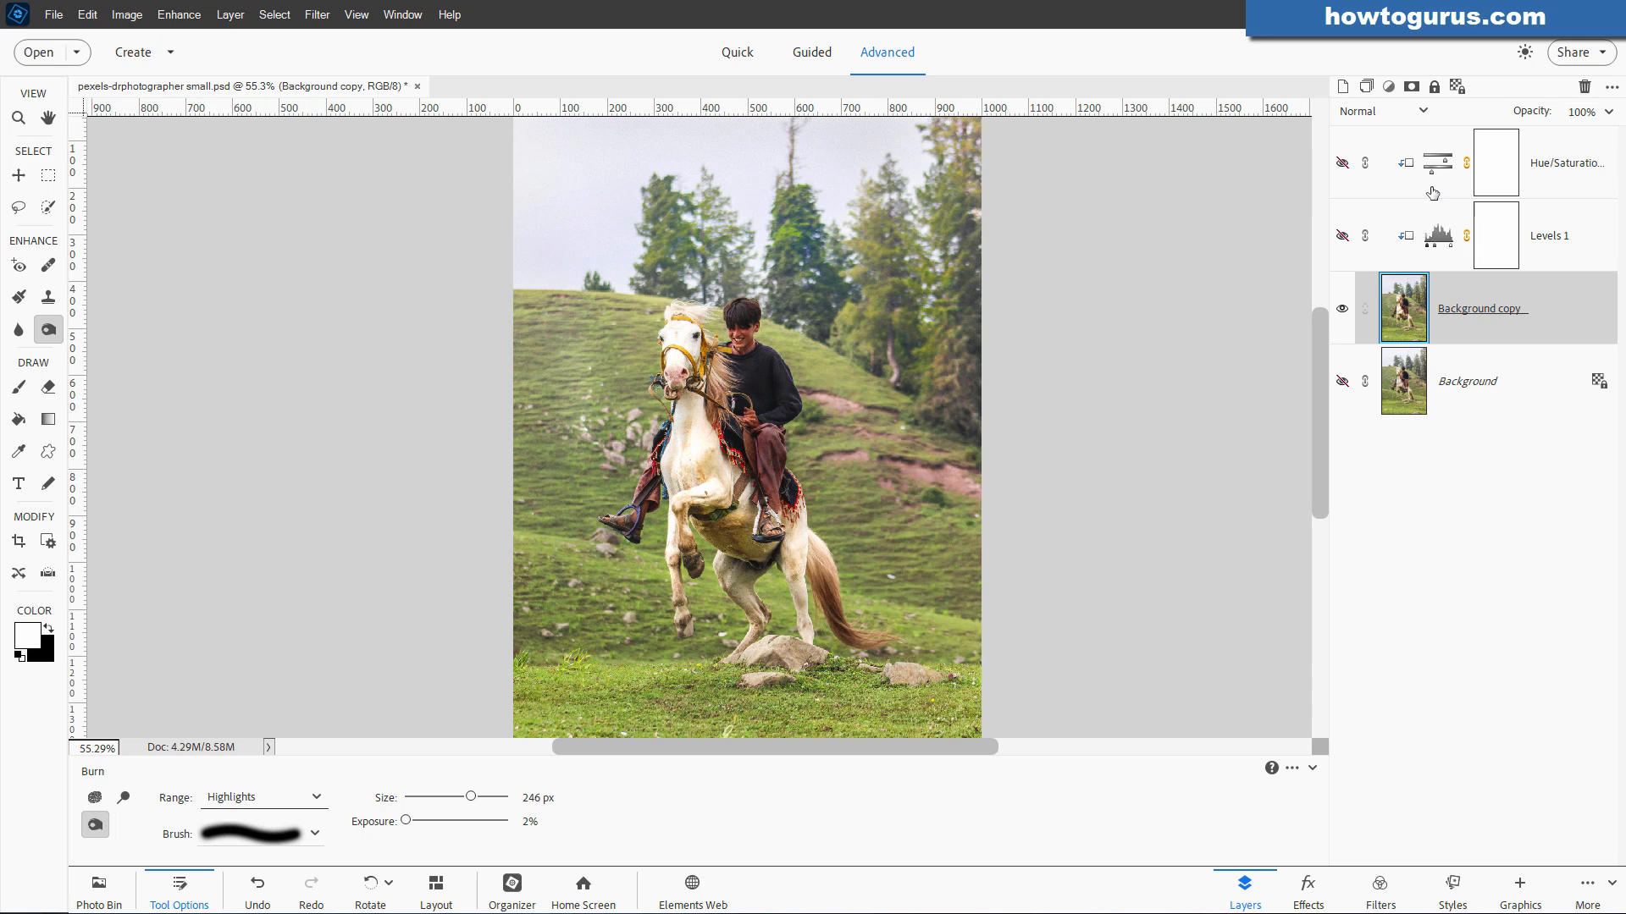
mouse_move(1037, 346)
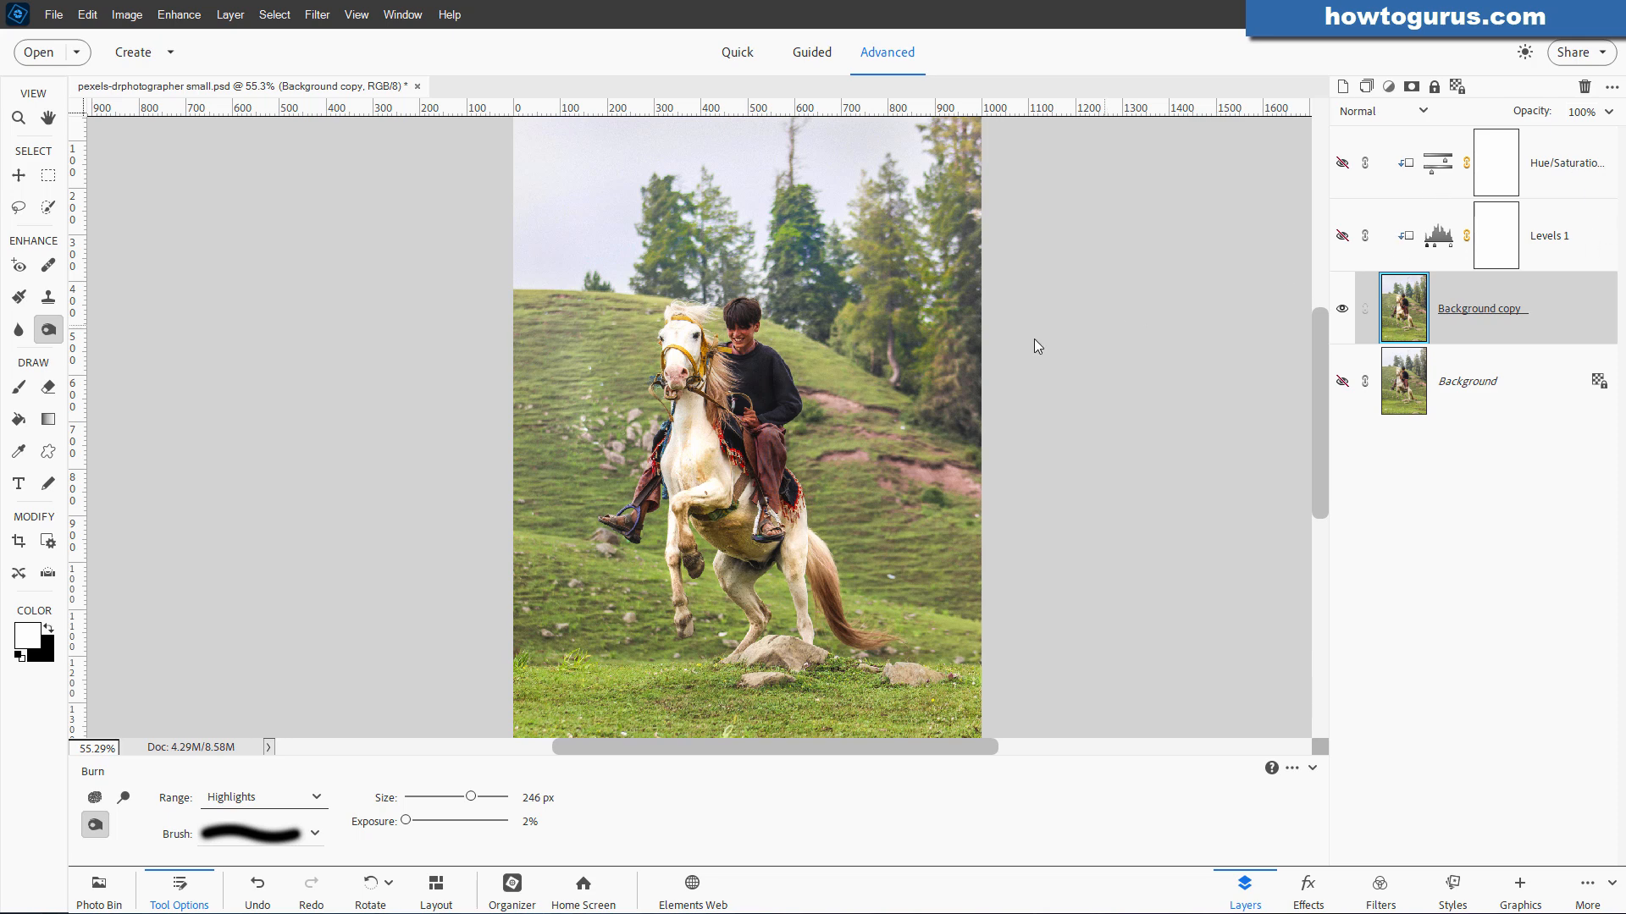